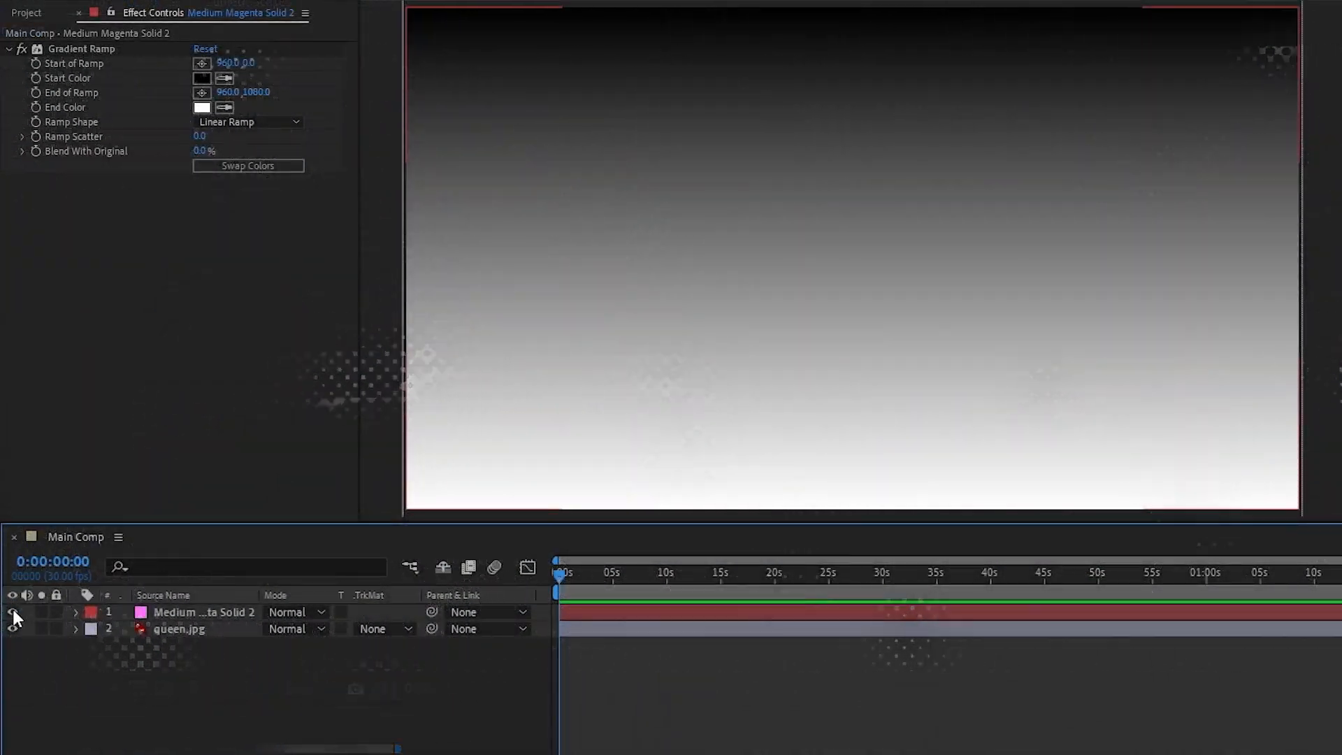
# - Try a blending mode on the Medium Magenta Solid 2 gradient layer above queen.jpg
pyautogui.click(295, 611)
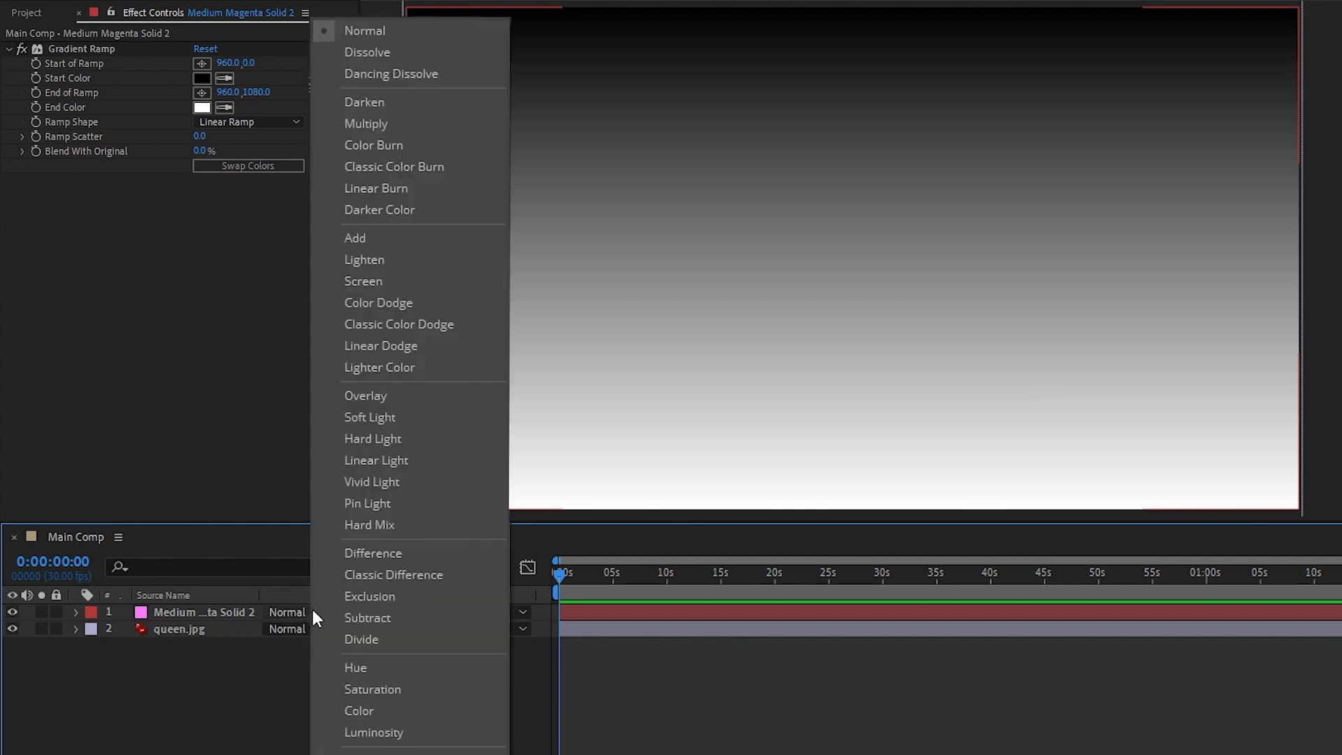
pyautogui.click(369, 523)
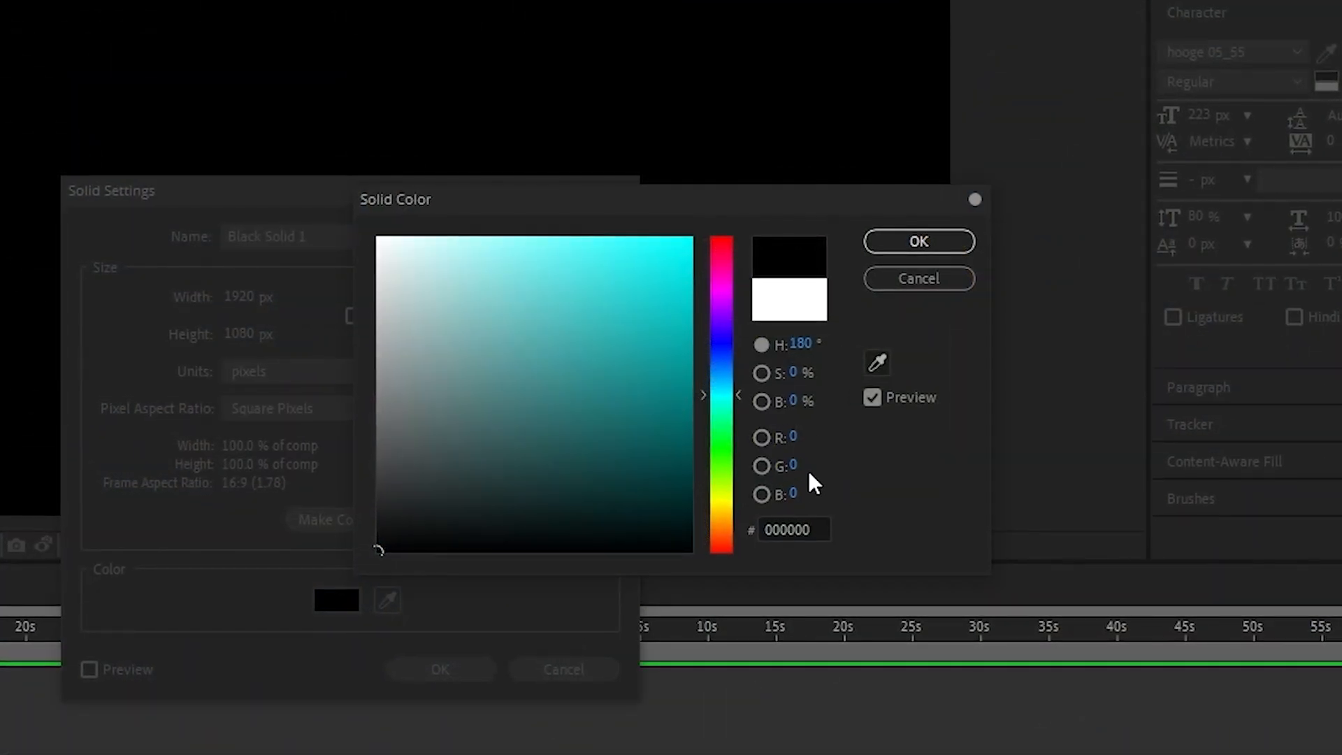
# - Shift the solid's colour from dark grey through reds to magenta-red, entering B 79 and 255
pyautogui.click(377, 473)
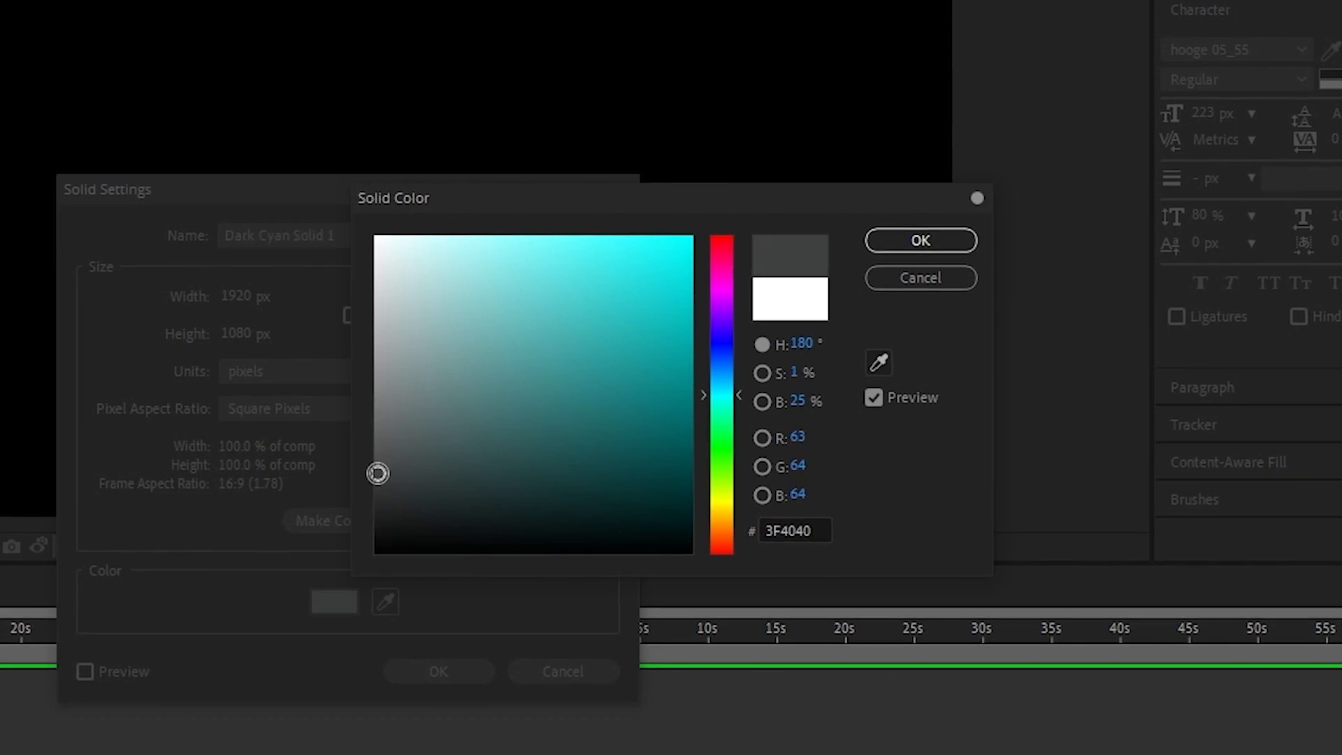
pyautogui.click(369, 226)
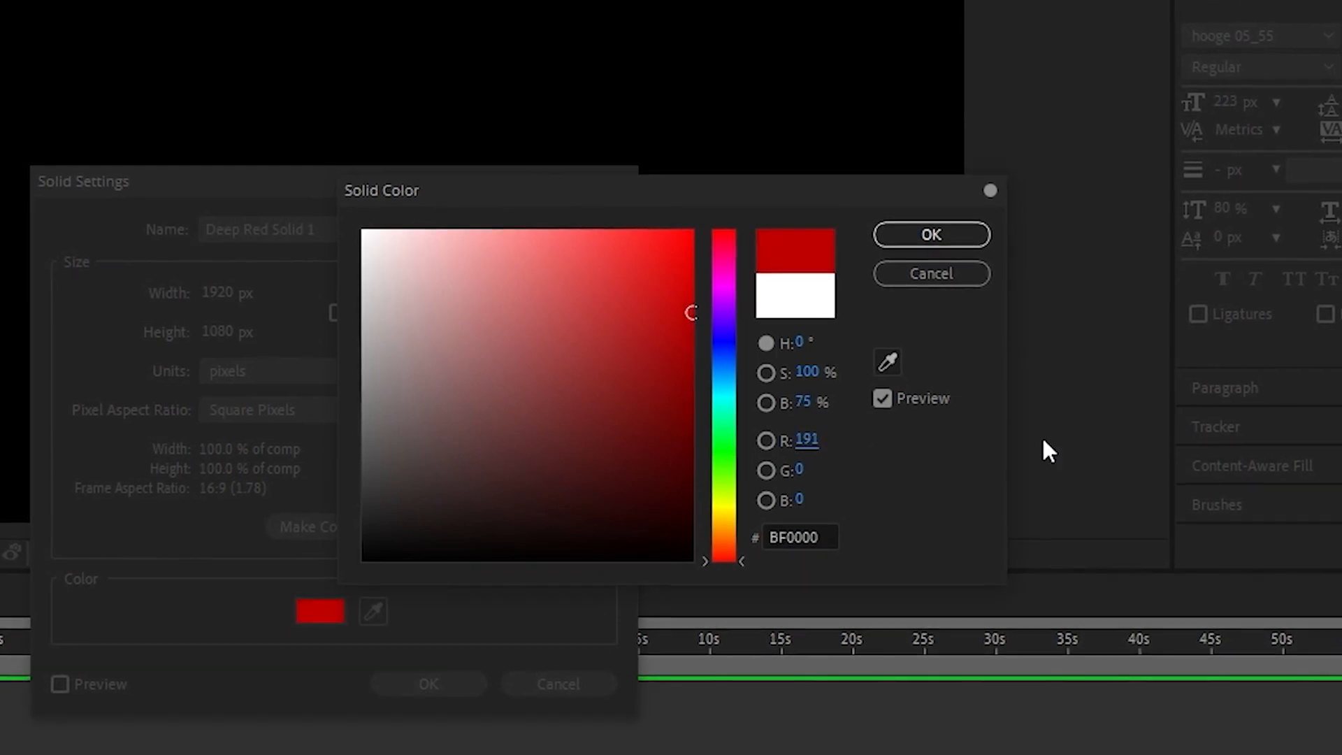
pyautogui.moveTo(691, 313); pyautogui.dragTo(691, 229)
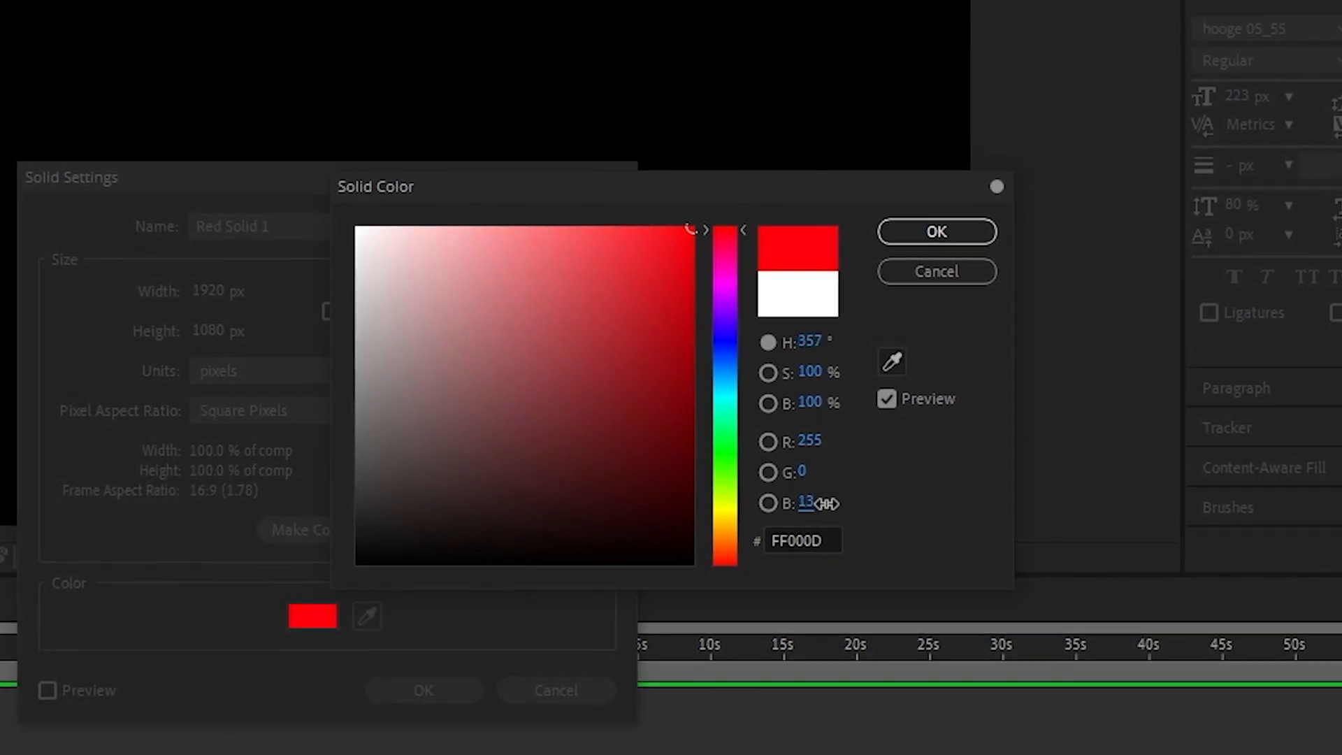
pyautogui.write('79')
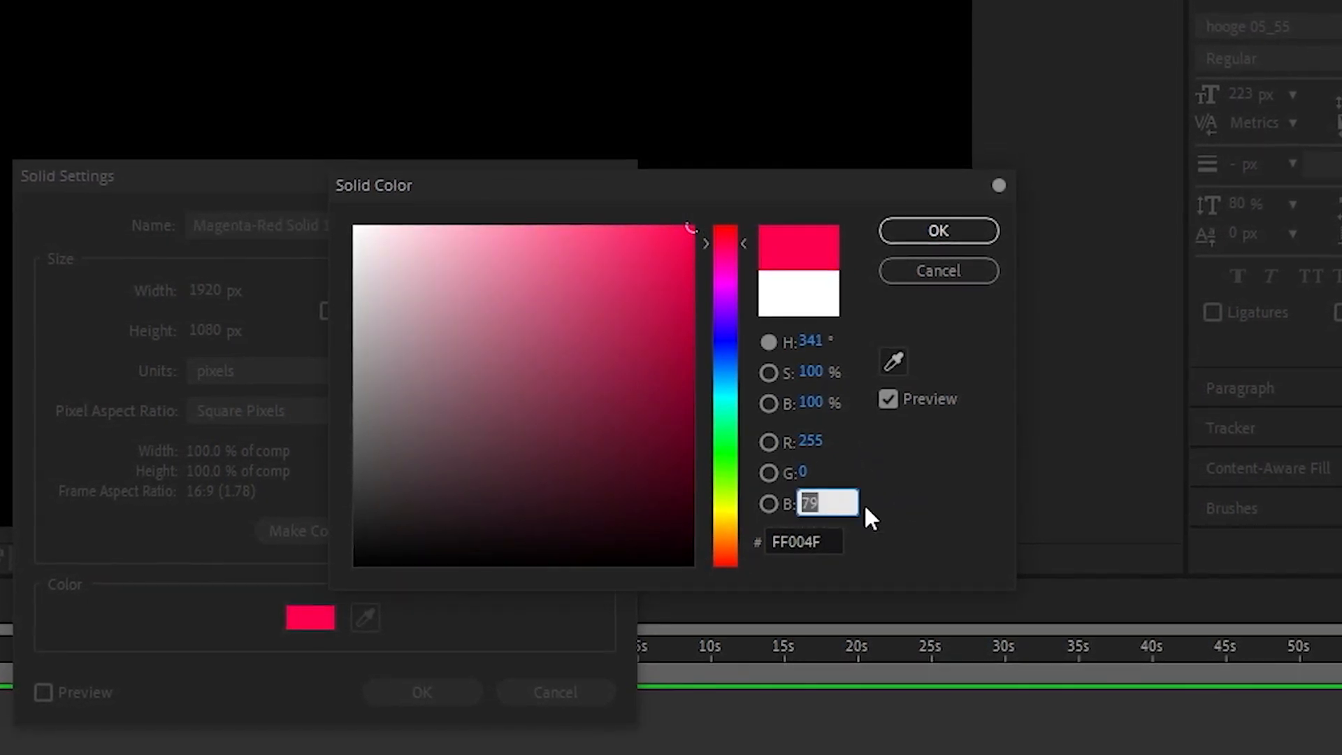
pyautogui.write('255')
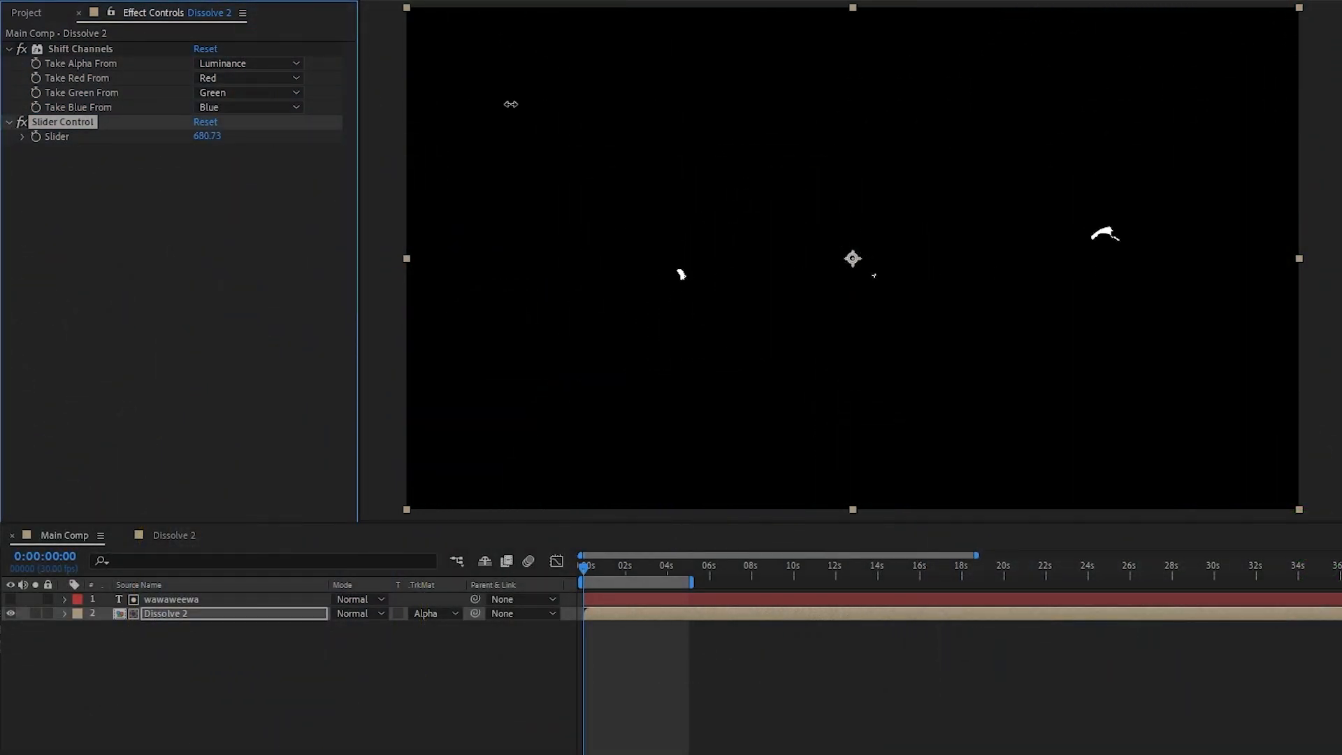
# - Create a named solid below Noise and set the Noise layer's blending mode to Hard Mix
pyautogui.click(186, 11)
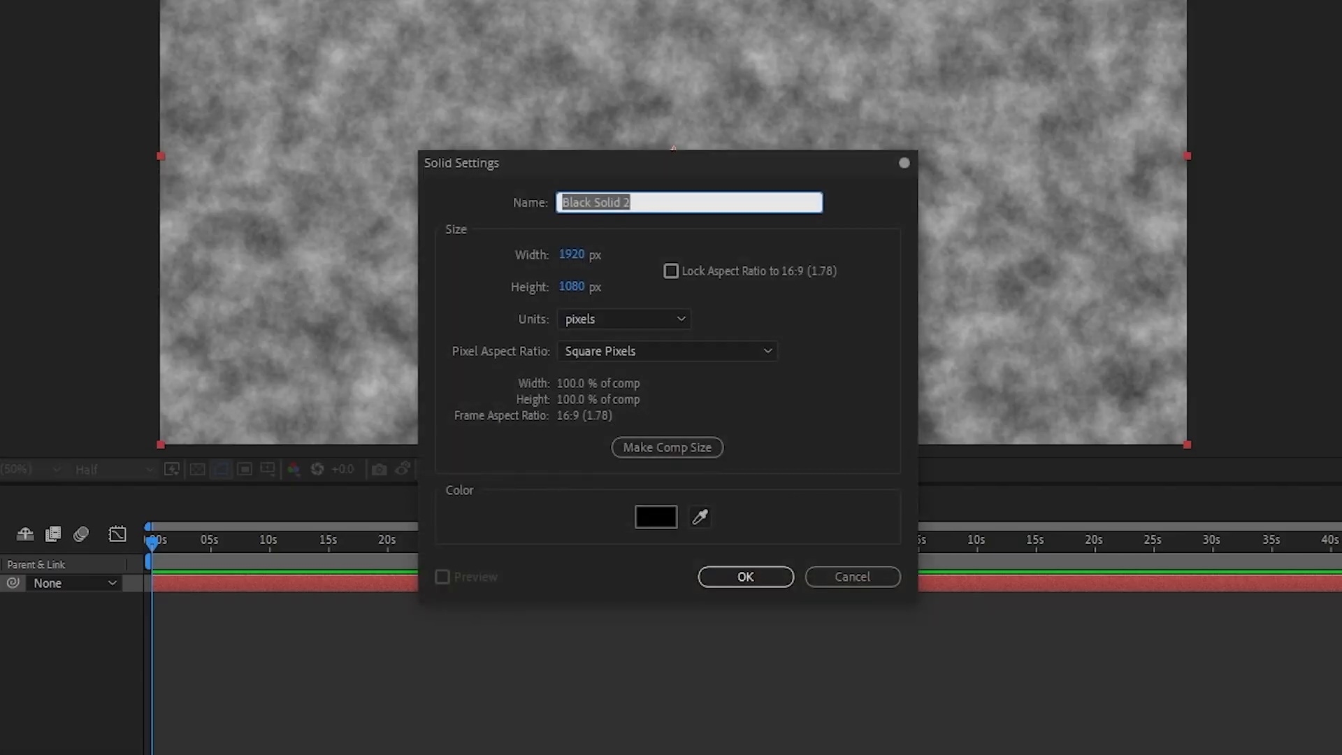
pyautogui.write("whatever you want, doesn't really matter.")
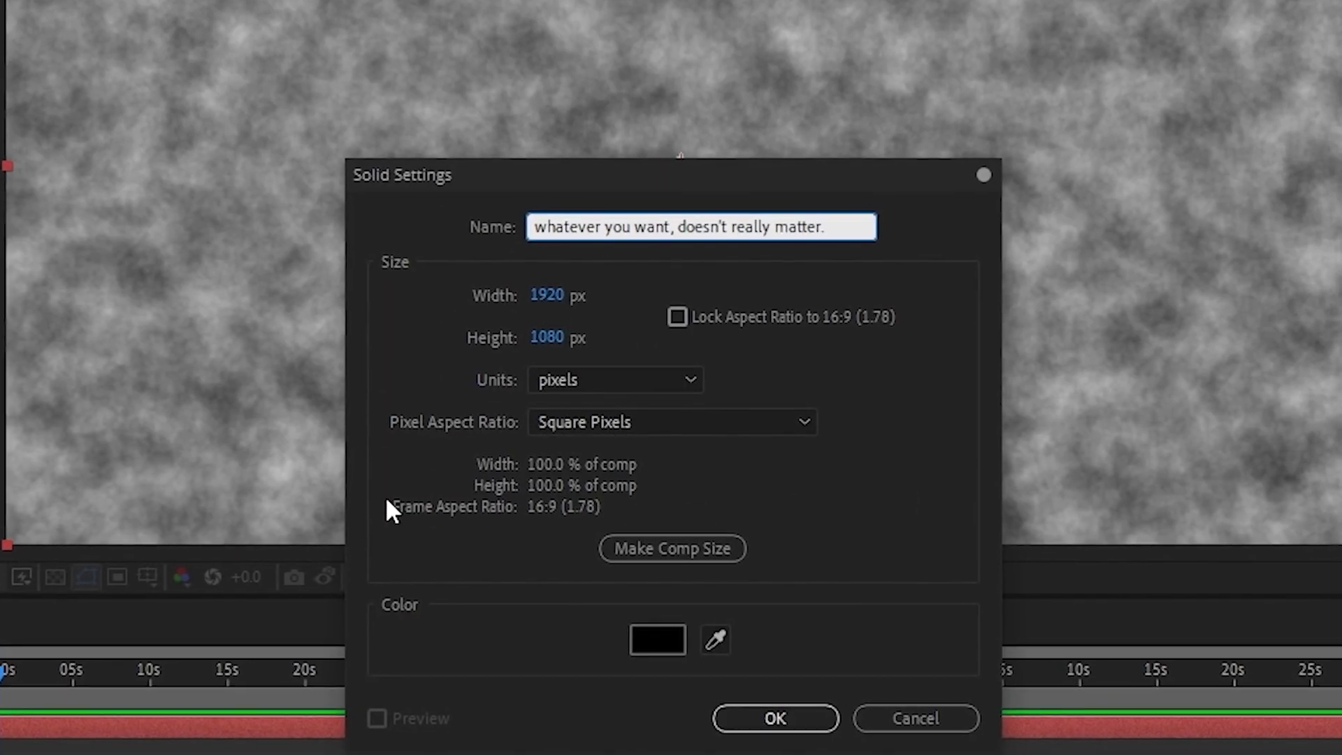
pyautogui.click(656, 640)
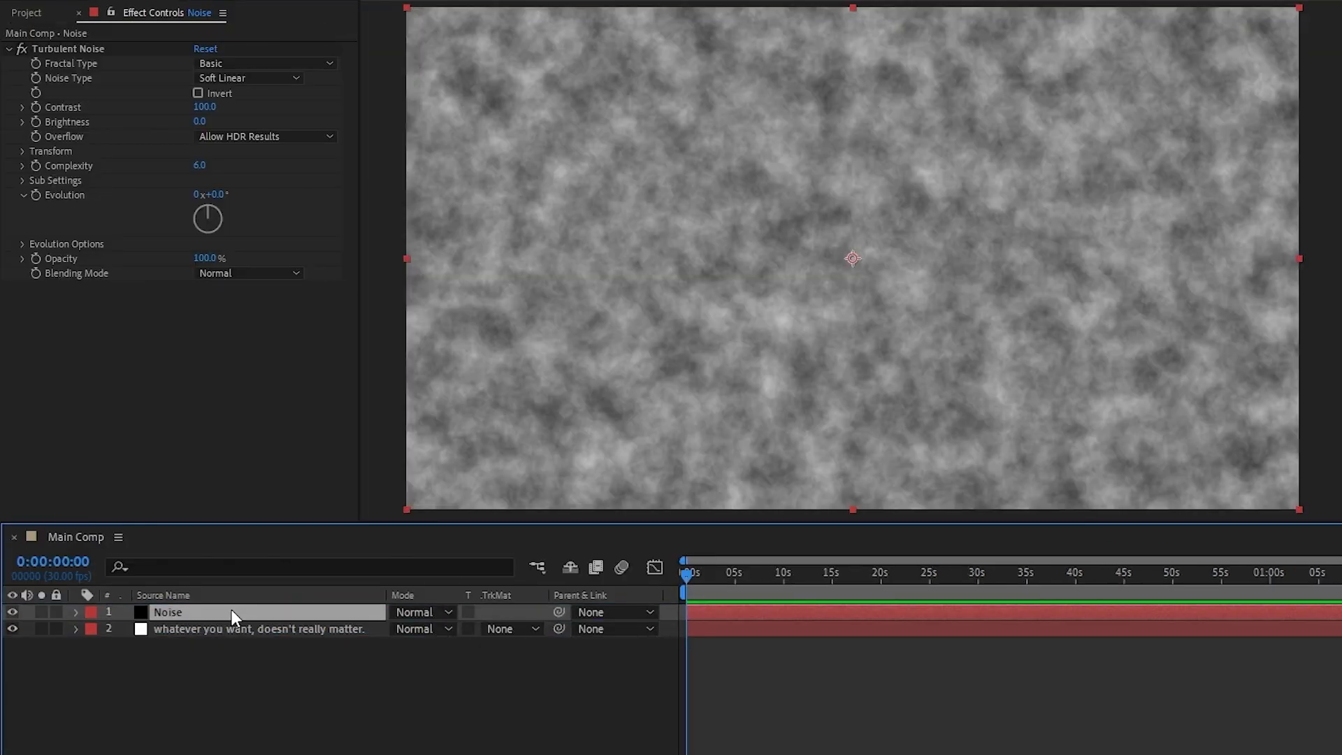
pyautogui.click(419, 611)
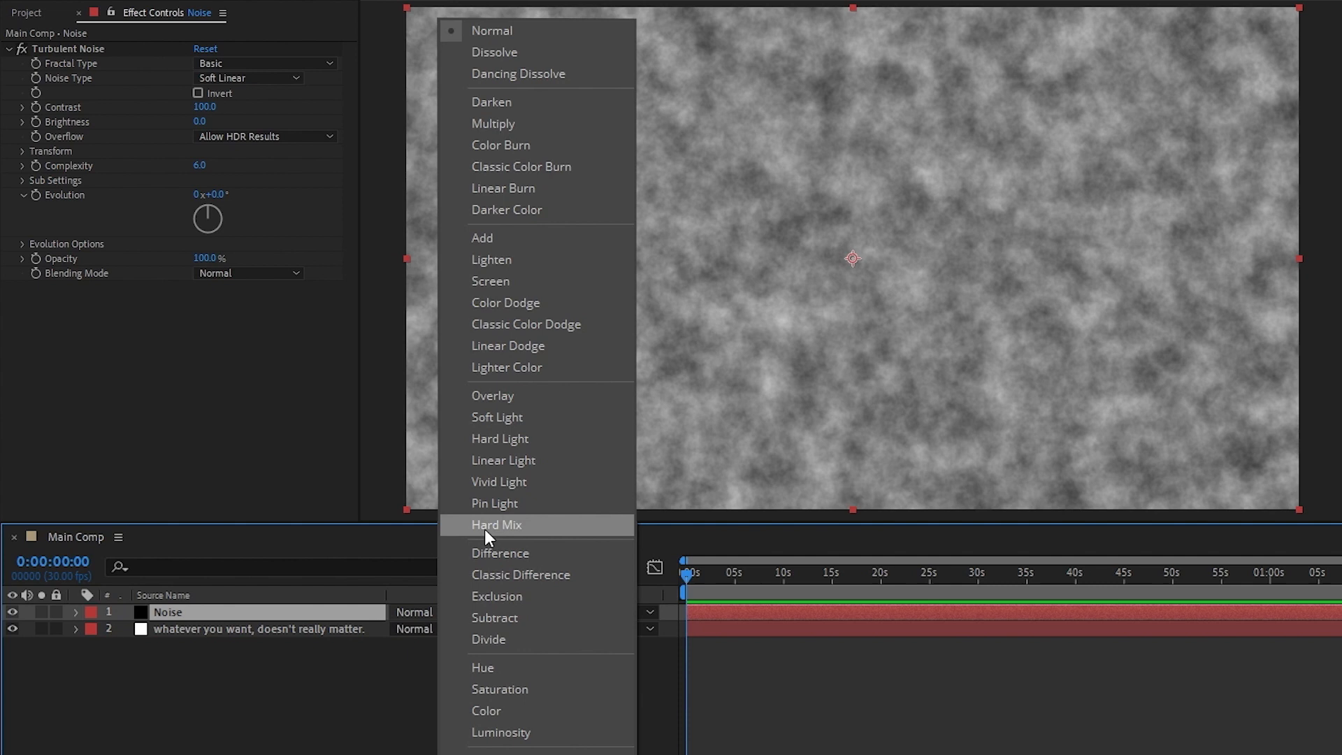
pyautogui.click(495, 525)
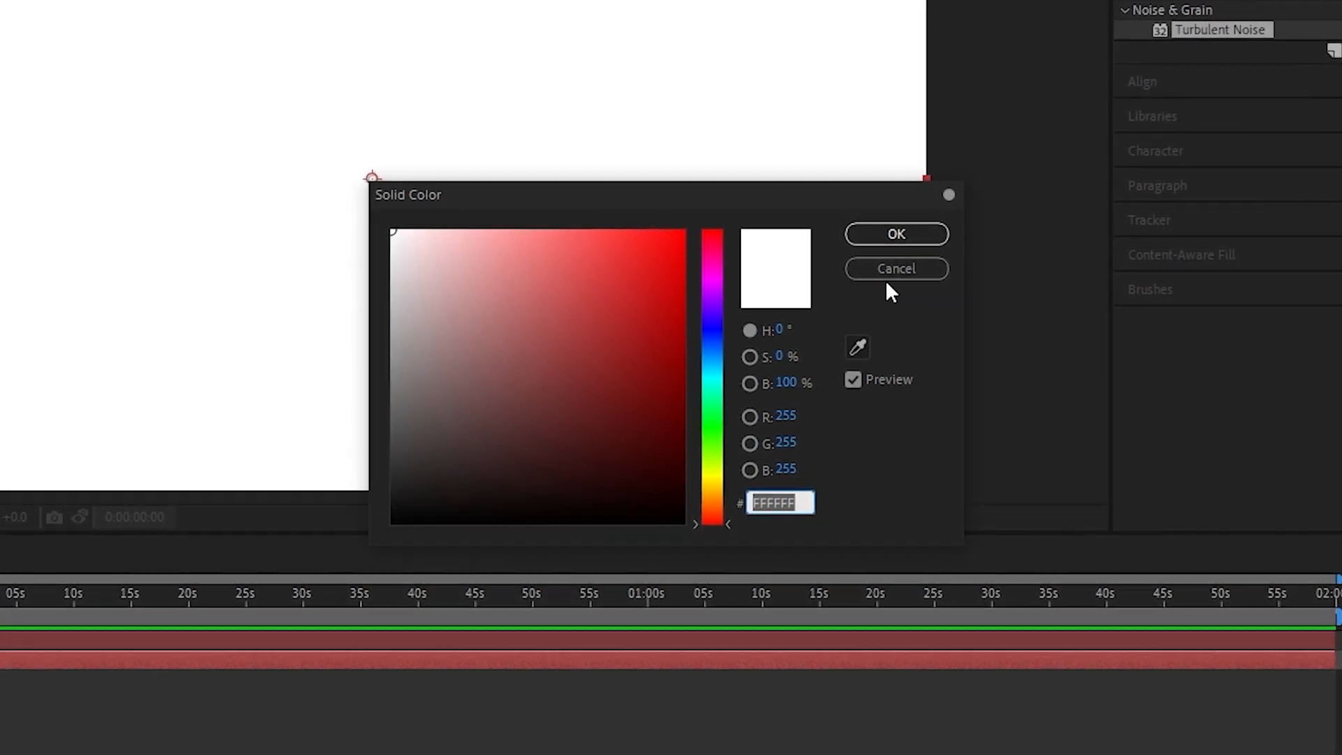
# - Confirm the white solid, test its opacity between 17% and 49%, and enable the transparency grid
pyautogui.click(896, 233)
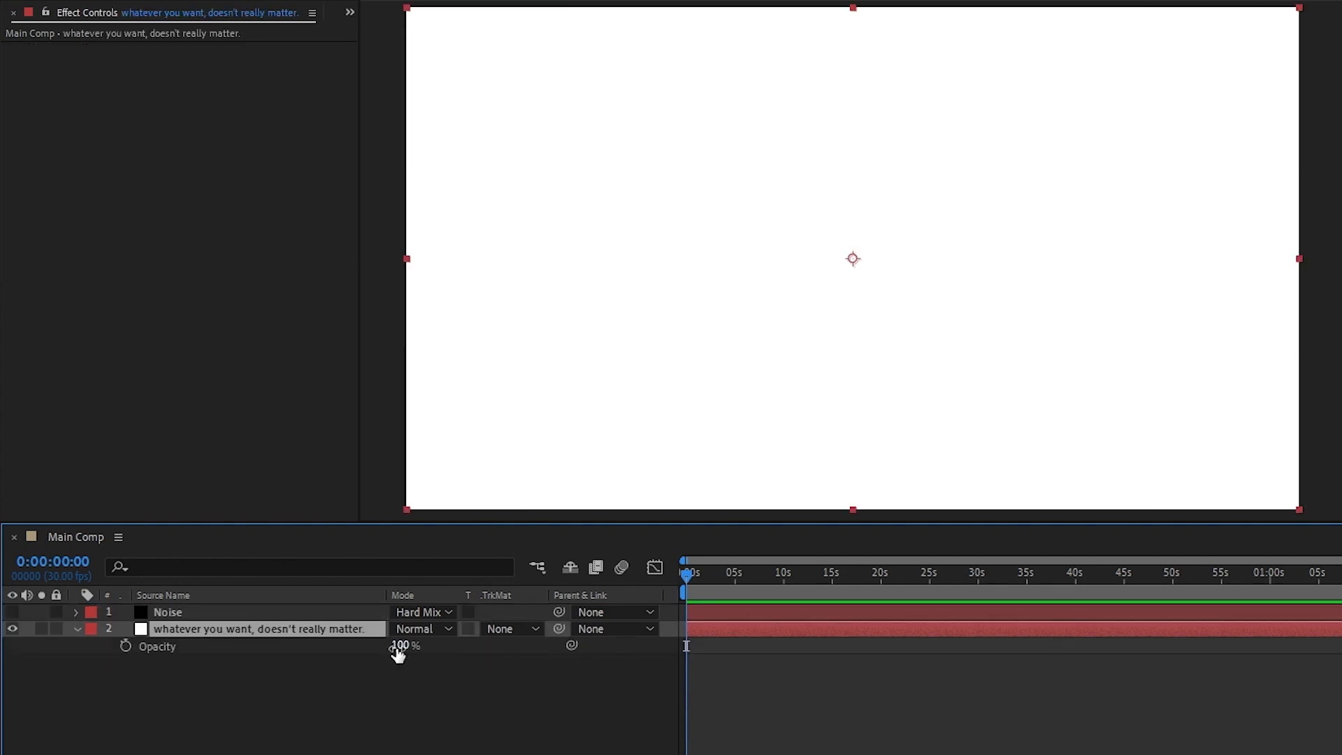
pyautogui.moveTo(402, 645); pyautogui.dragTo(317, 645)
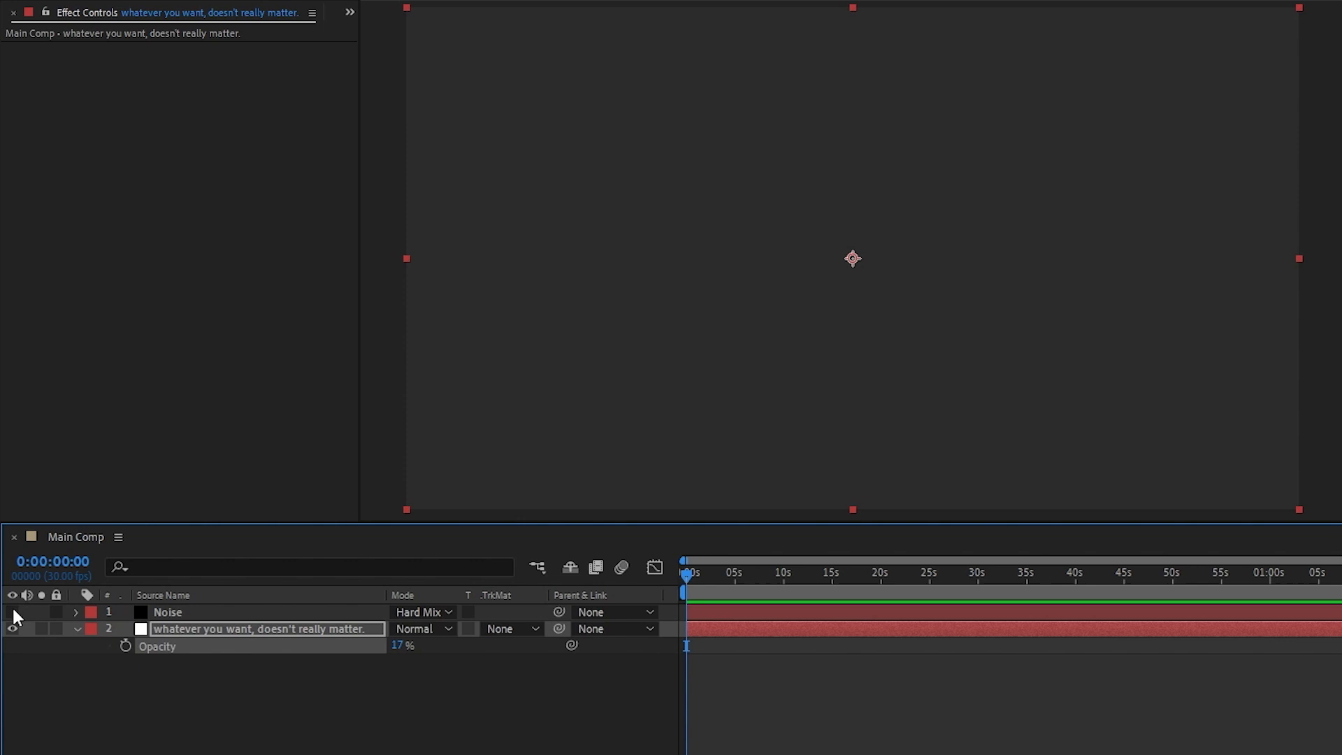
pyautogui.click(12, 612)
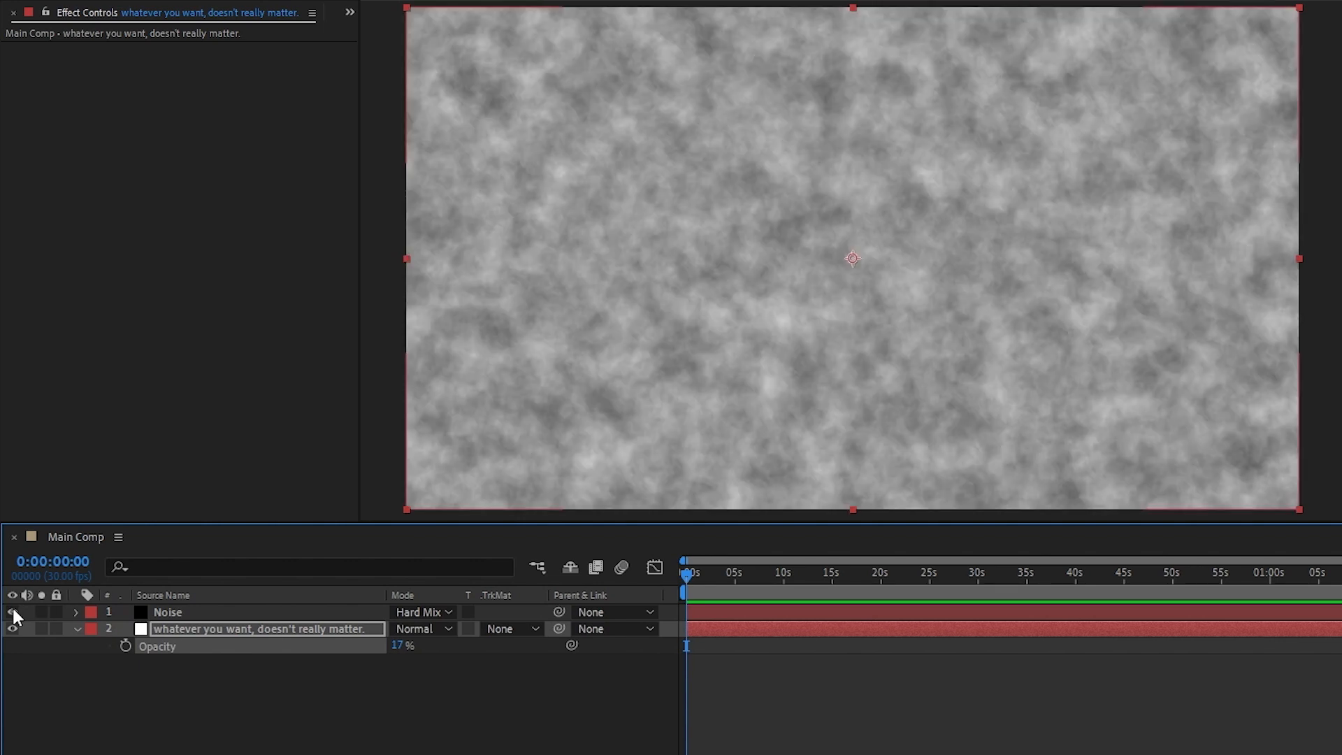
pyautogui.click(12, 612)
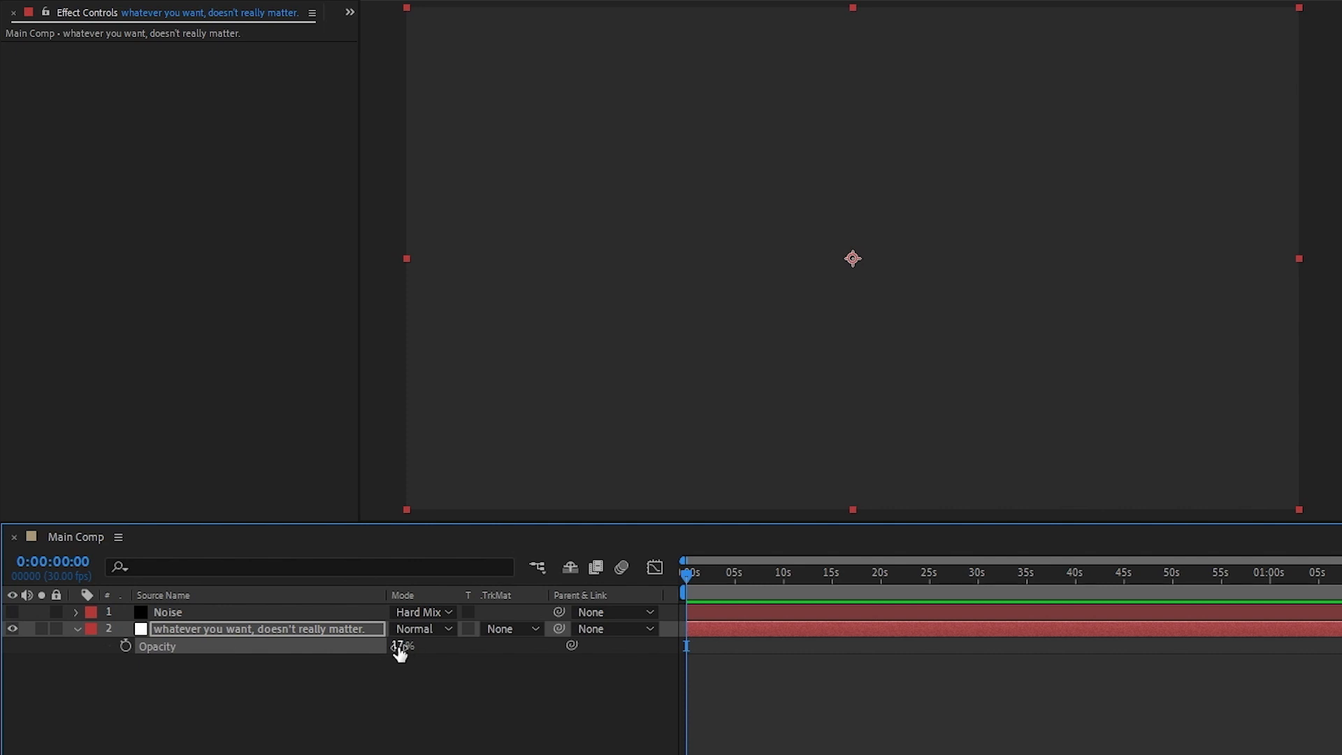
pyautogui.moveTo(398, 646); pyautogui.dragTo(420, 646)
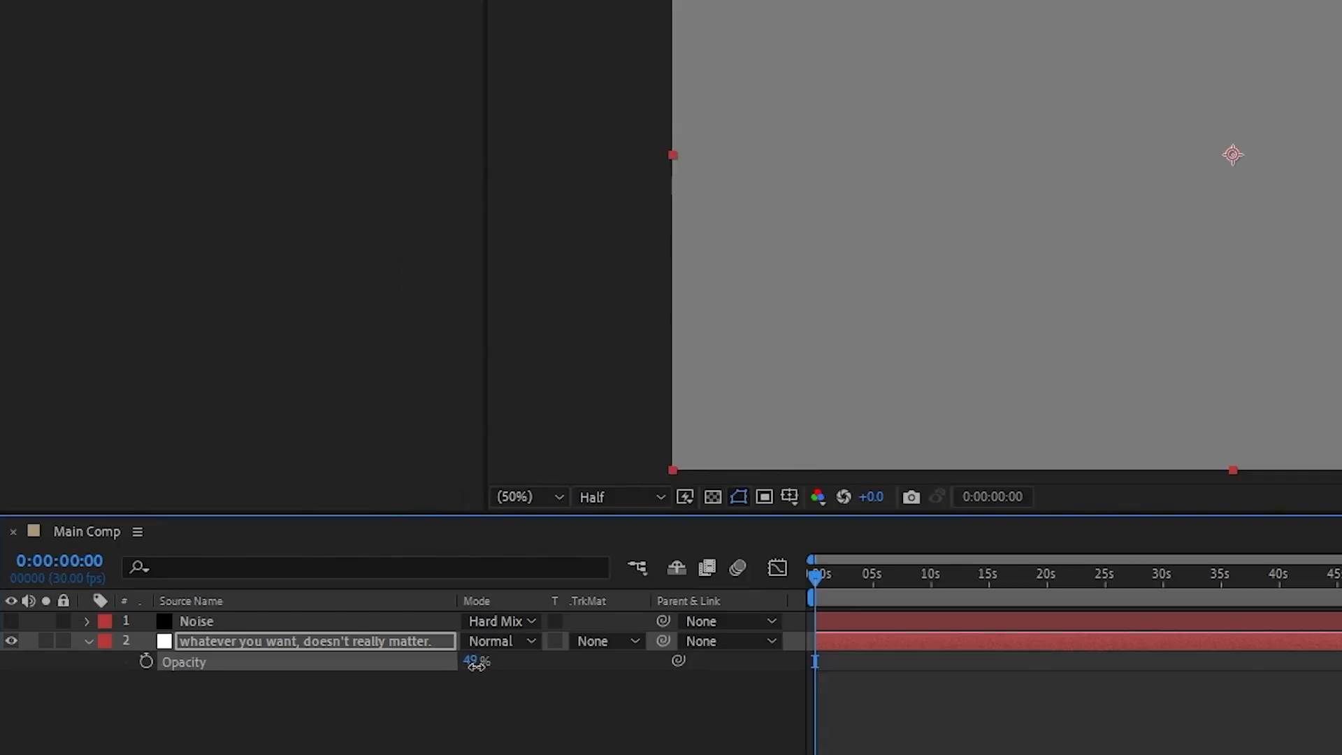
pyautogui.click(712, 496)
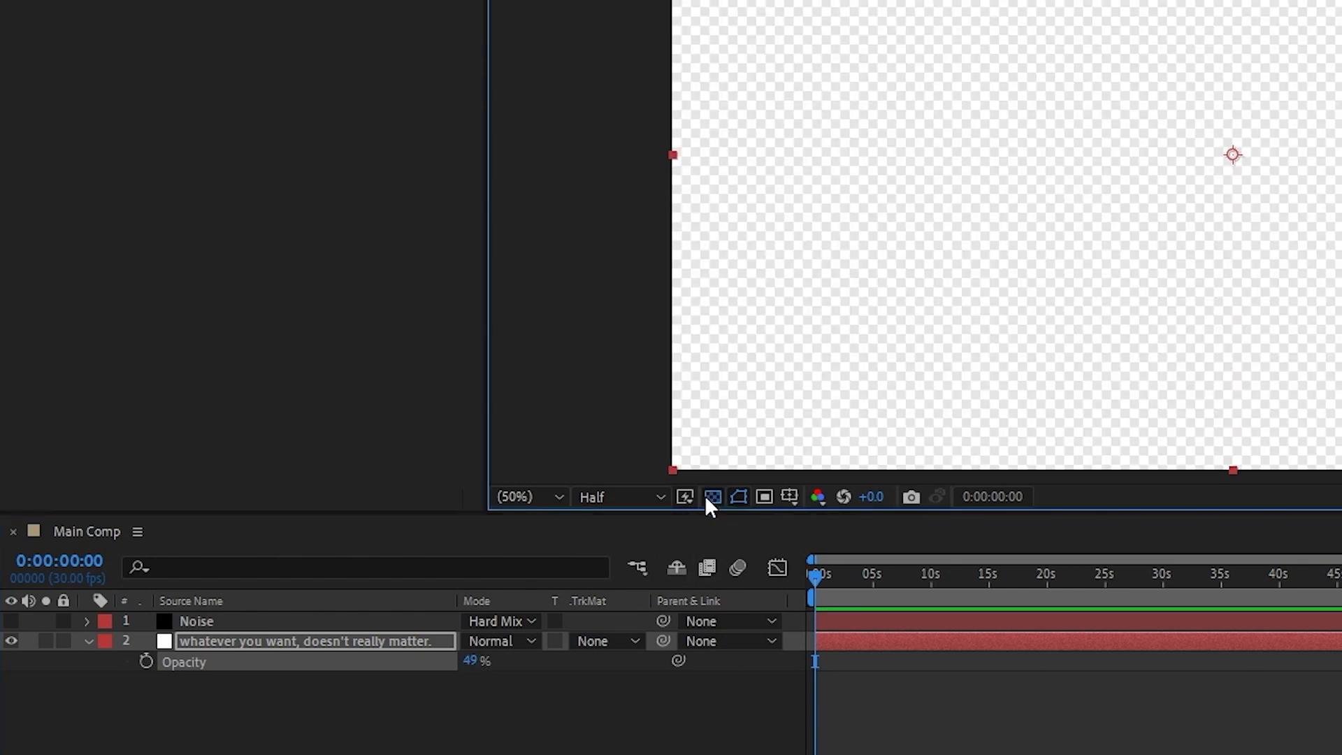
pyautogui.moveTo(713, 496)
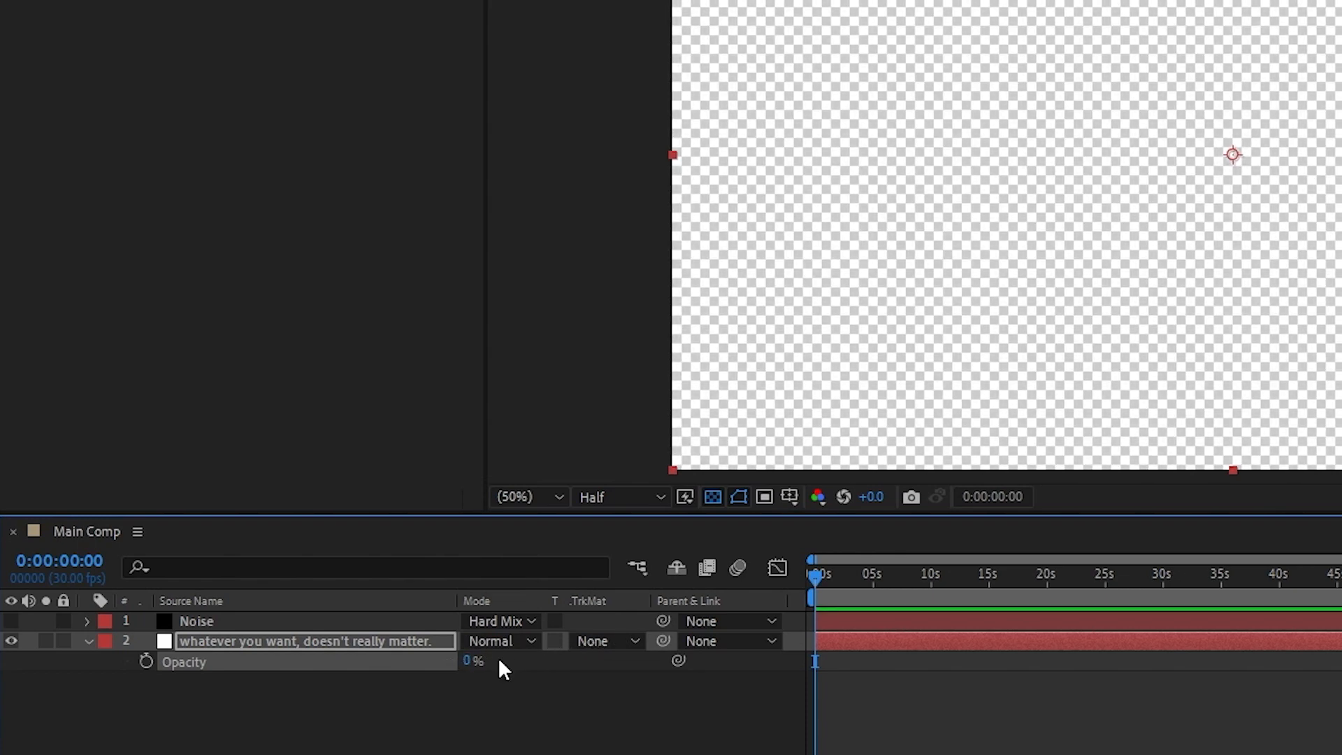
# - Create a new solid from the Layer menu to serve as the black BG layer
pyautogui.click(201, 7)
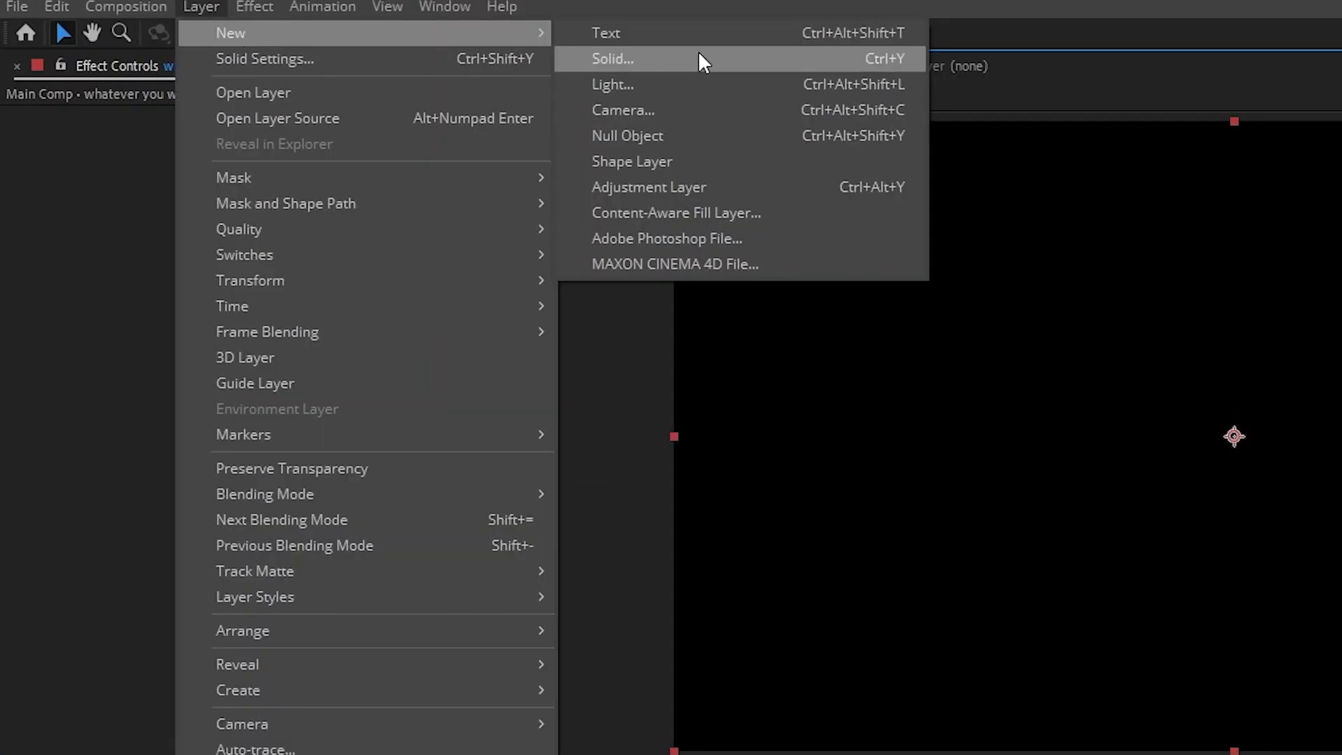
pyautogui.click(610, 58)
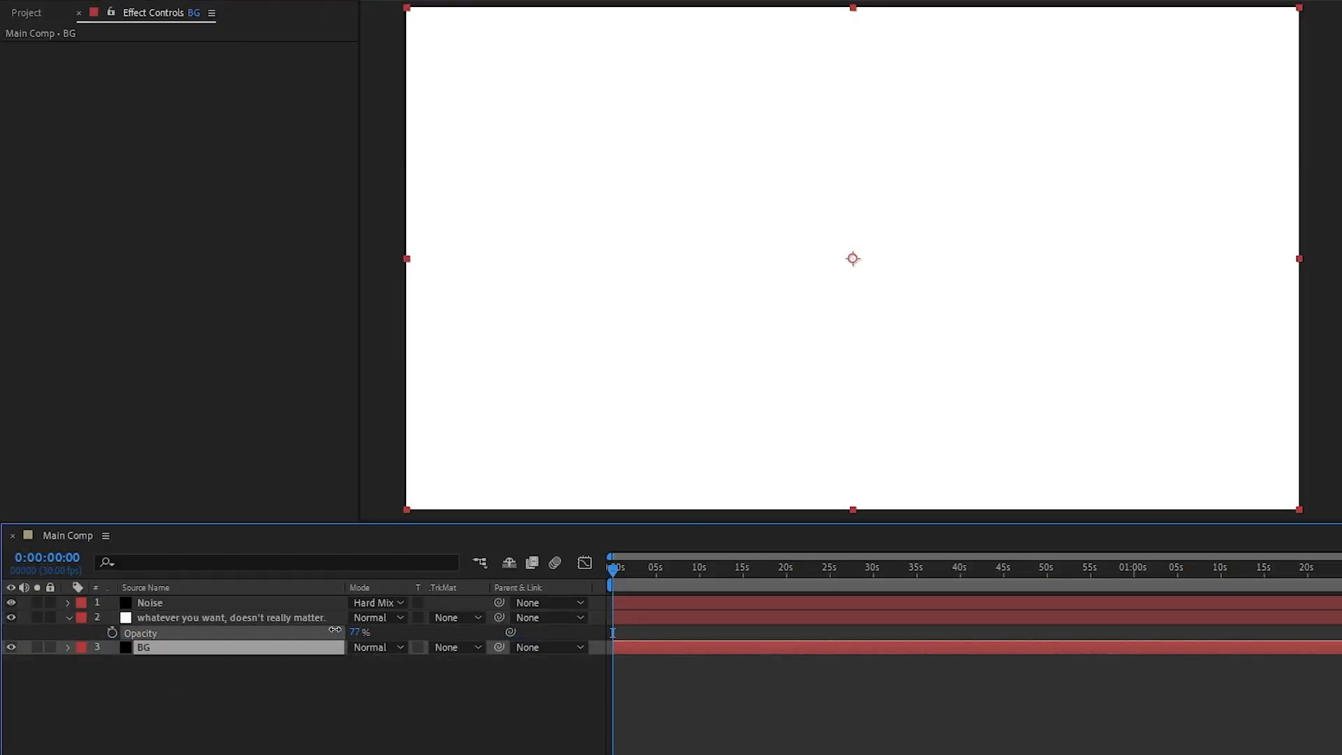
pyautogui.click(232, 617)
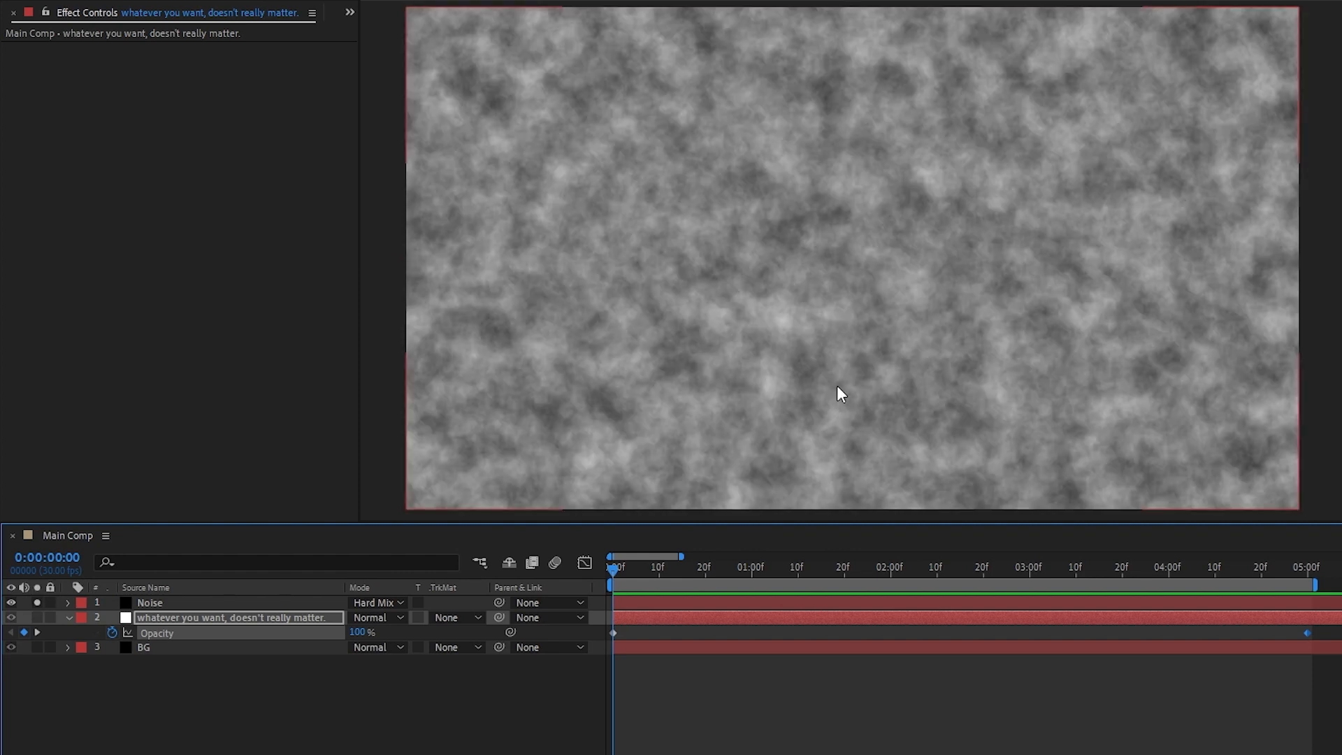
pyautogui.moveTo(793, 237)
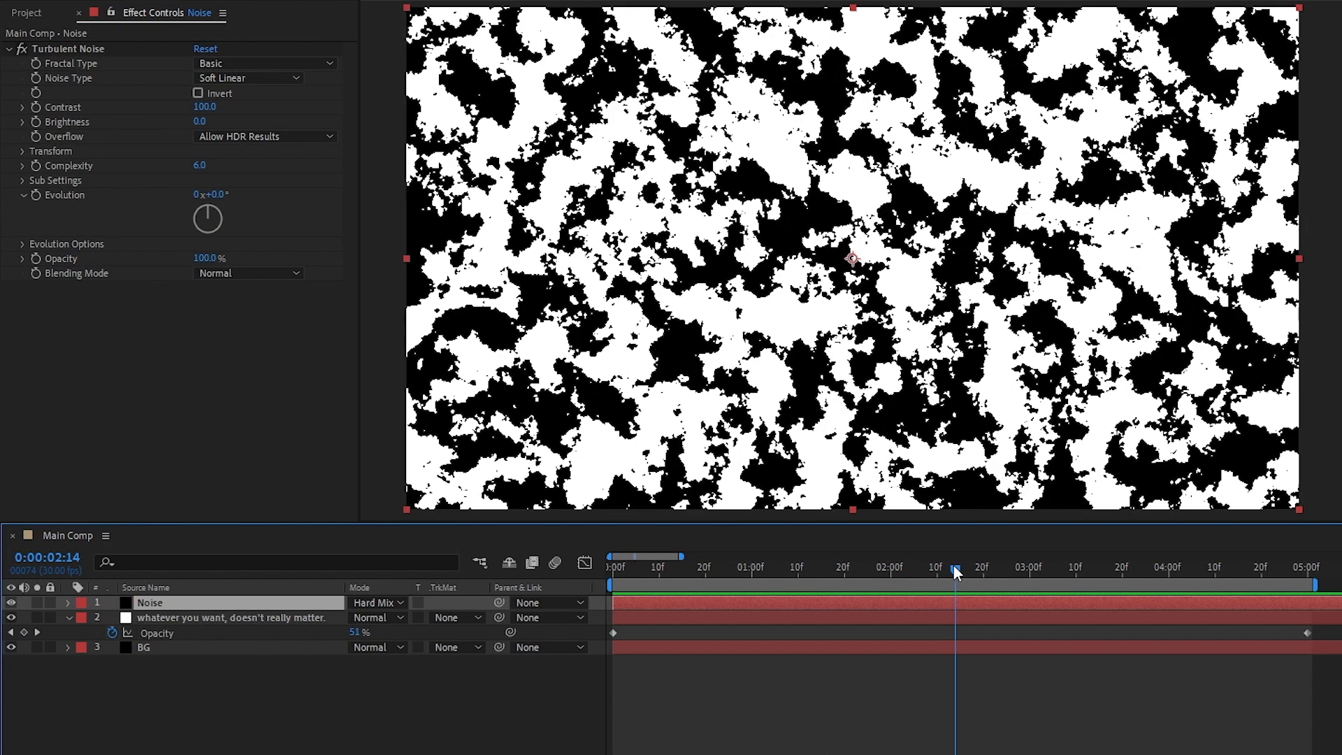
# - Switch the Turbulent Noise effect to a different Fractal Type
pyautogui.click(266, 63)
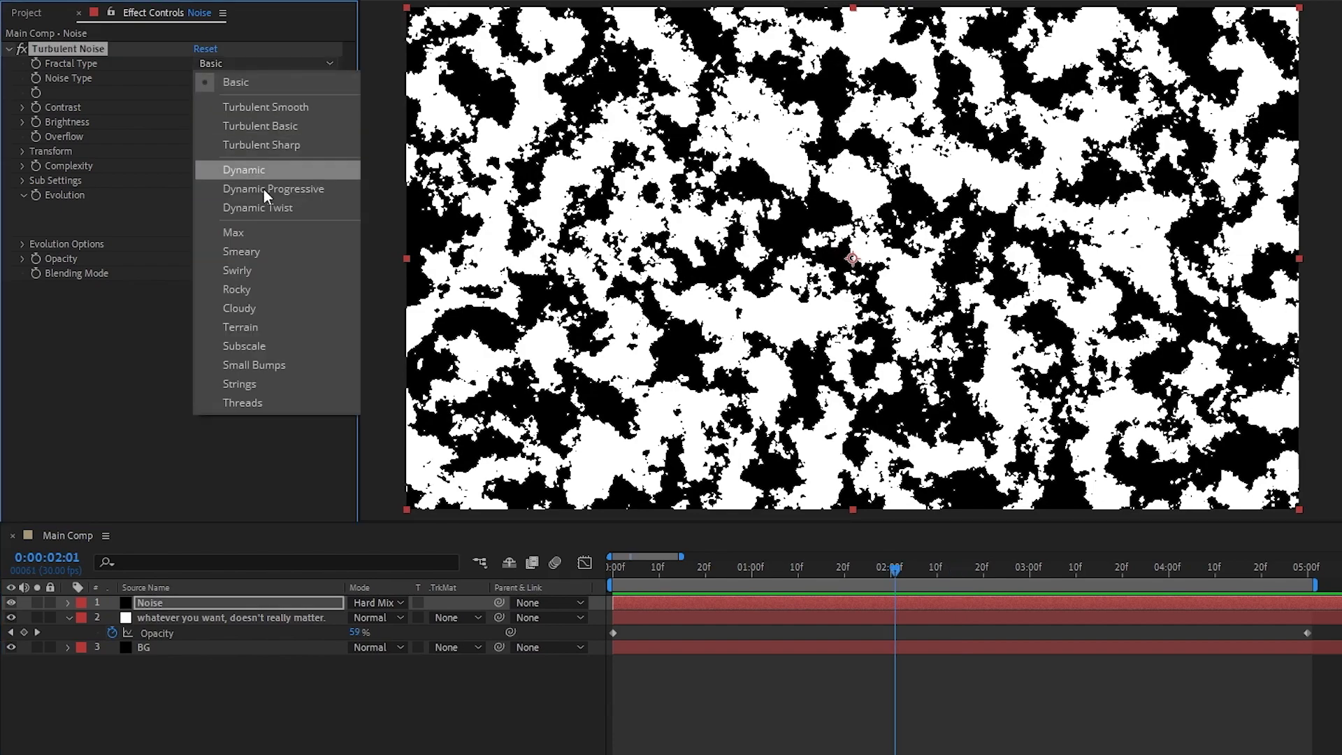
pyautogui.click(236, 270)
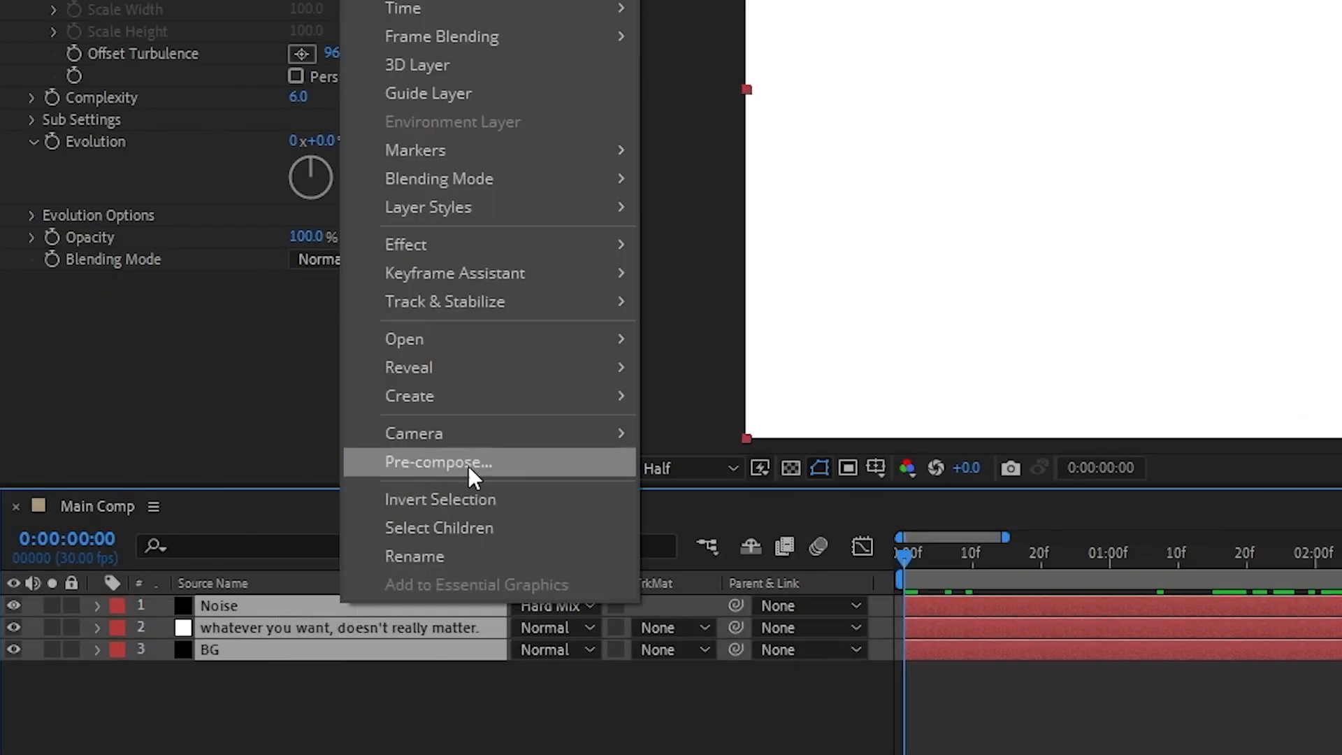
# - Pre-compose the three noise layers and alpha-matte the precomp with the wawaweewa text
pyautogui.click(436, 461)
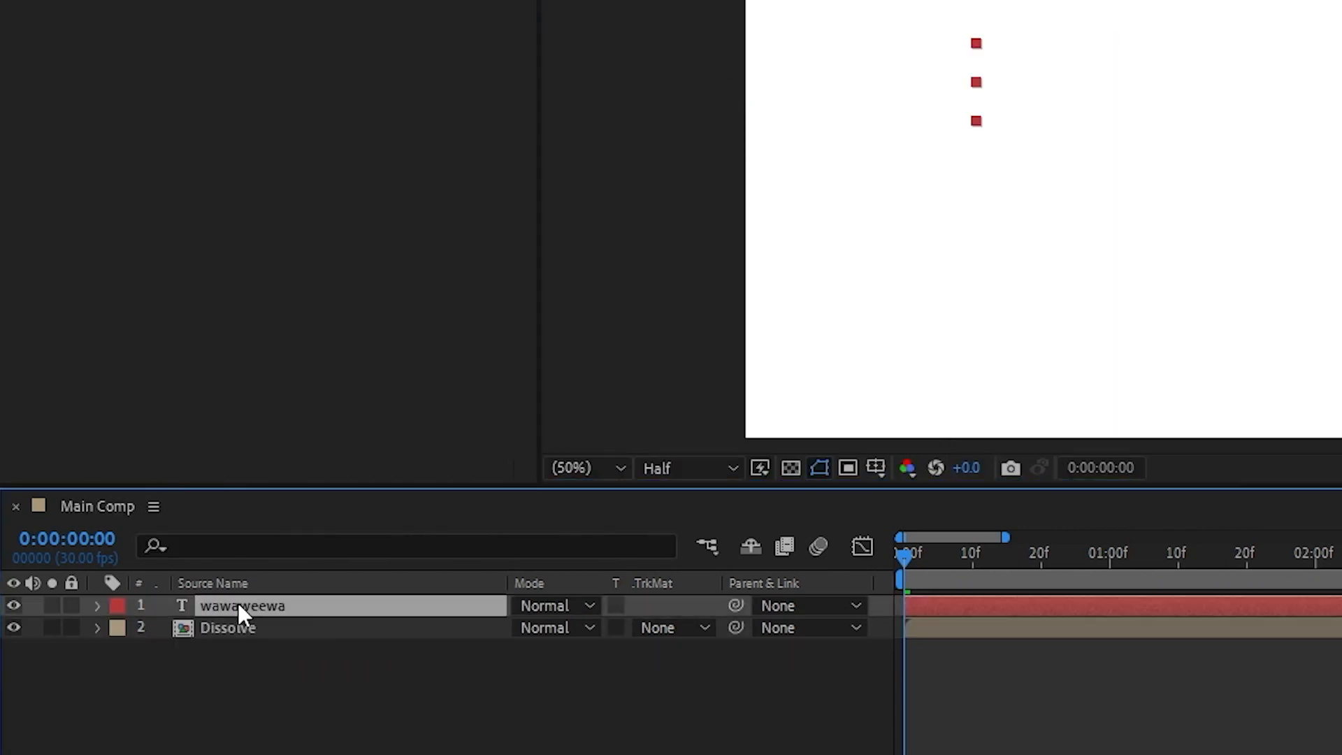
pyautogui.click(672, 628)
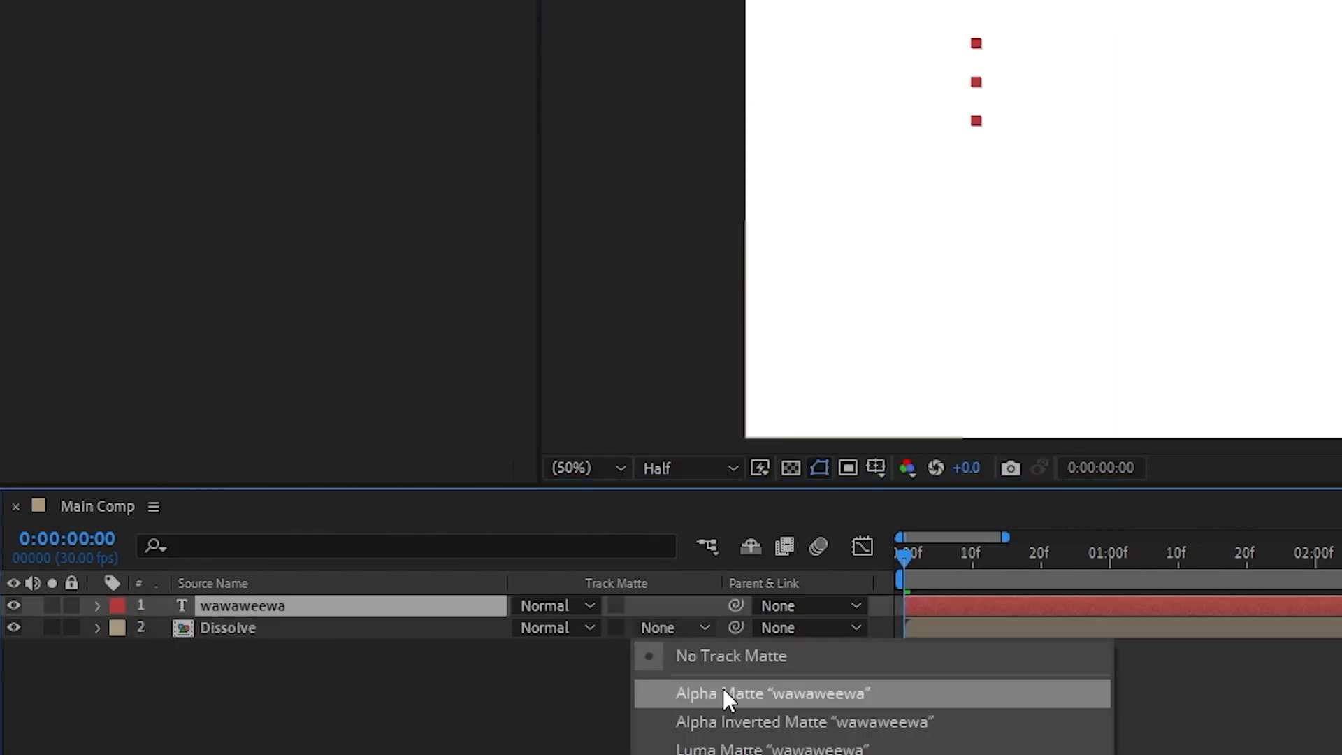
pyautogui.click(771, 693)
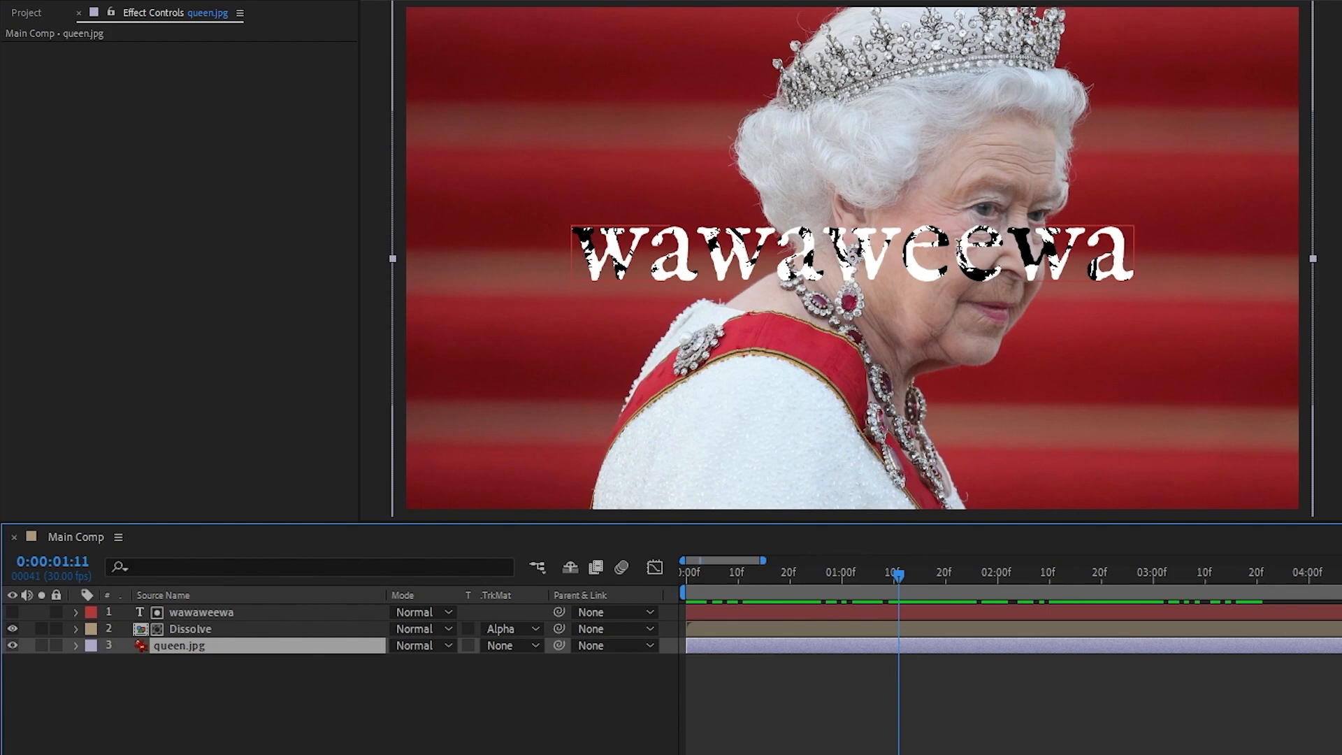
pyautogui.click(190, 629)
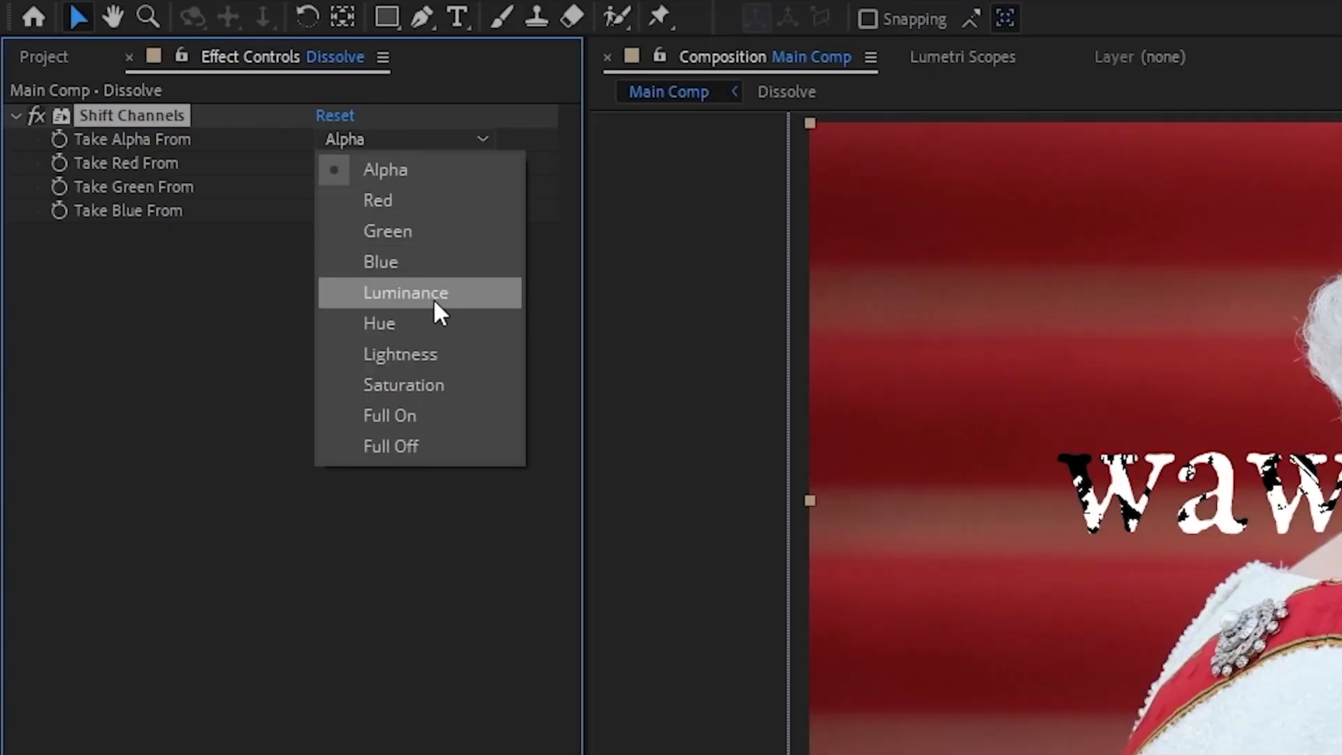
# - Set Shift Channels to take alpha from Luminance and add a Slider Control to Dissolve
pyautogui.click(405, 293)
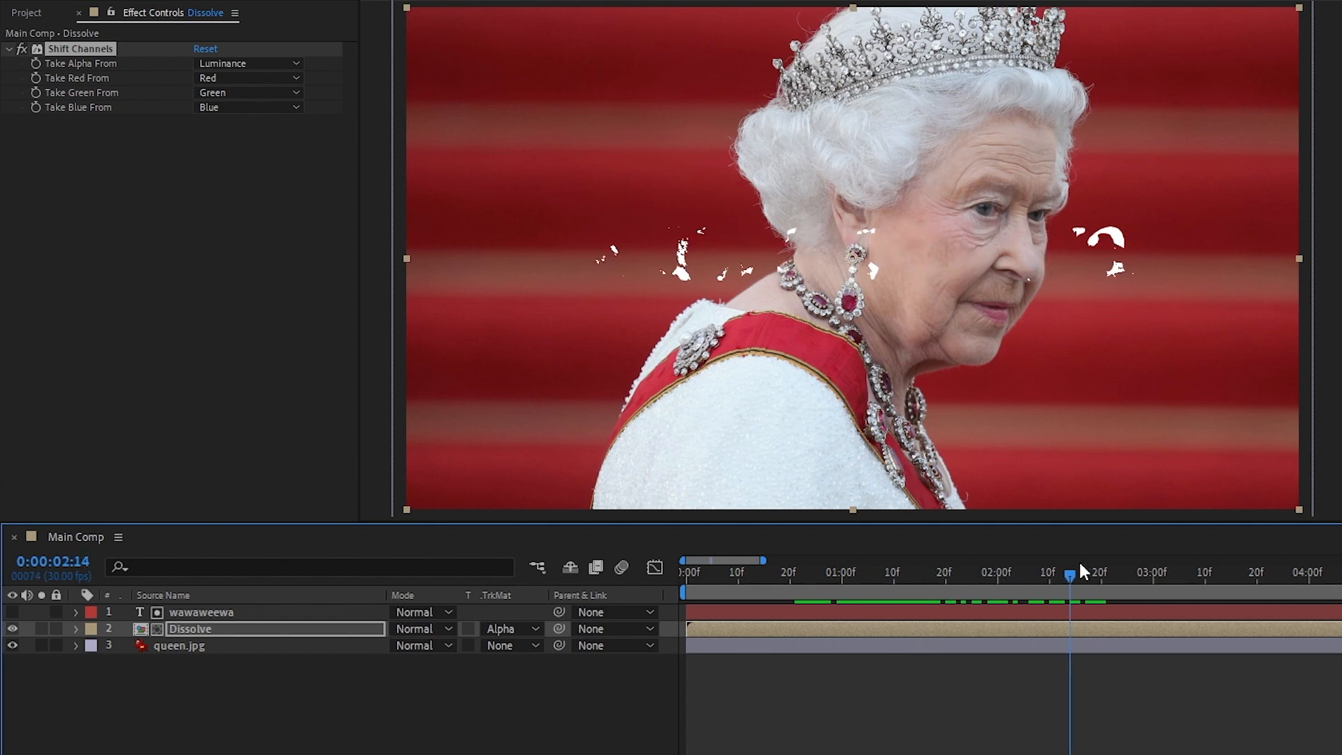
pyautogui.click(830, 571)
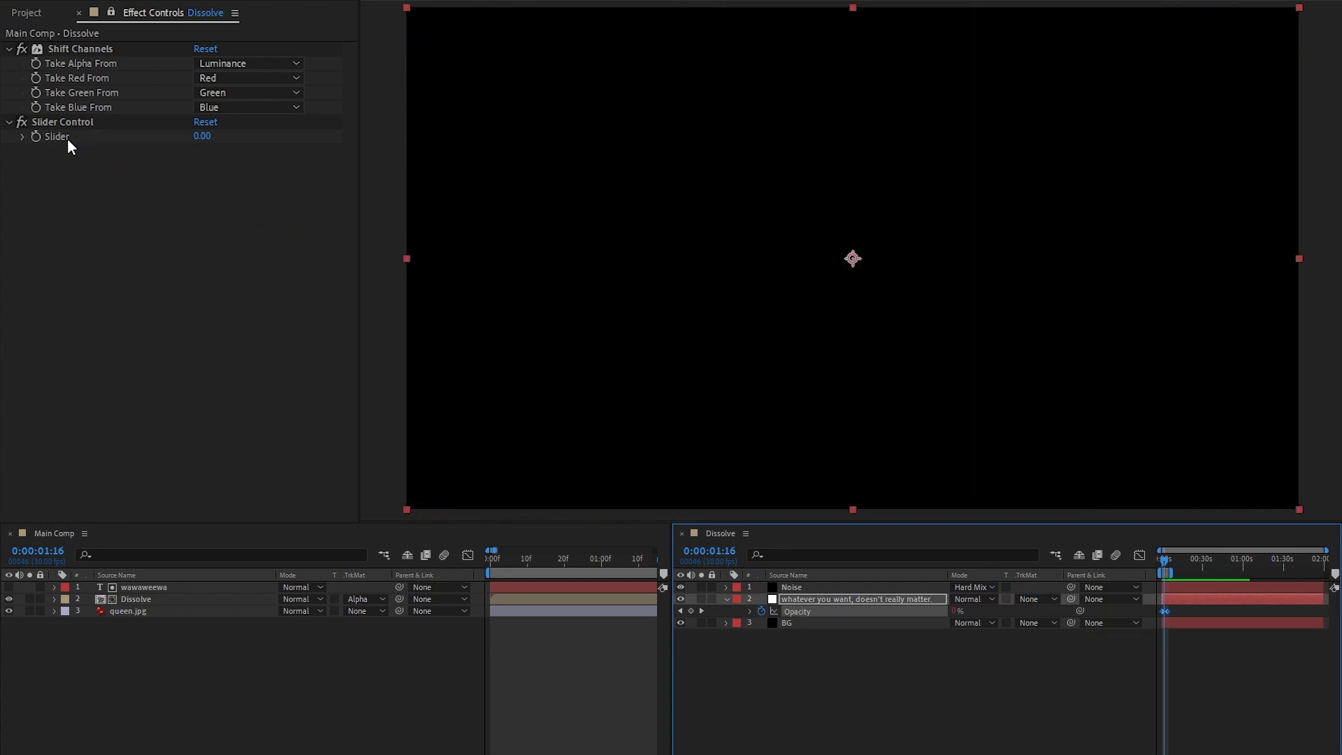
# - Scrub the slider to preview the wipe, then replace "Dissolve" in the expression with thisComp.name
pyautogui.moveTo(53, 162); pyautogui.dragTo(236, 161)
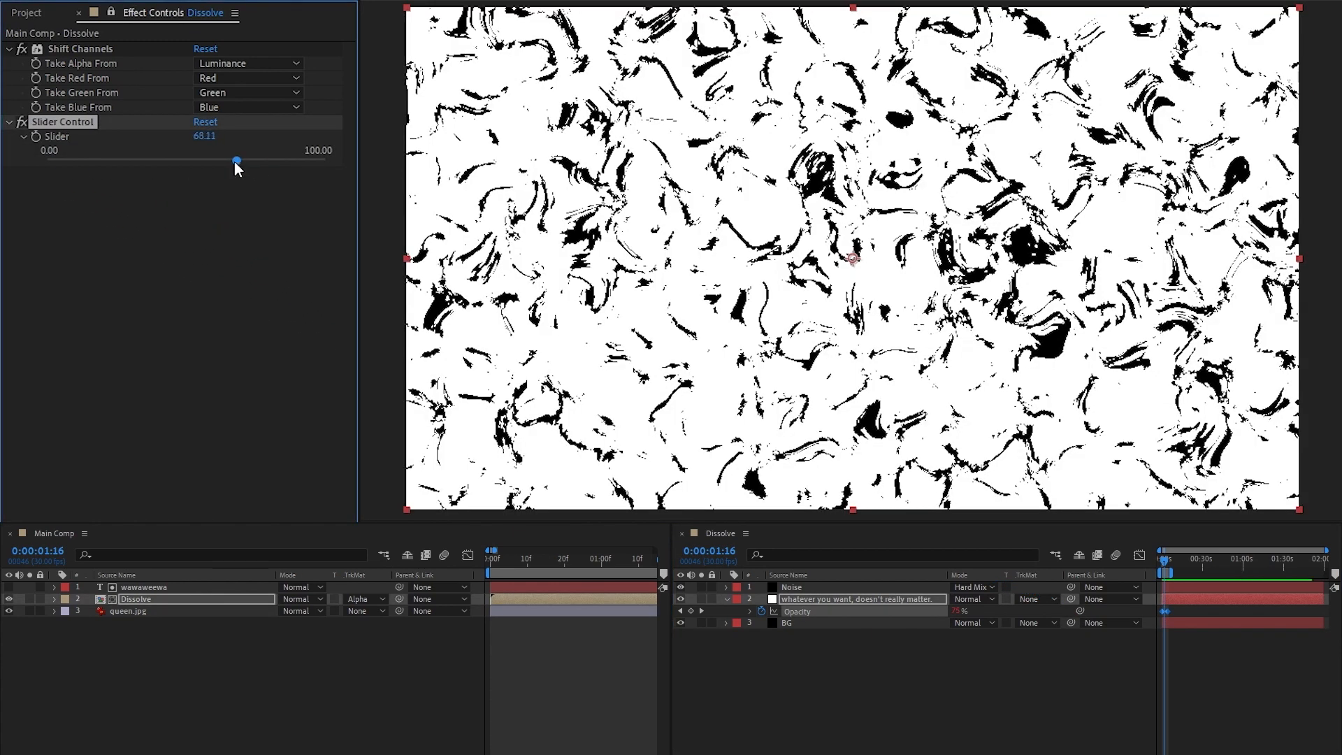
pyautogui.moveTo(237, 162); pyautogui.dragTo(146, 161)
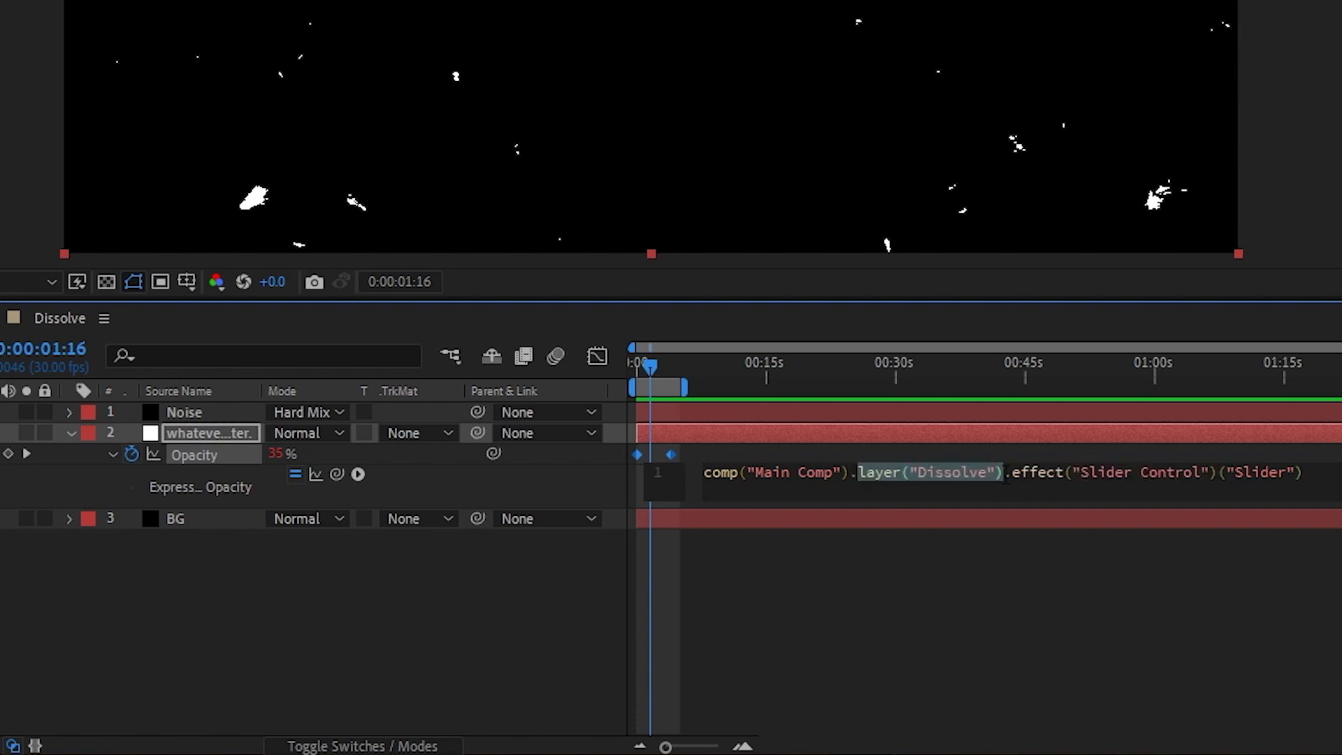
pyautogui.click(839, 472)
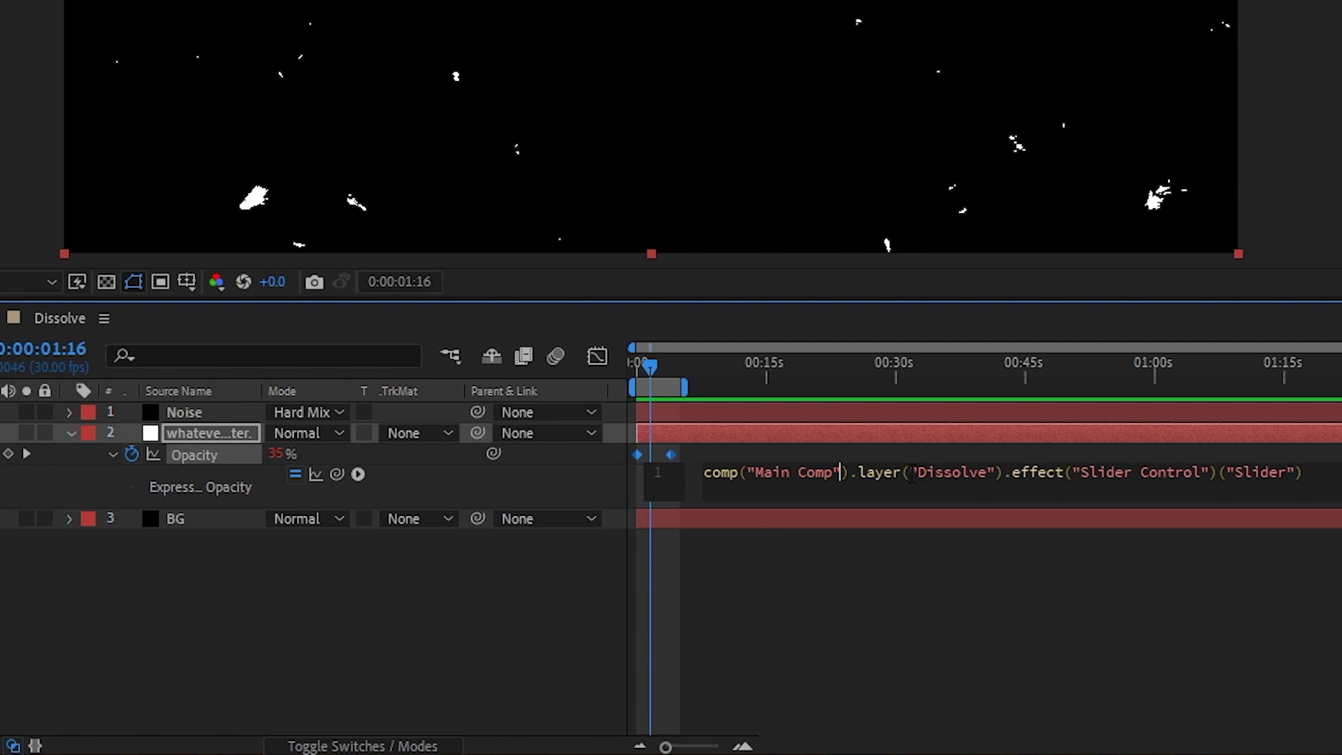
pyautogui.doubleClick(950, 472)
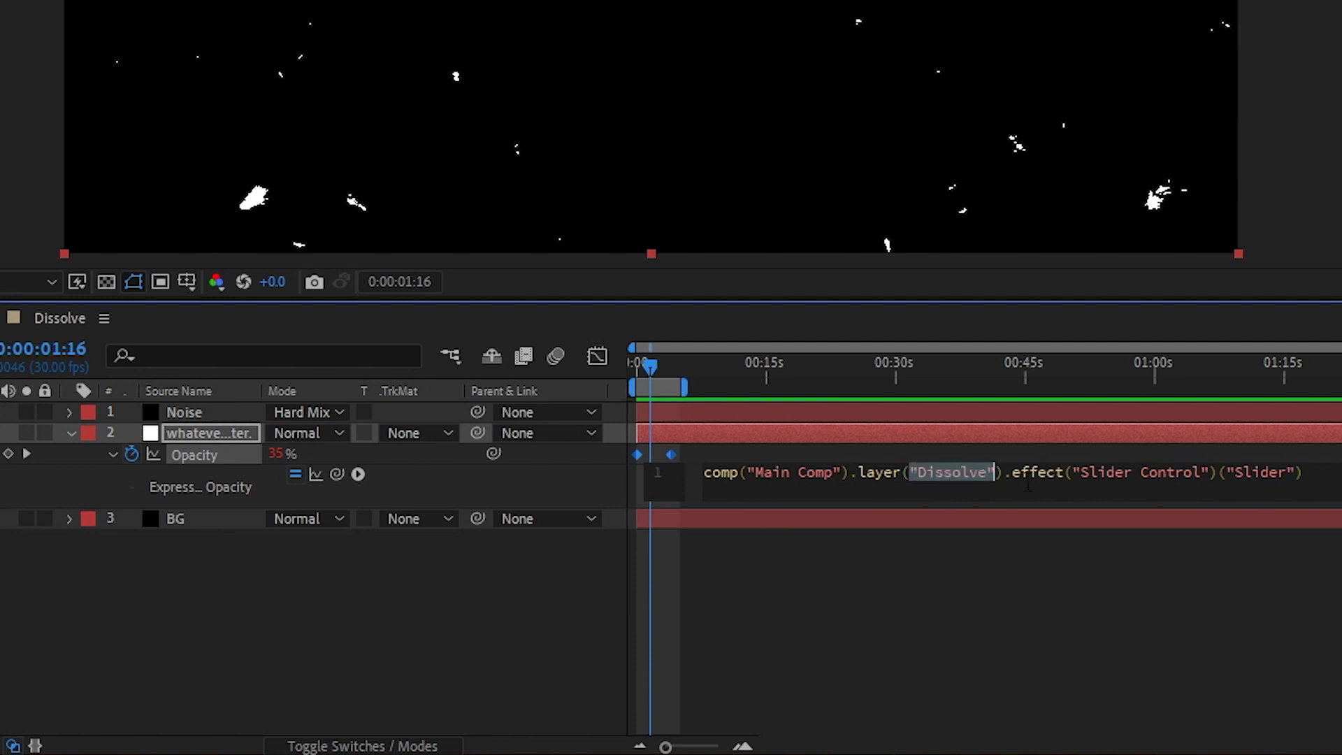
pyautogui.write('thisComp')
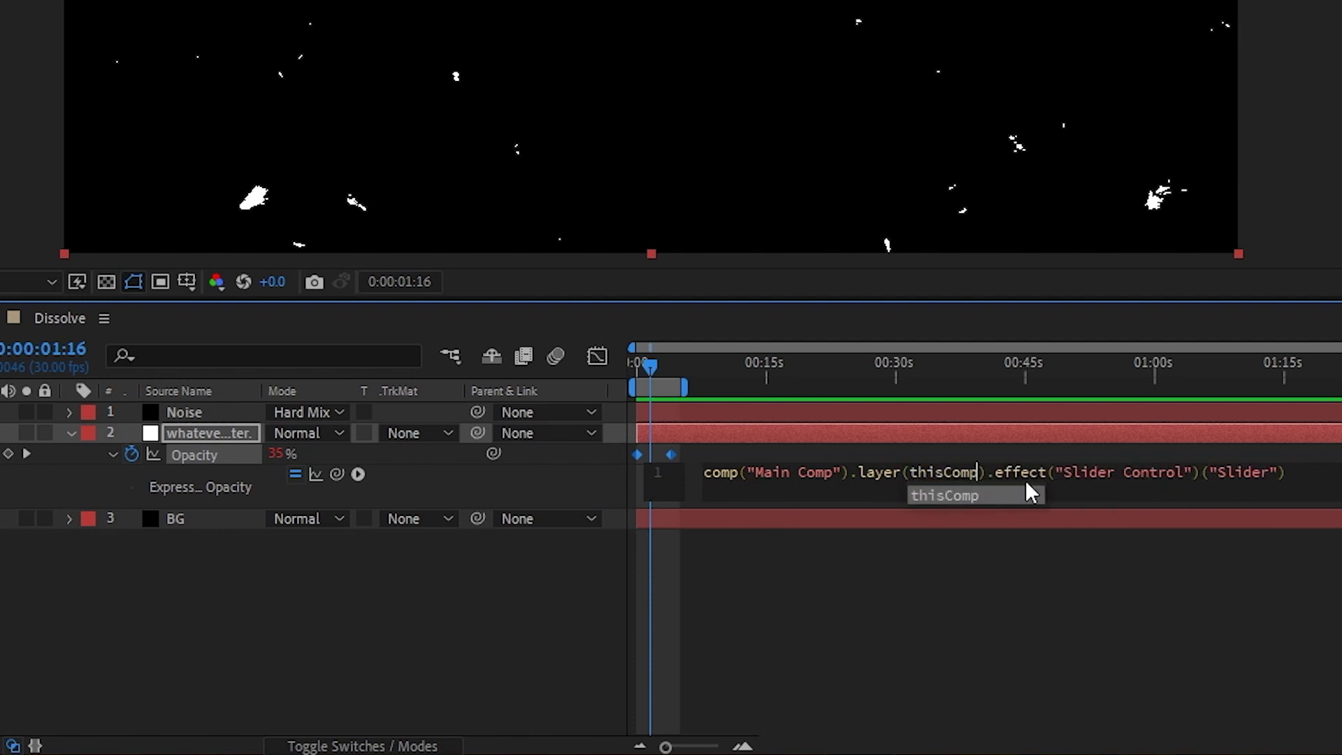
pyautogui.write('.name')
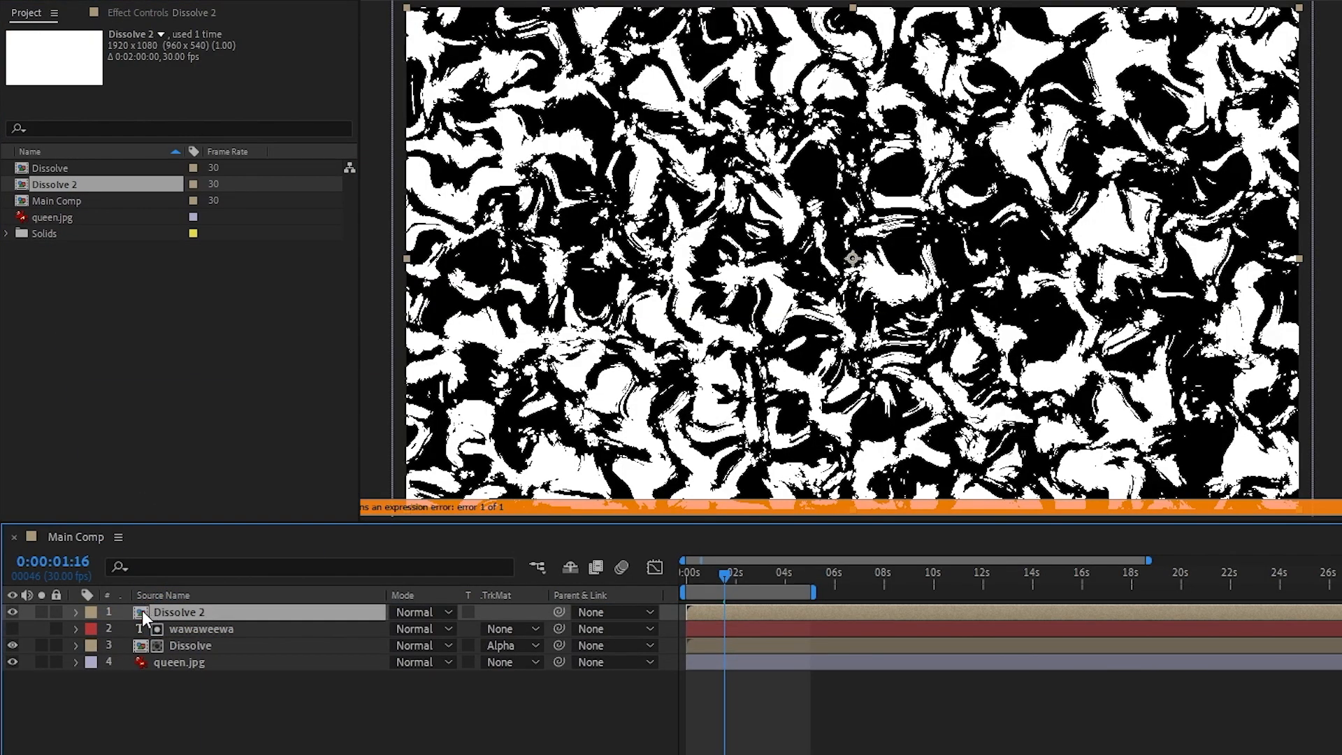
# - Open the Dissolve 2 comp and scrub its own slider to preview an independent dissolve
pyautogui.doubleClick(178, 612)
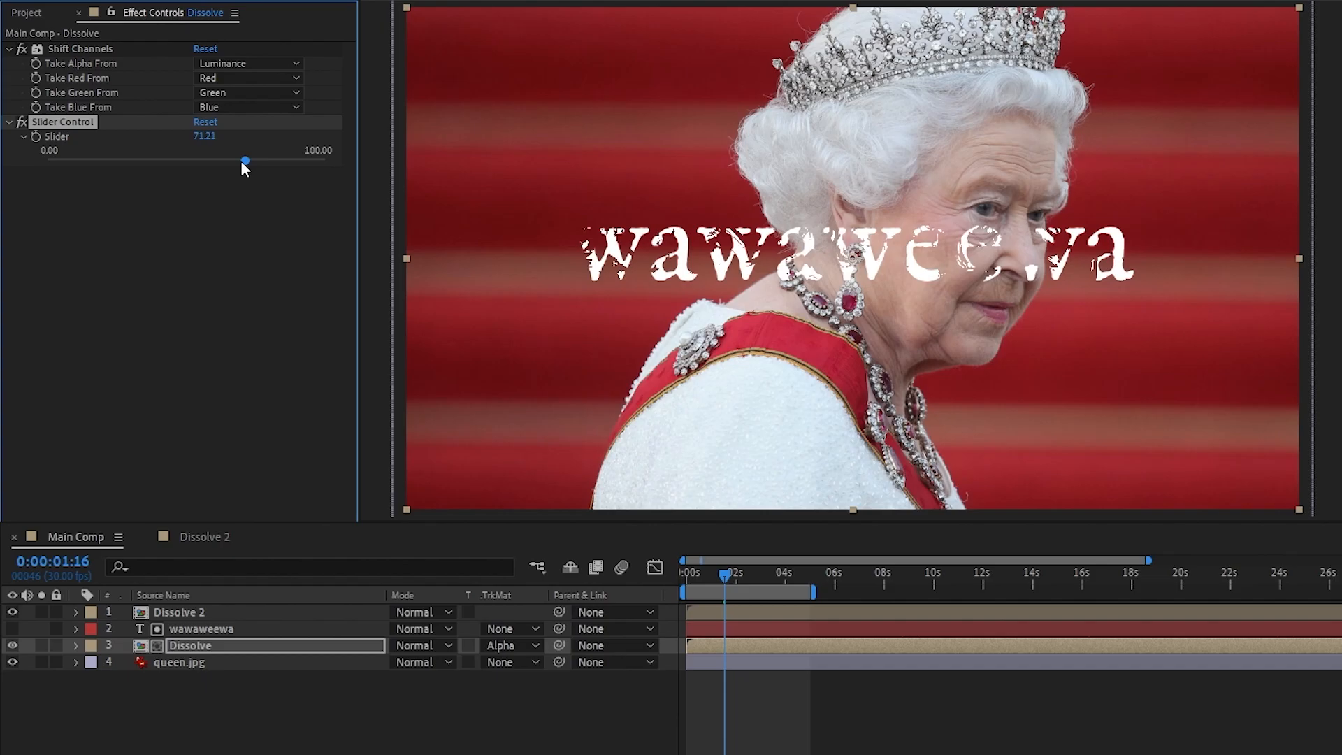
pyautogui.moveTo(245, 160); pyautogui.dragTo(64, 160)
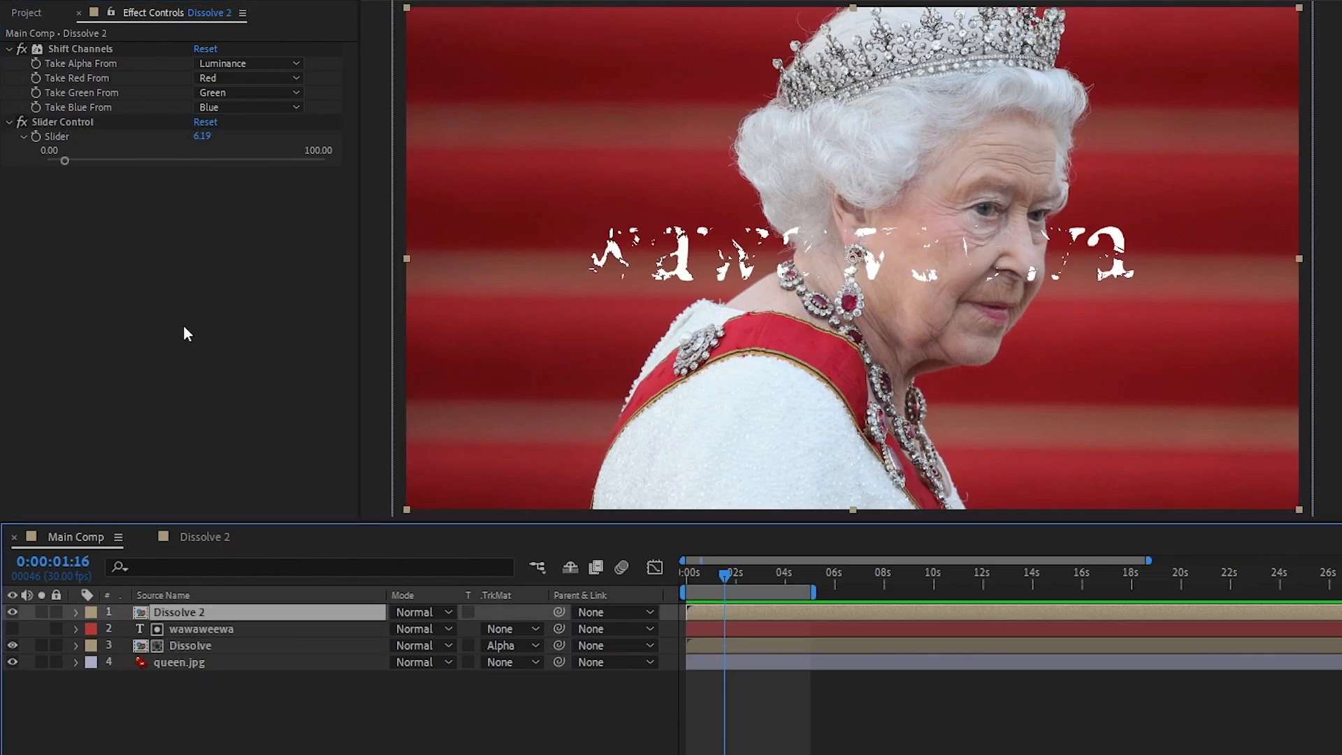
pyautogui.moveTo(66, 161); pyautogui.dragTo(133, 161)
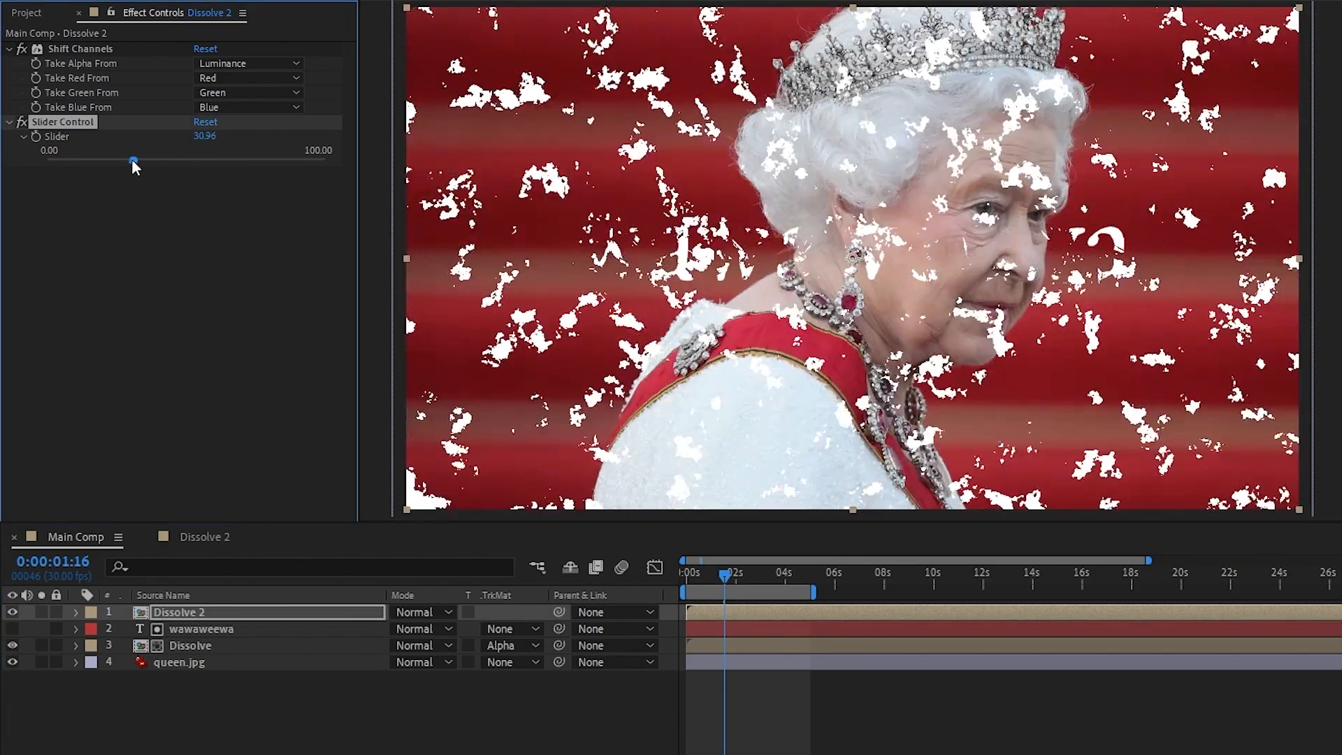
pyautogui.moveTo(133, 160); pyautogui.dragTo(47, 160)
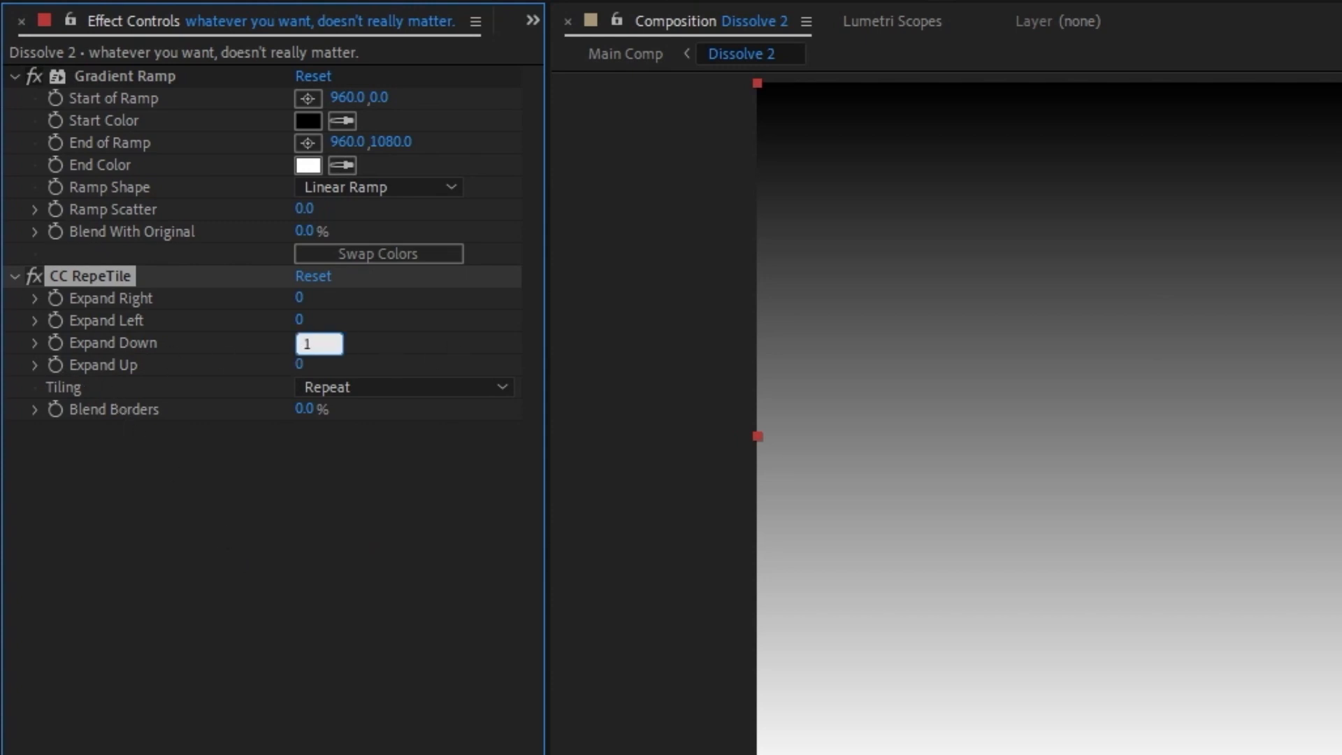
# - Expand CC RepeTile down by 1080 pixels and set its tiling to Slide
pyautogui.write('1080')
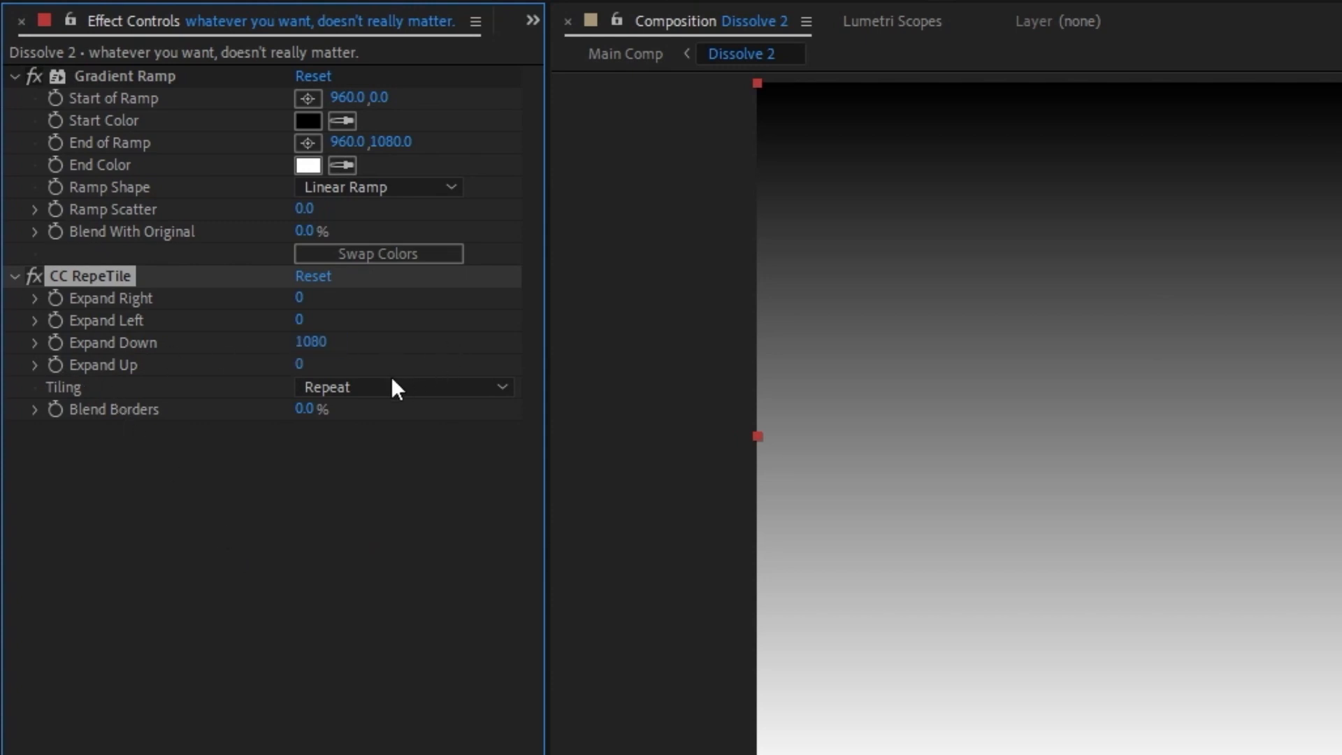
pyautogui.click(403, 386)
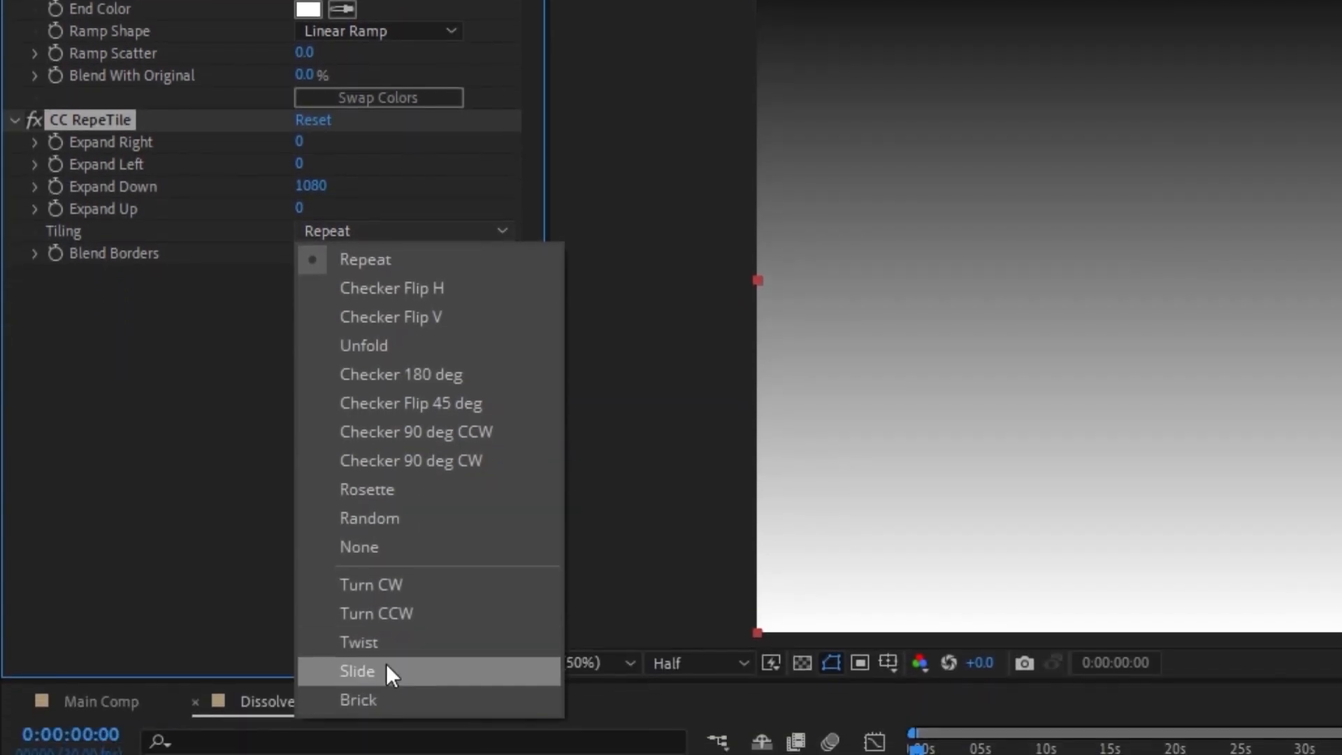
pyautogui.click(357, 671)
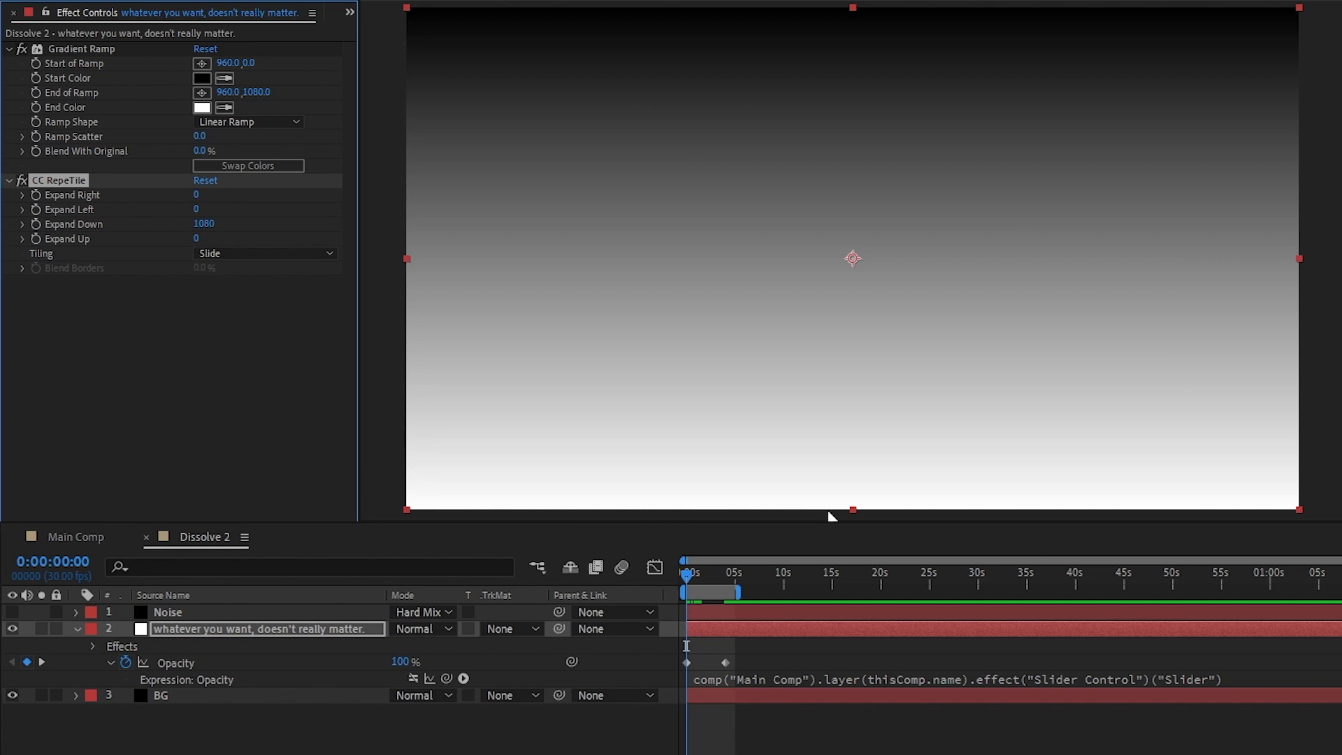
pyautogui.moveTo(637, 477)
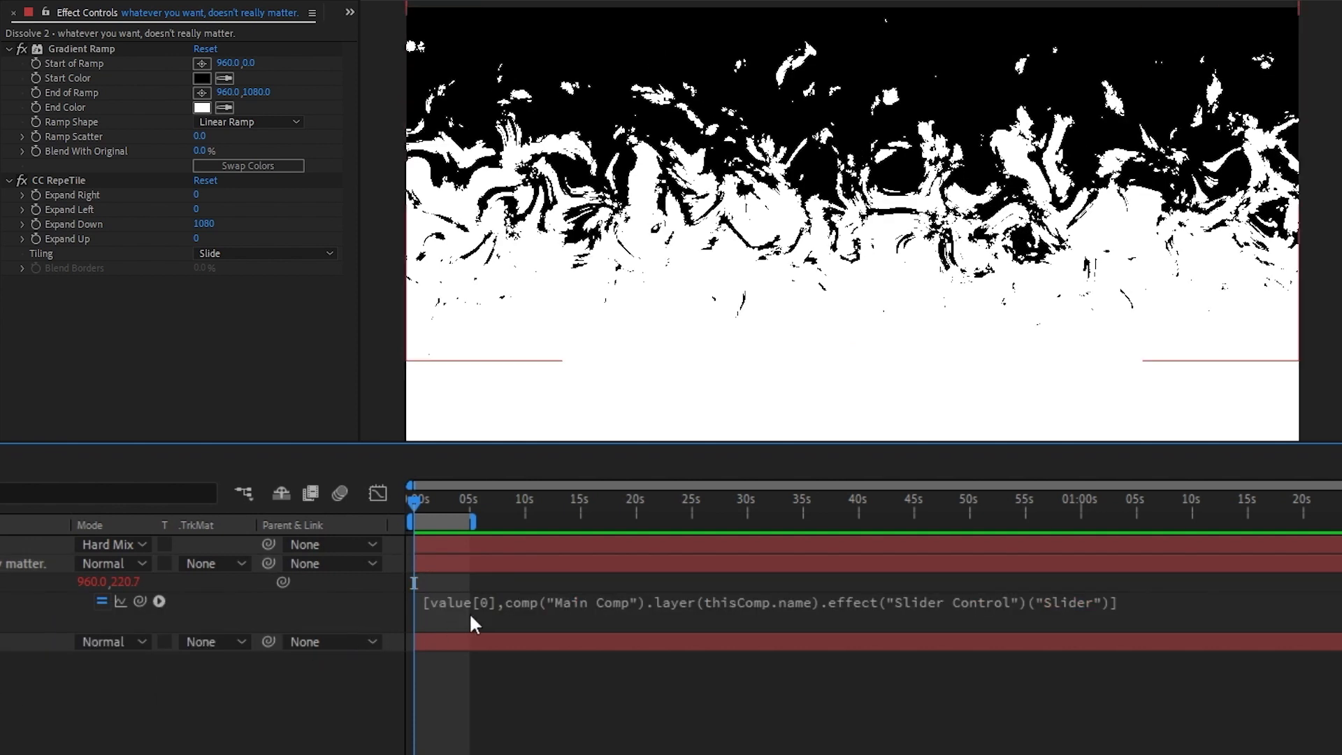
pyautogui.moveTo(557, 617)
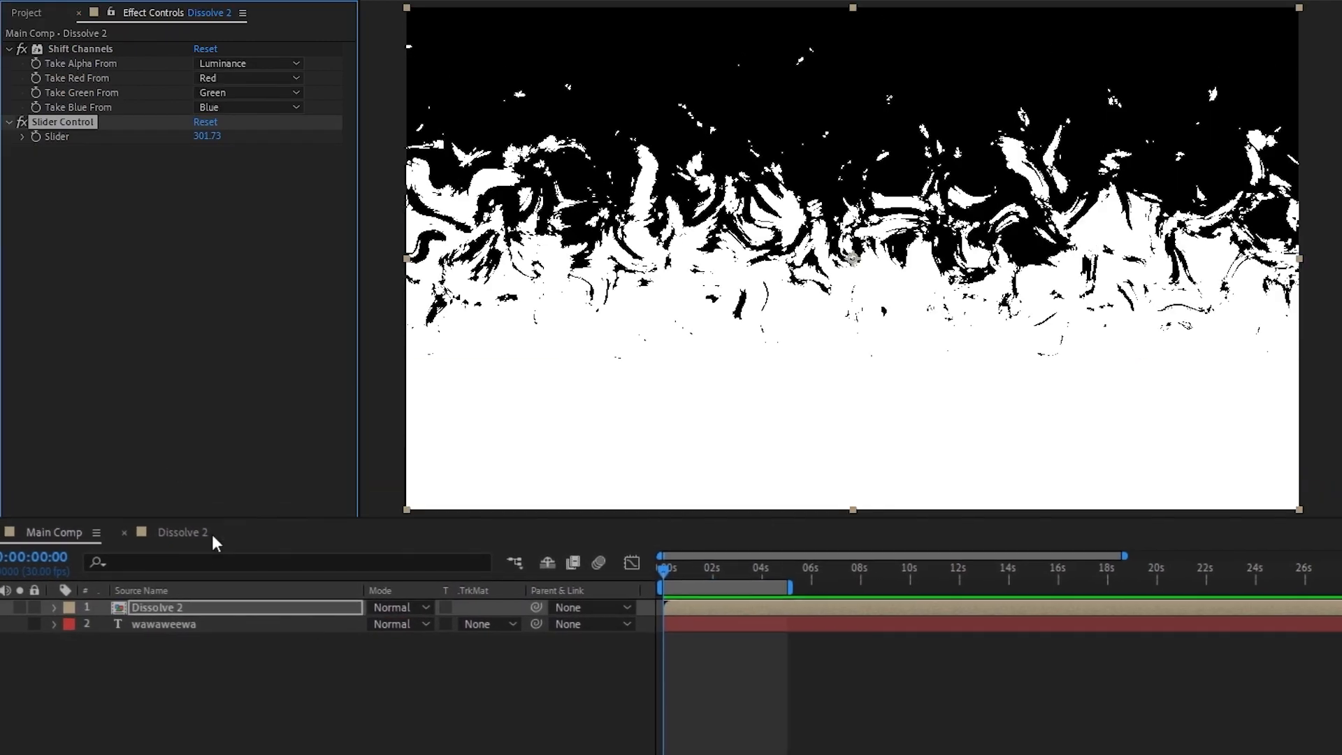
# - Set Dissolve 2's track matte to the wawaweewa text's alpha
pyautogui.click(511, 628)
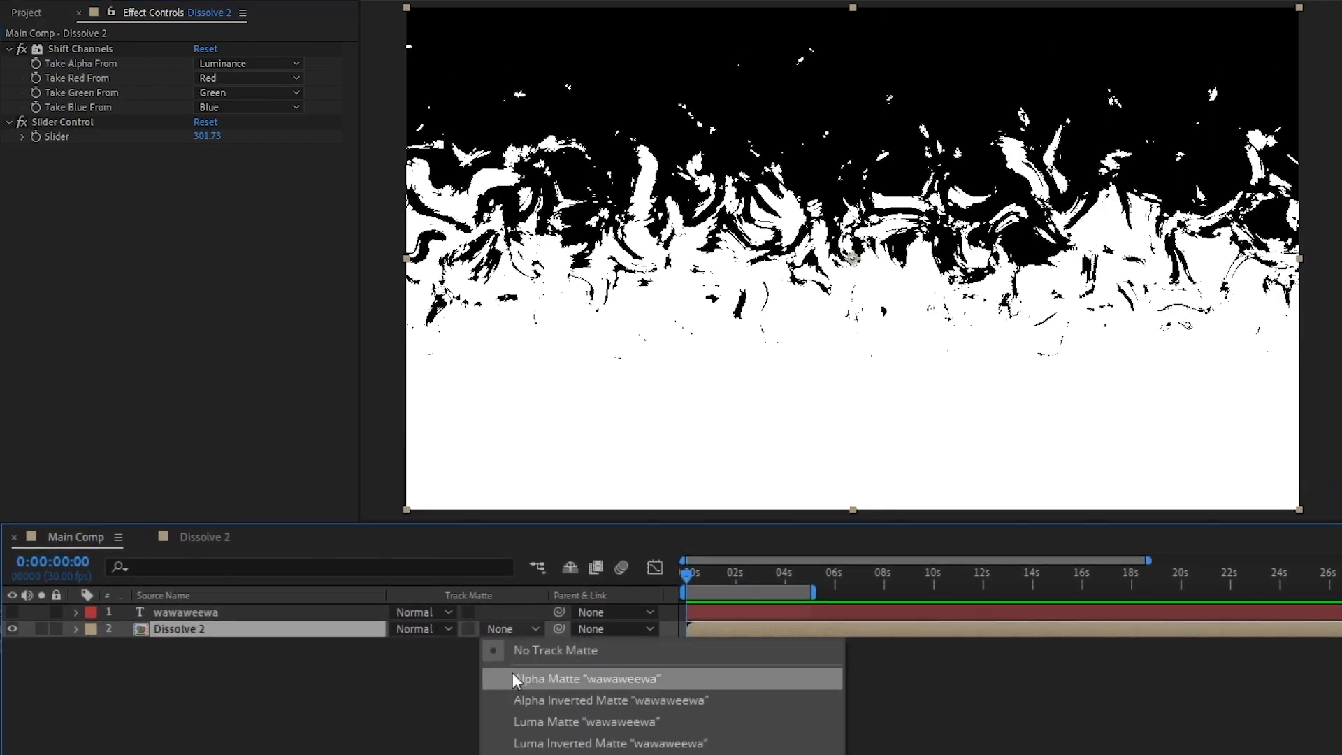
pyautogui.click(588, 678)
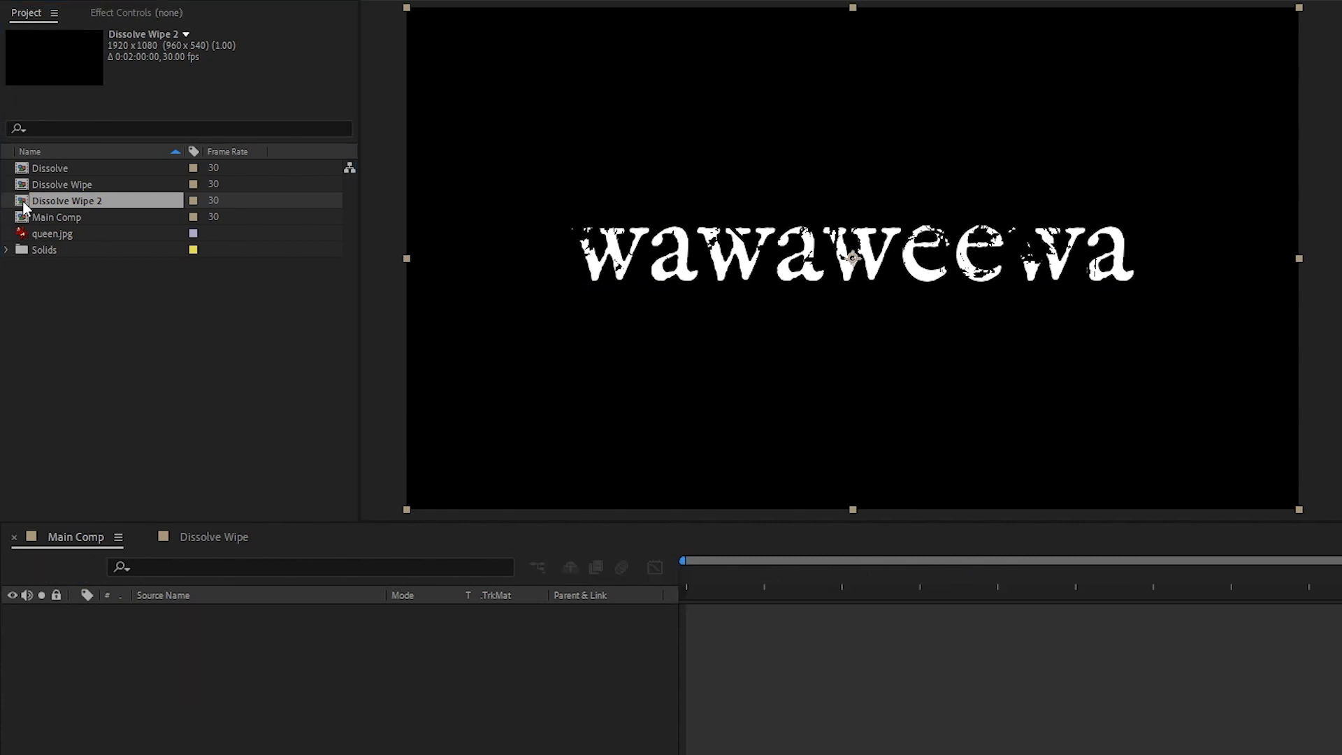
# - In Dissolve Wipe 2, enter 300, set the matte source layer, and recolour Tint's whites
pyautogui.doubleClick(67, 201)
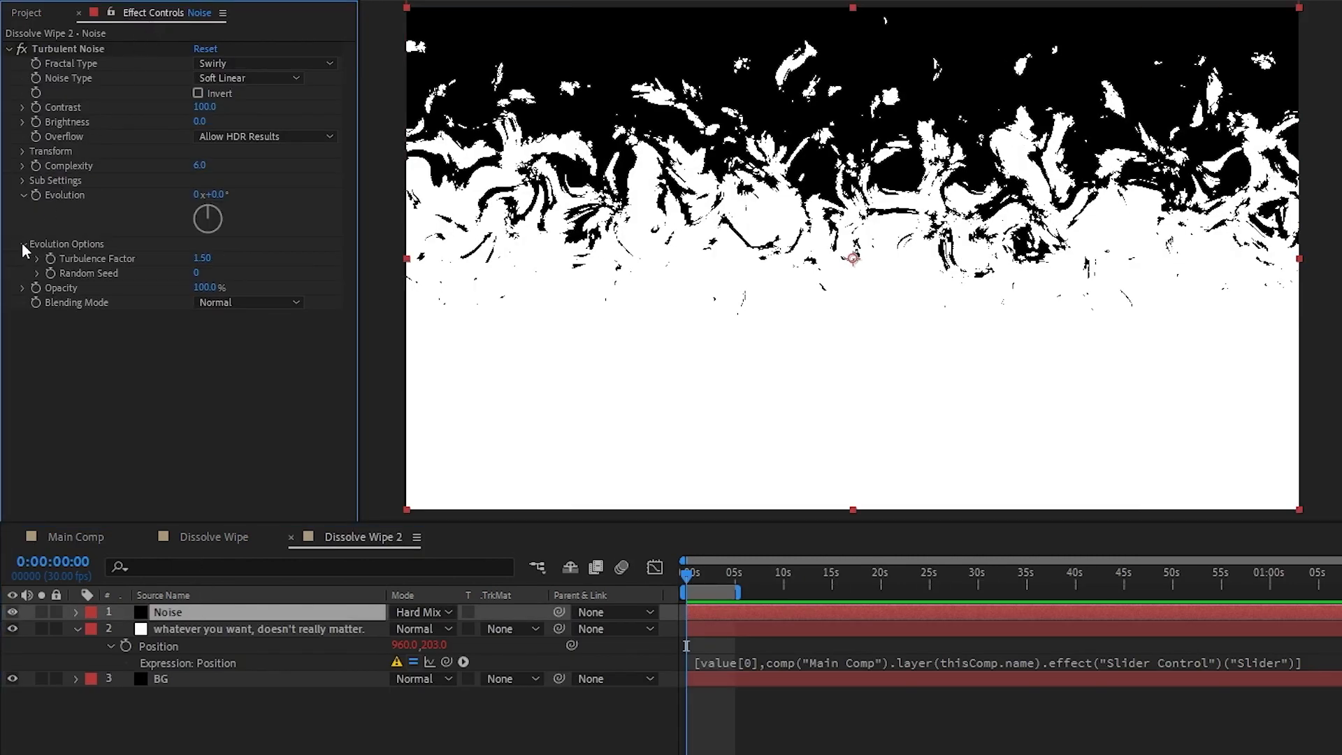
pyautogui.write('300')
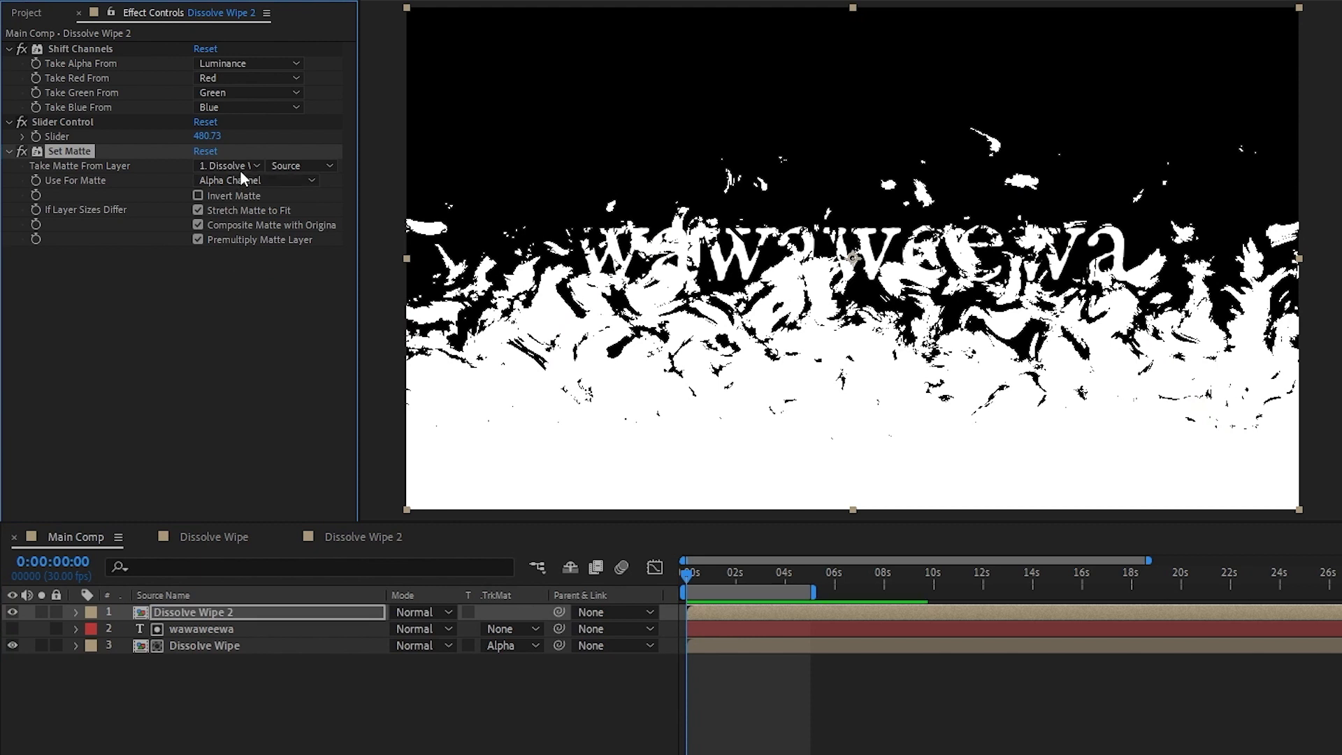
pyautogui.click(227, 165)
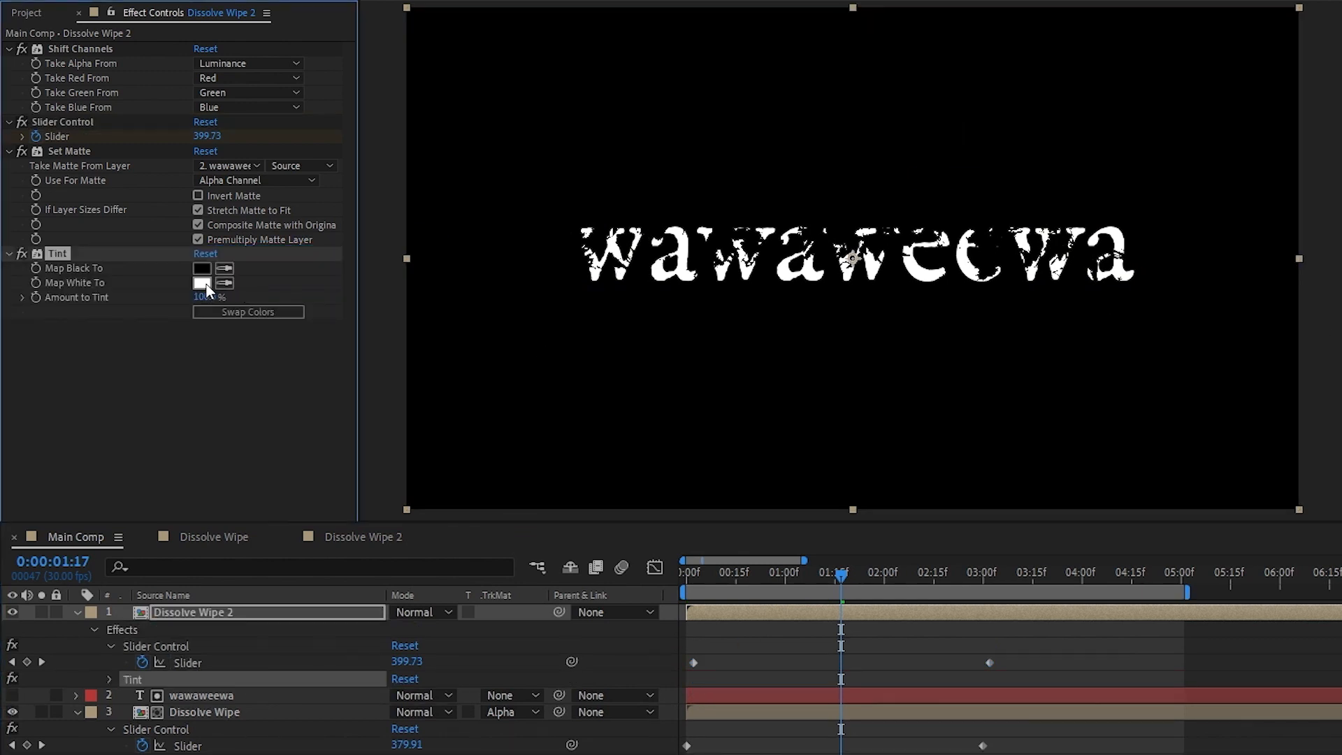
pyautogui.click(202, 282)
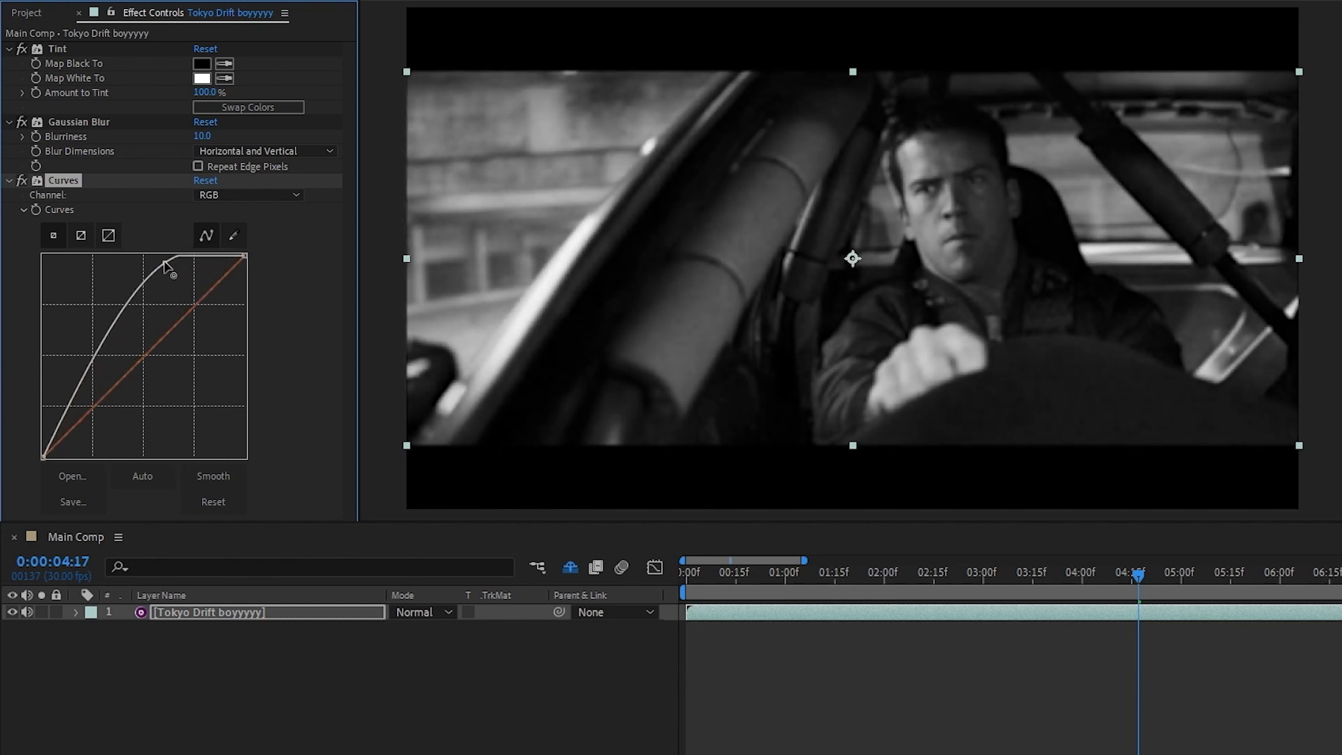
# - Lift the curve to brighten the footage, compare with the fx toggle, and feather the mask
pyautogui.moveTo(171, 264); pyautogui.dragTo(98, 375)
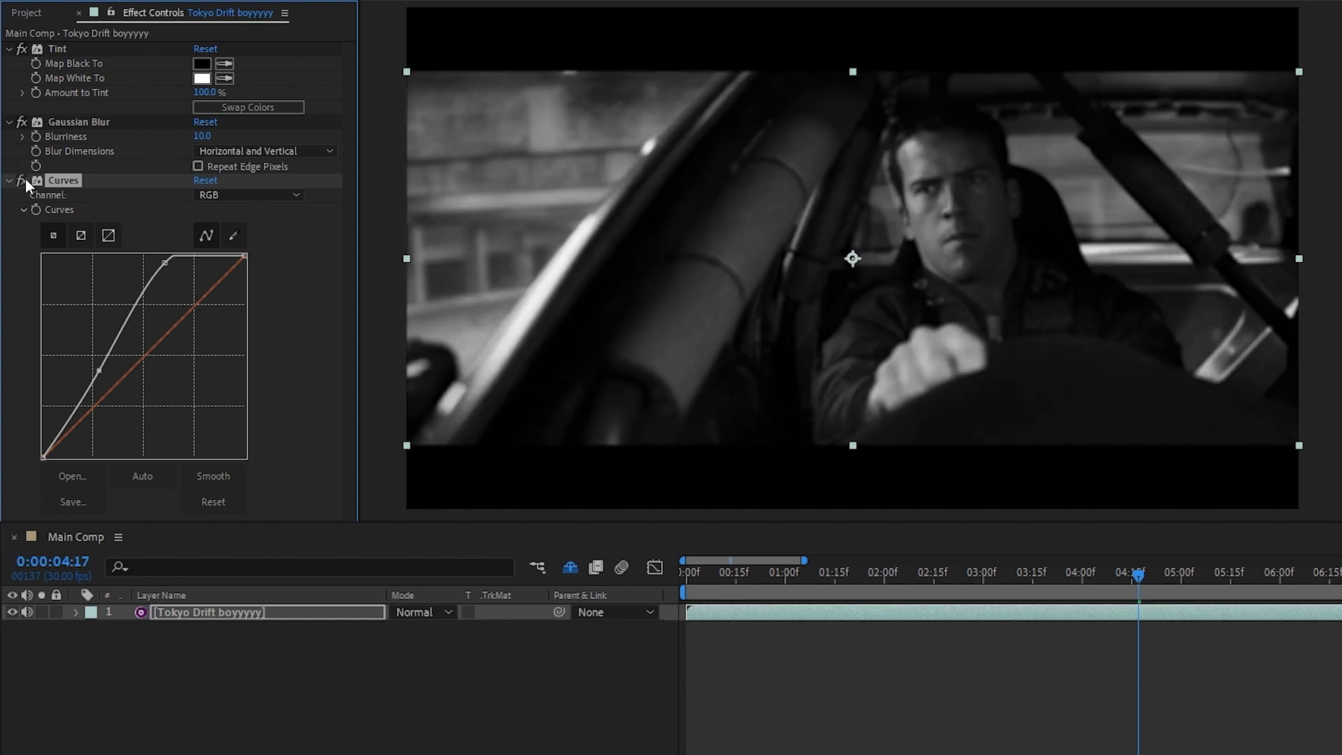
pyautogui.click(62, 180)
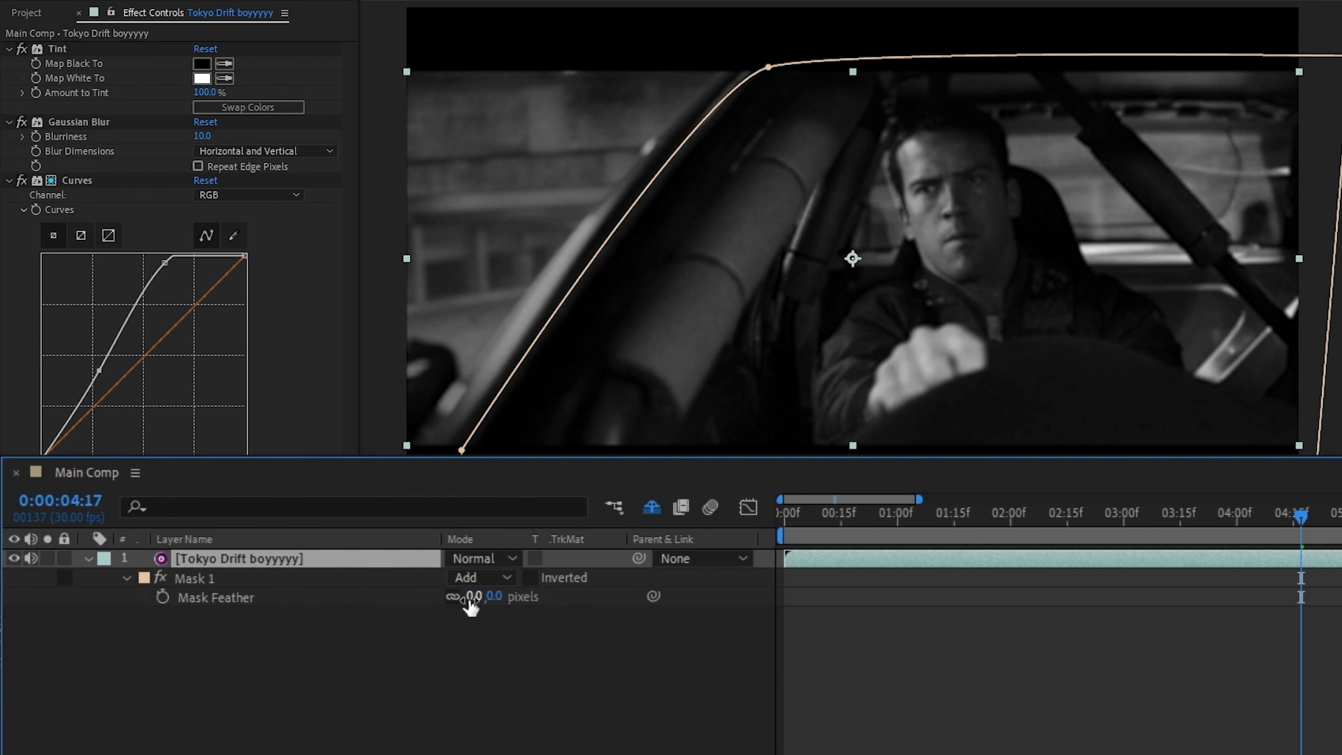
pyautogui.moveTo(476, 596); pyautogui.dragTo(497, 596)
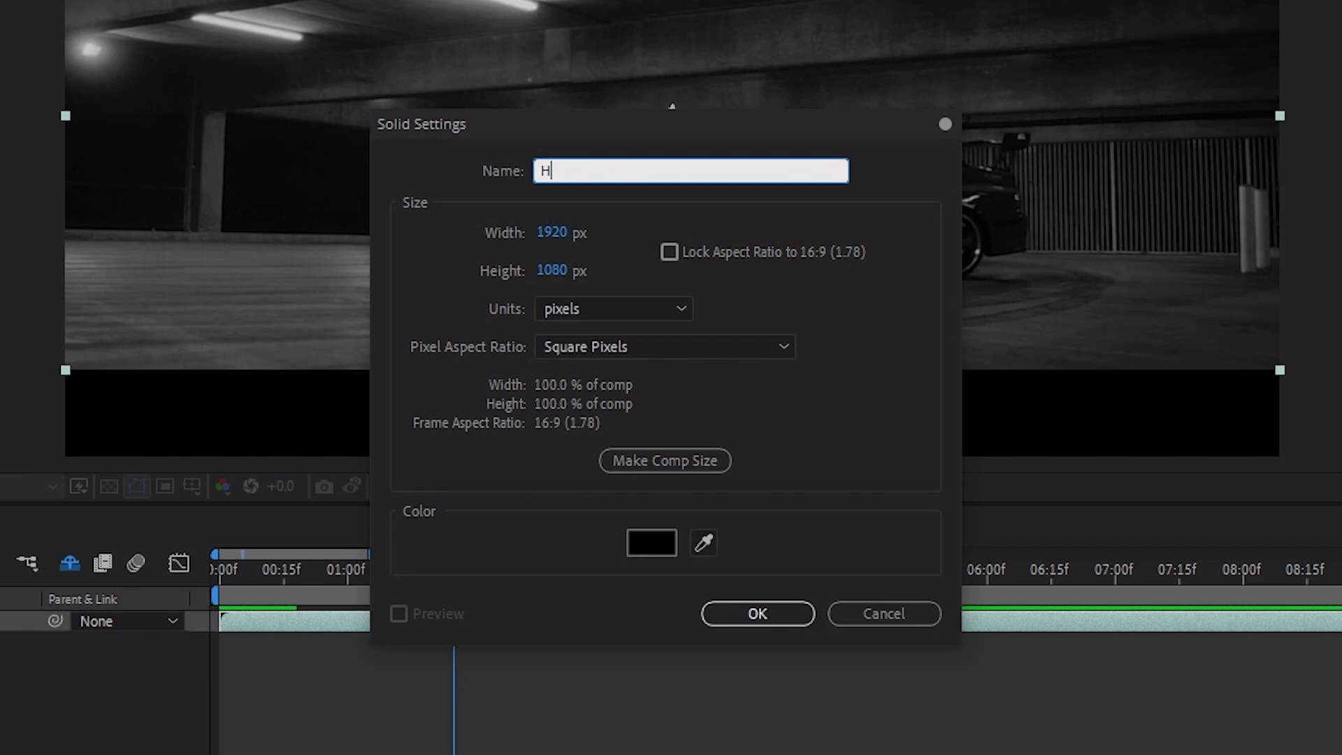
# - Confirm creation of the black Half Tone solid
pyautogui.click(755, 613)
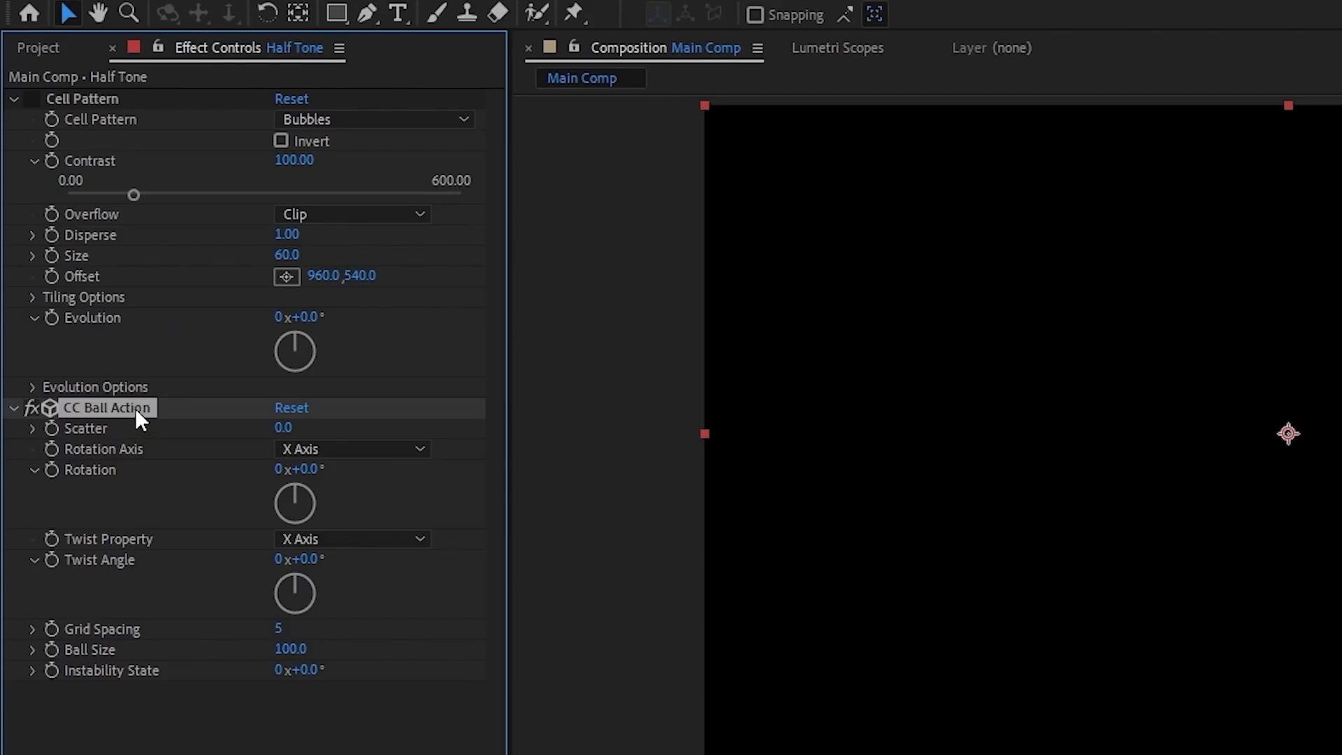
pyautogui.moveTo(54, 423)
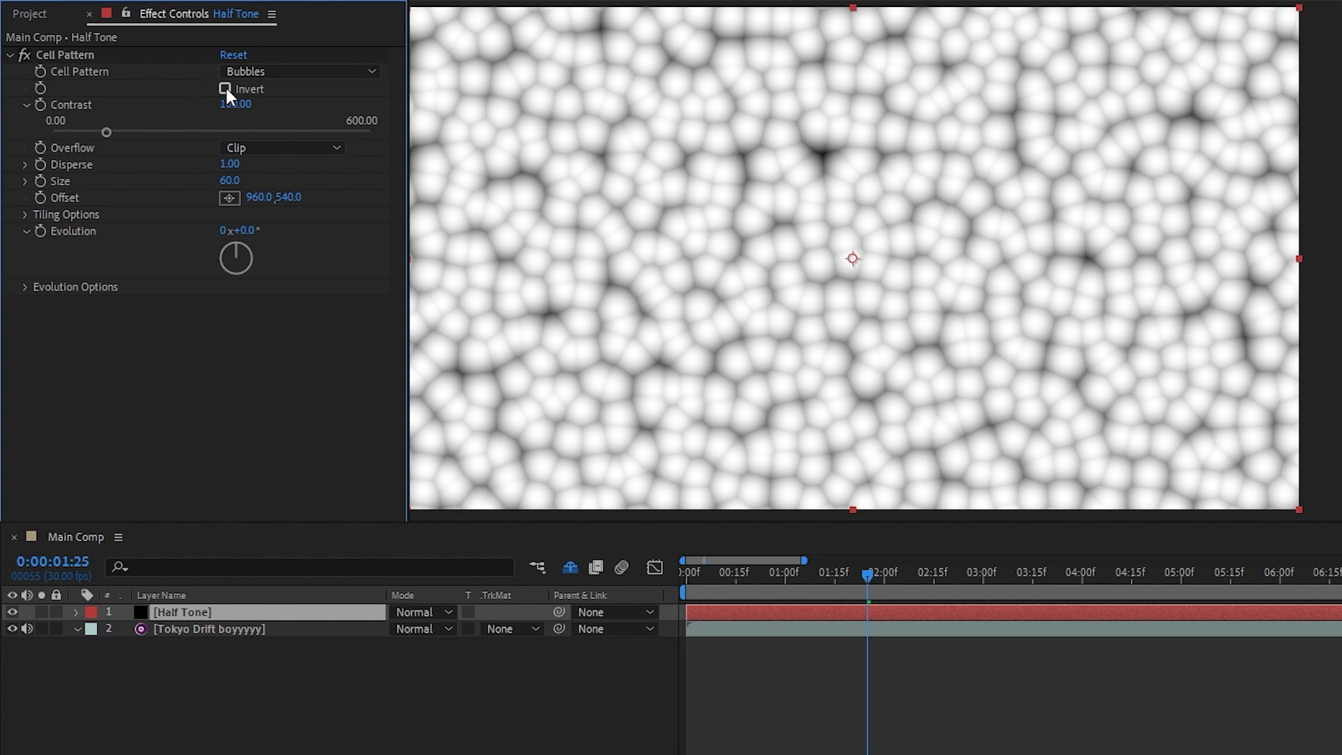
# - Invert the Half Tone cell pattern and set its contrast to 200
pyautogui.click(225, 89)
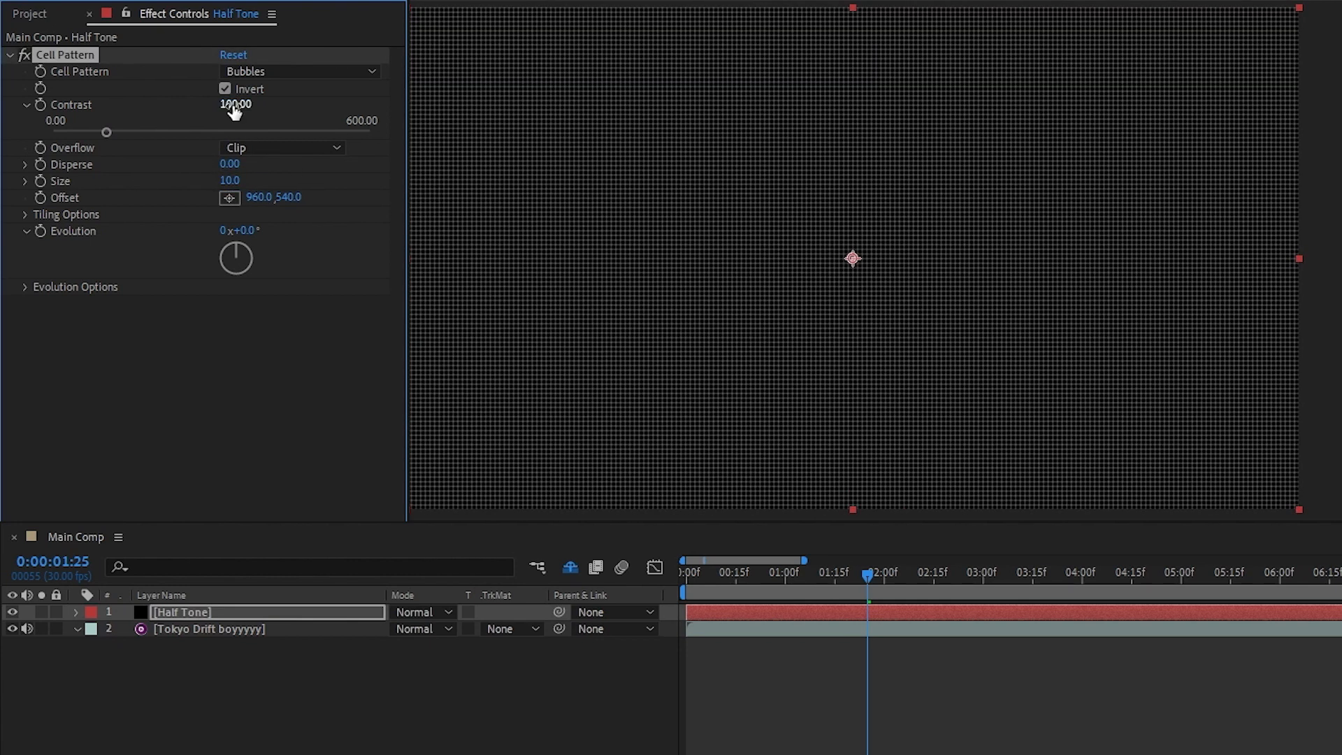
pyautogui.write('200')
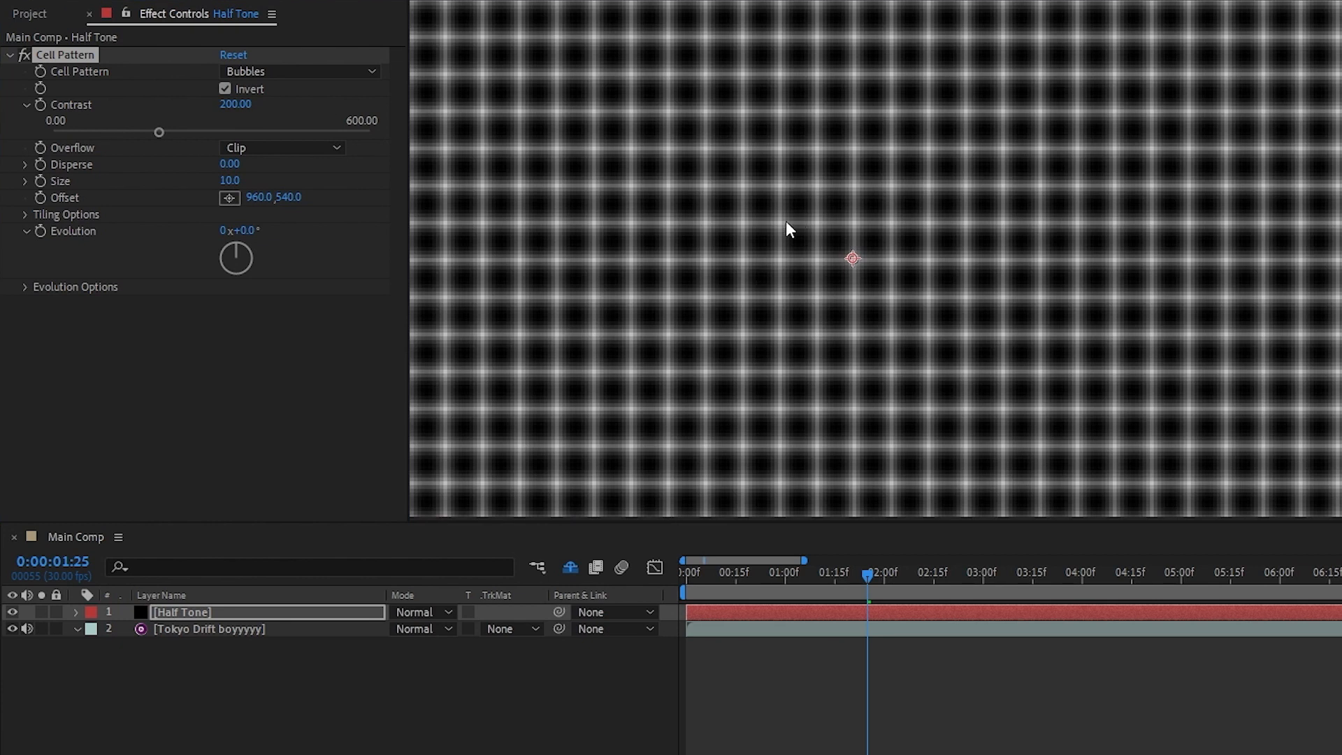
pyautogui.moveTo(786, 221)
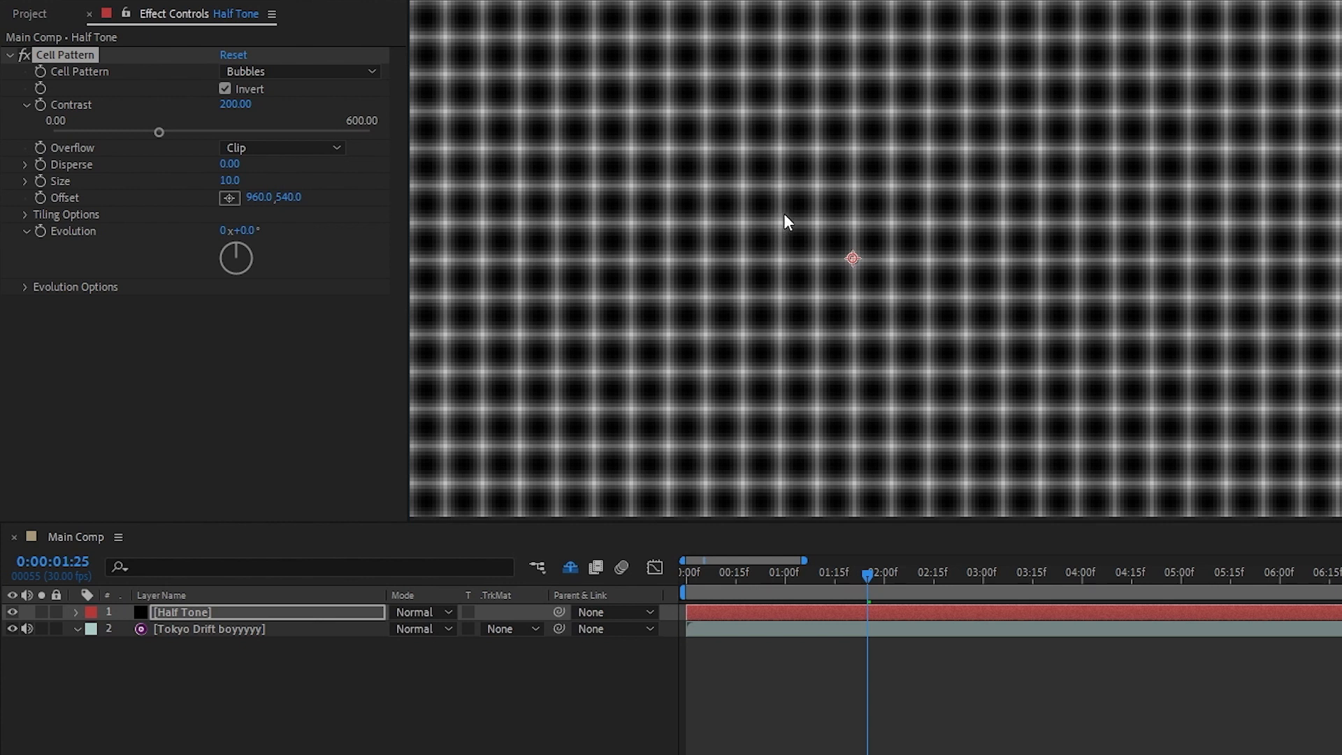
pyautogui.moveTo(796, 220)
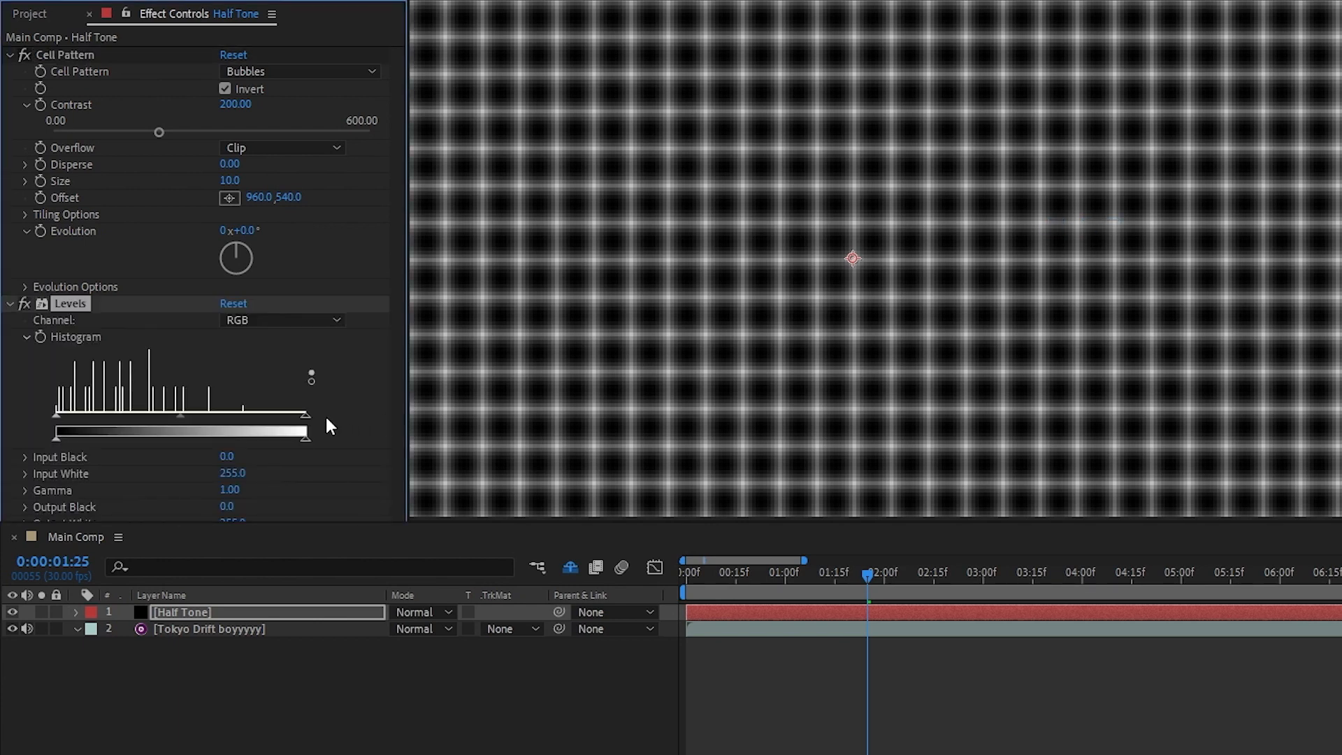
# - Drag the Levels input white down to 128 so only small dots remain
pyautogui.moveTo(305, 433); pyautogui.dragTo(180, 434)
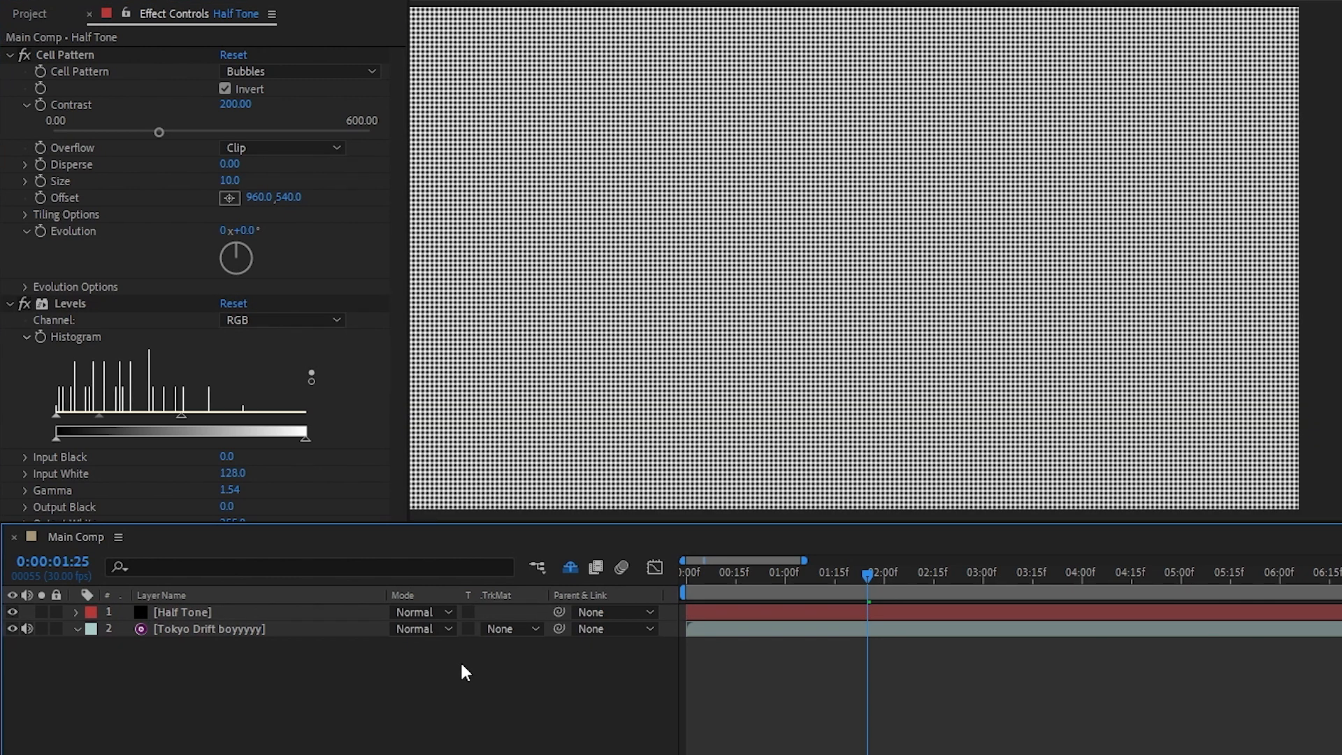
pyautogui.click(182, 610)
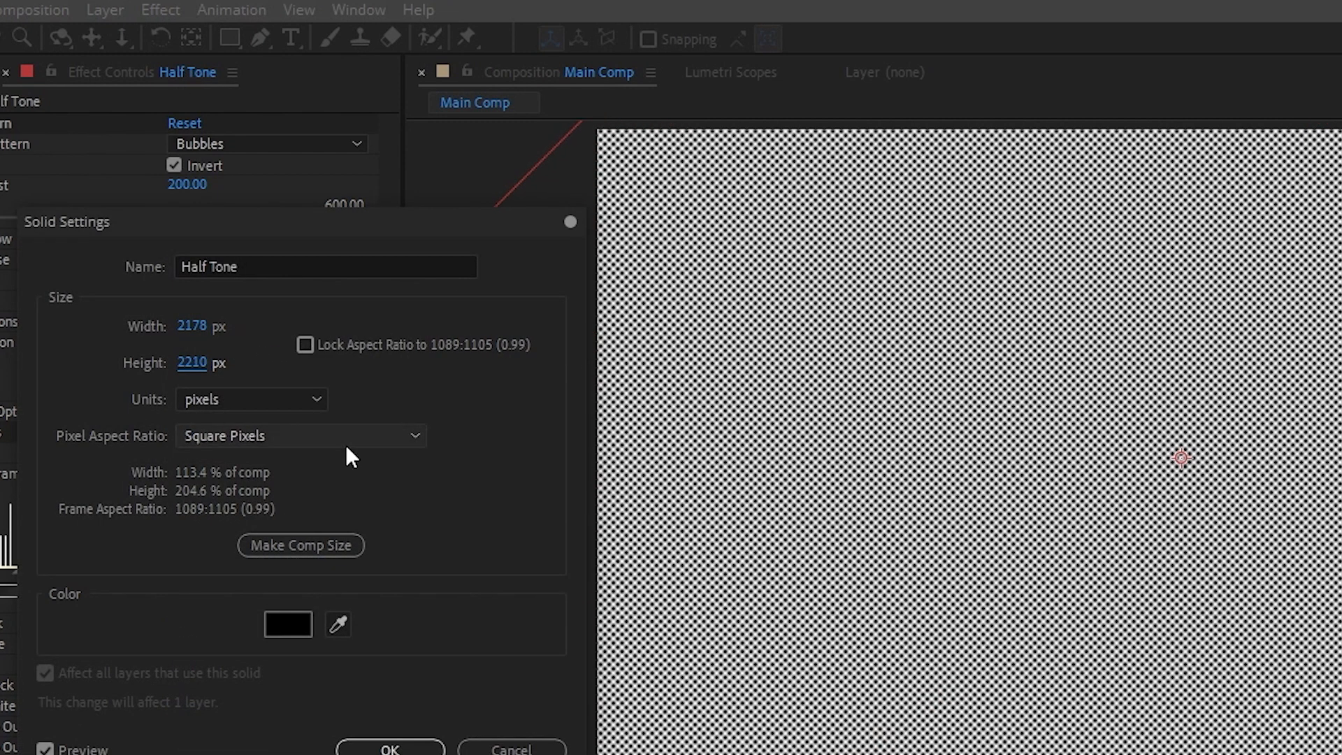
# - Apply the enlarged 2178×2210 solid size and scrub to an earlier footage frame
pyautogui.click(580, 529)
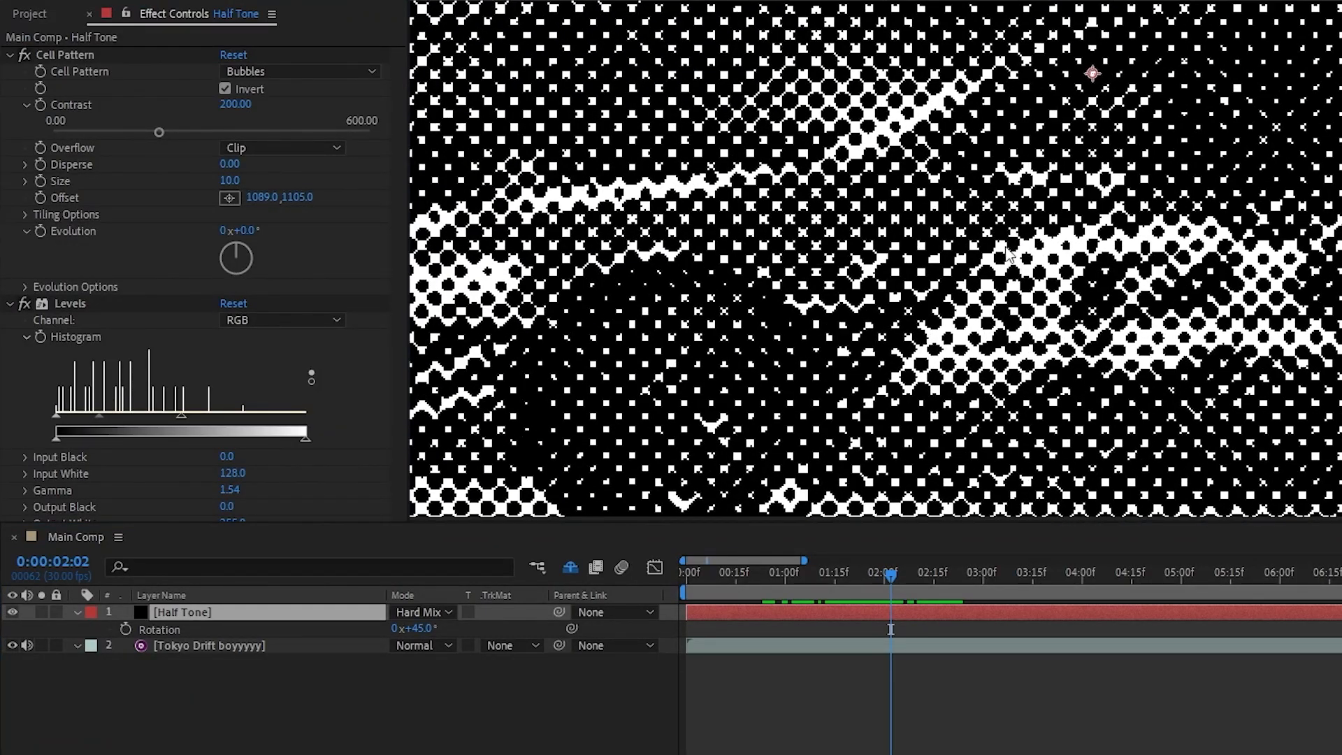
pyautogui.moveTo(484, 422)
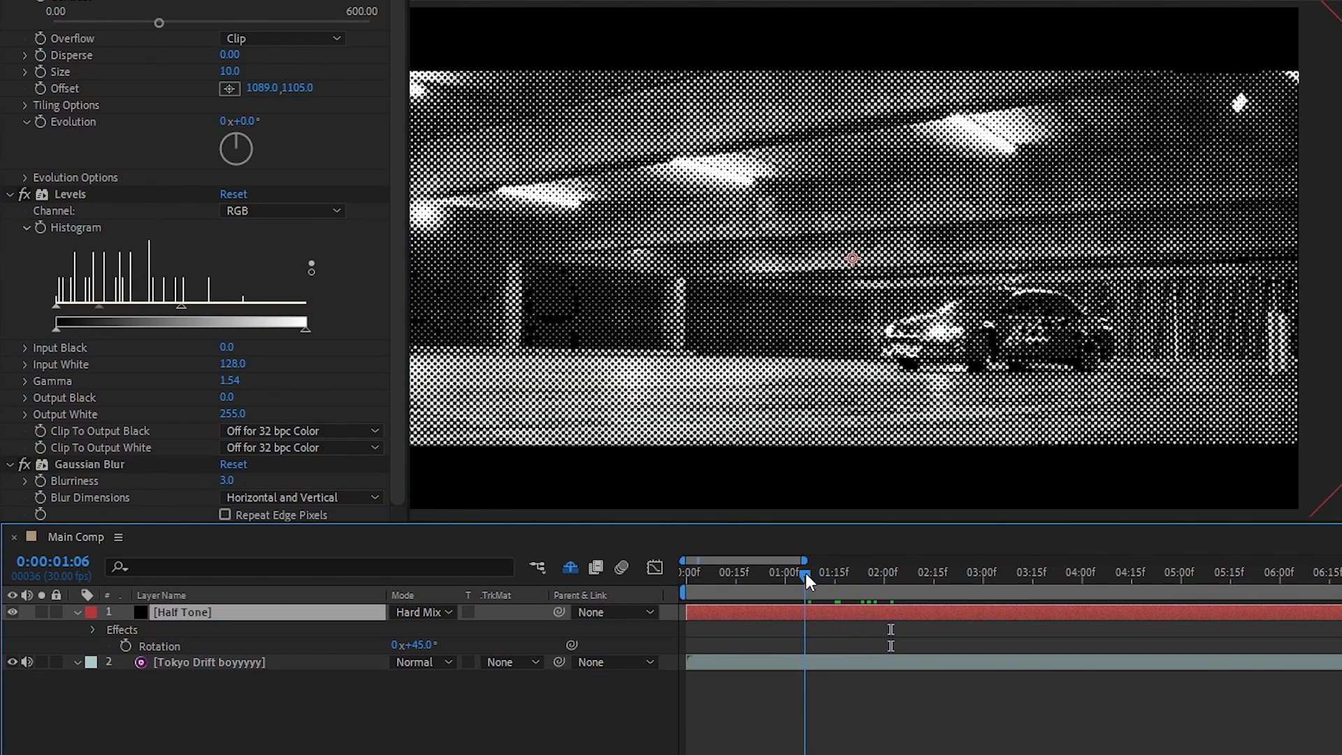
pyautogui.moveTo(806, 575); pyautogui.dragTo(916, 576)
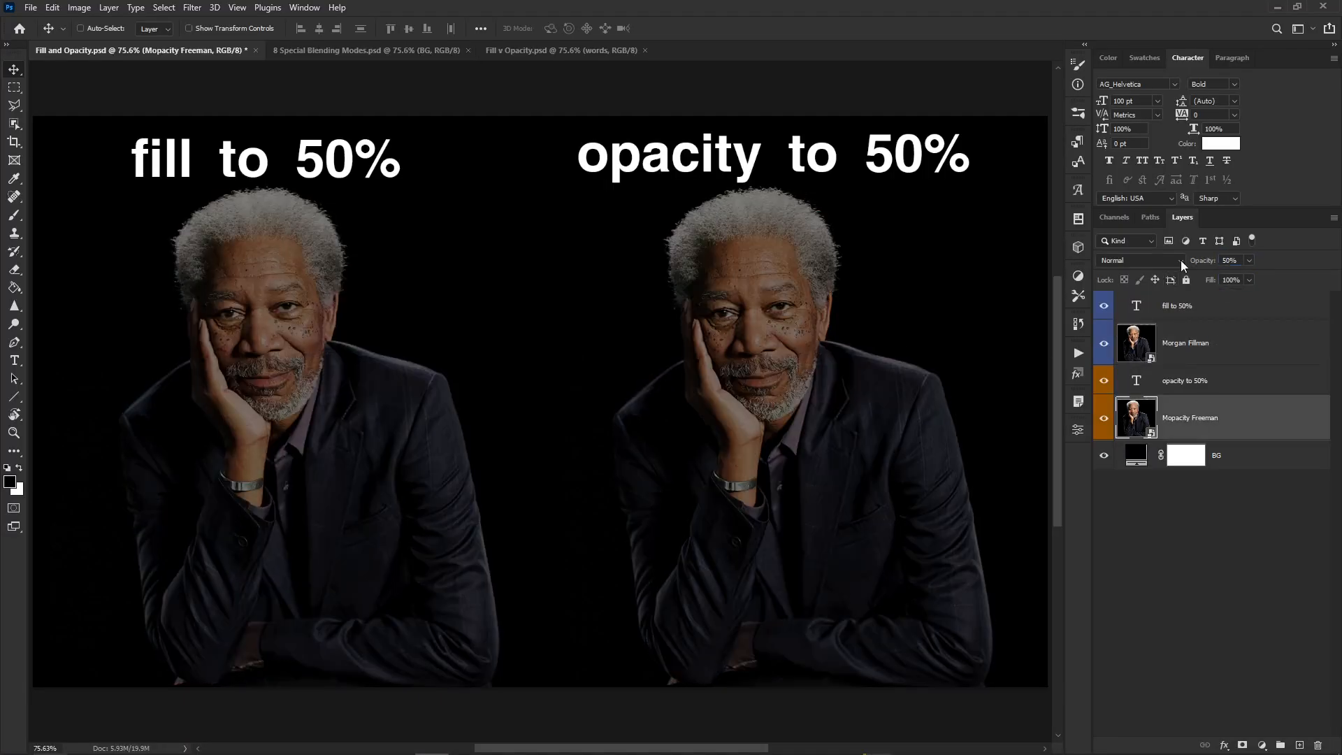
# - Show the Fill v Opacity document, then reveal Half Tone's opacity
pyautogui.click(359, 50)
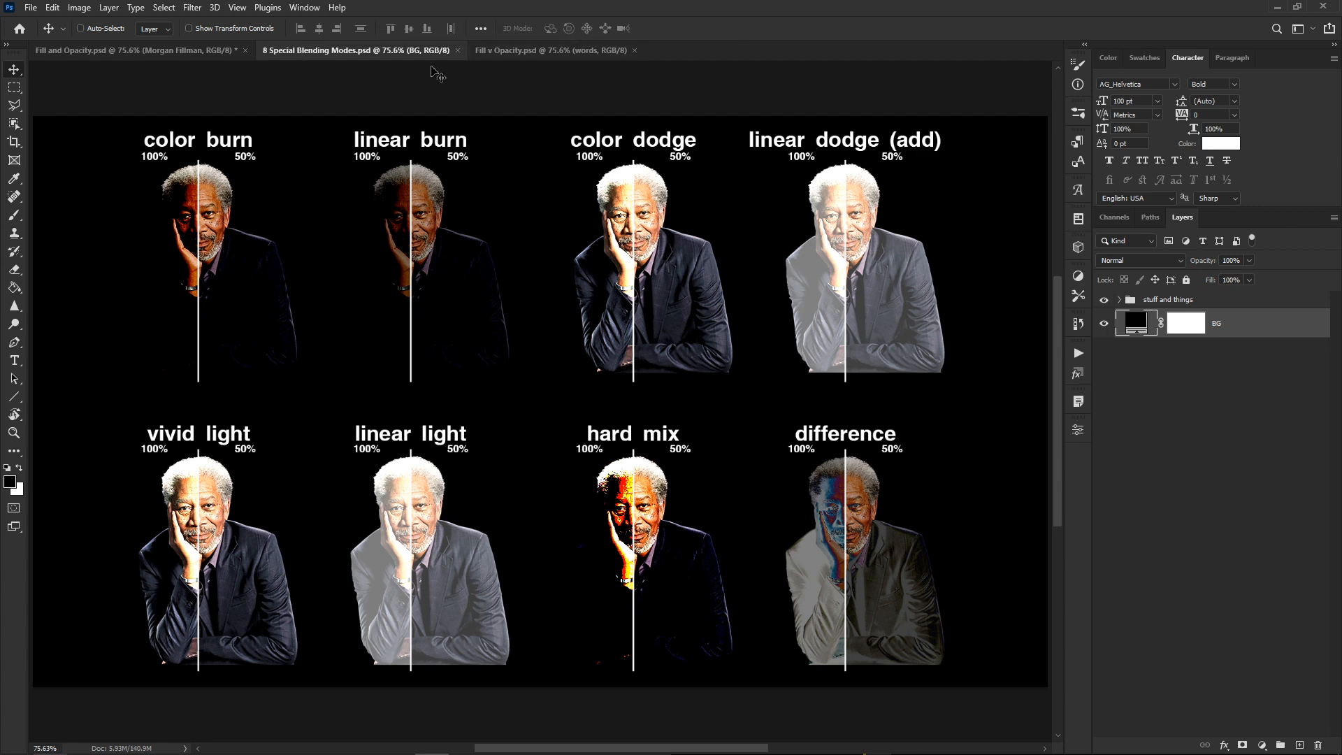
pyautogui.click(522, 50)
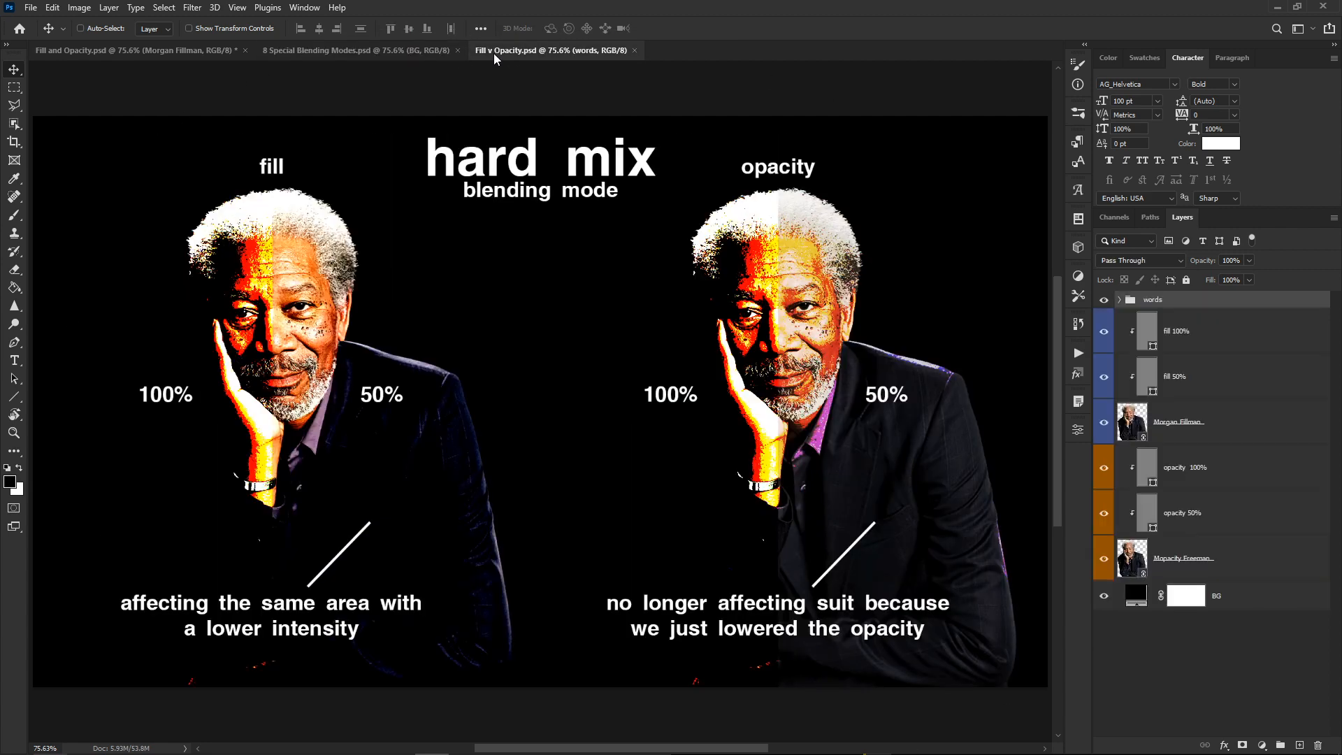
pyautogui.moveTo(518, 50)
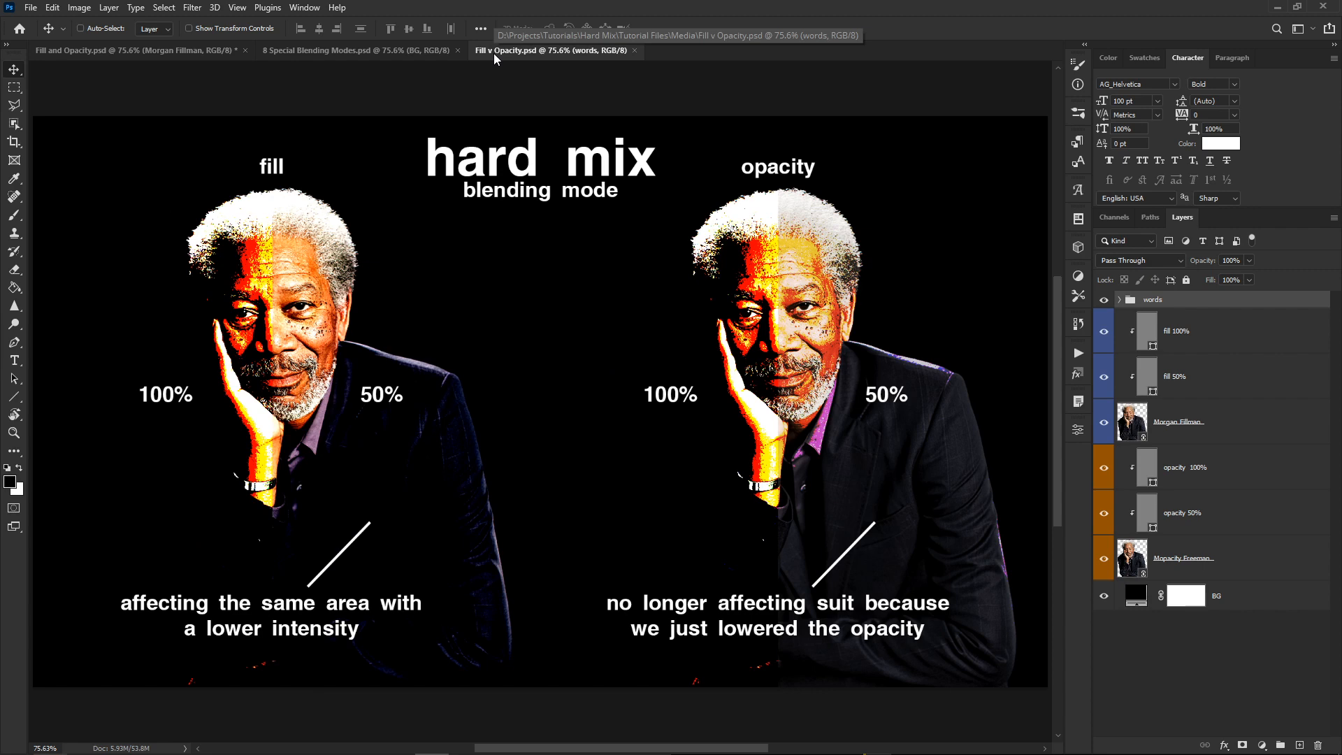
pyautogui.press('f')
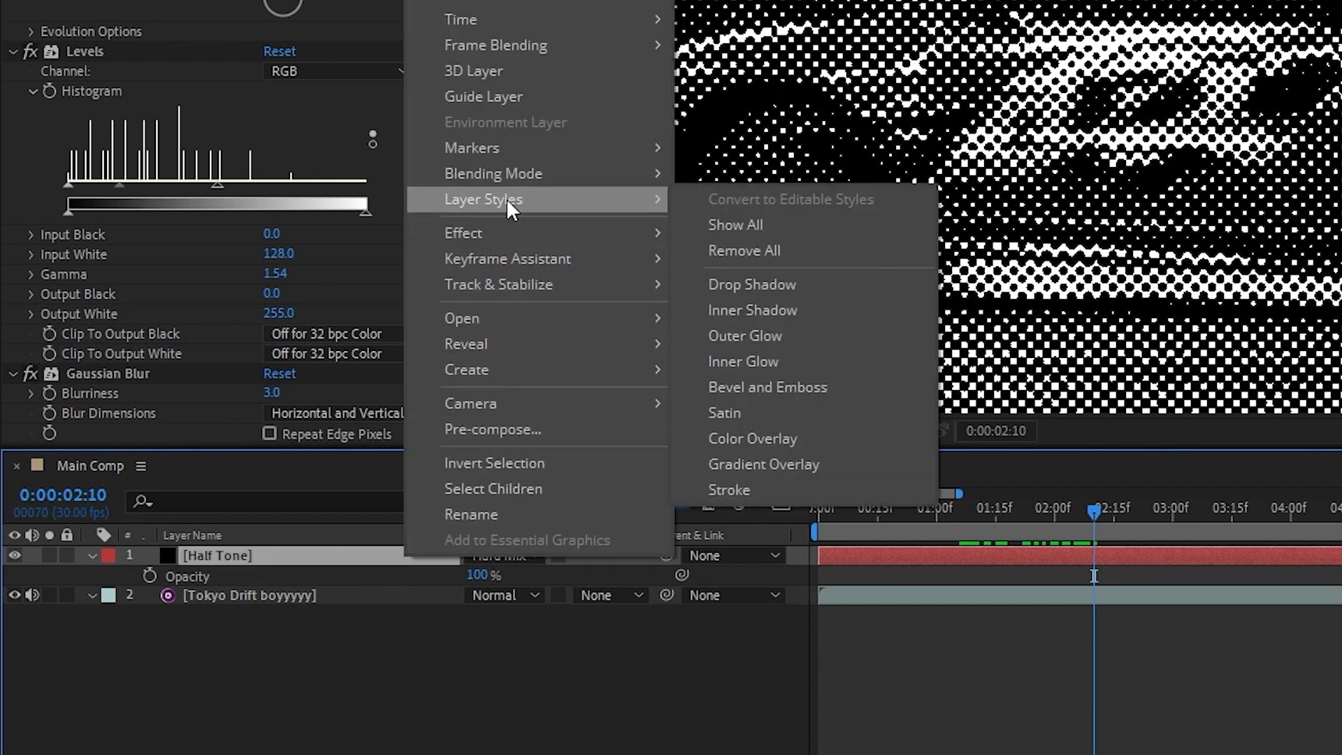
# - Add a Drop Shadow style to Half Tone, disable it, and lower Fill Opacity
pyautogui.click(751, 284)
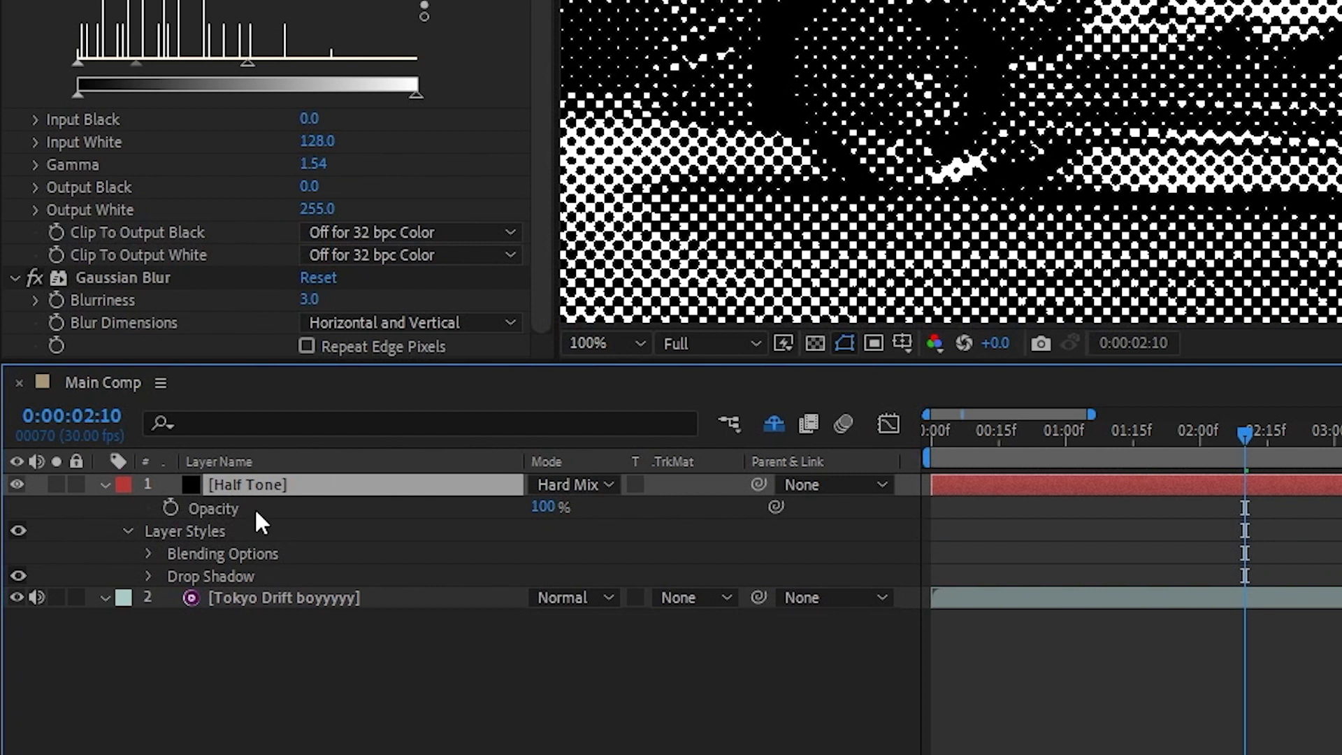
pyautogui.click(223, 554)
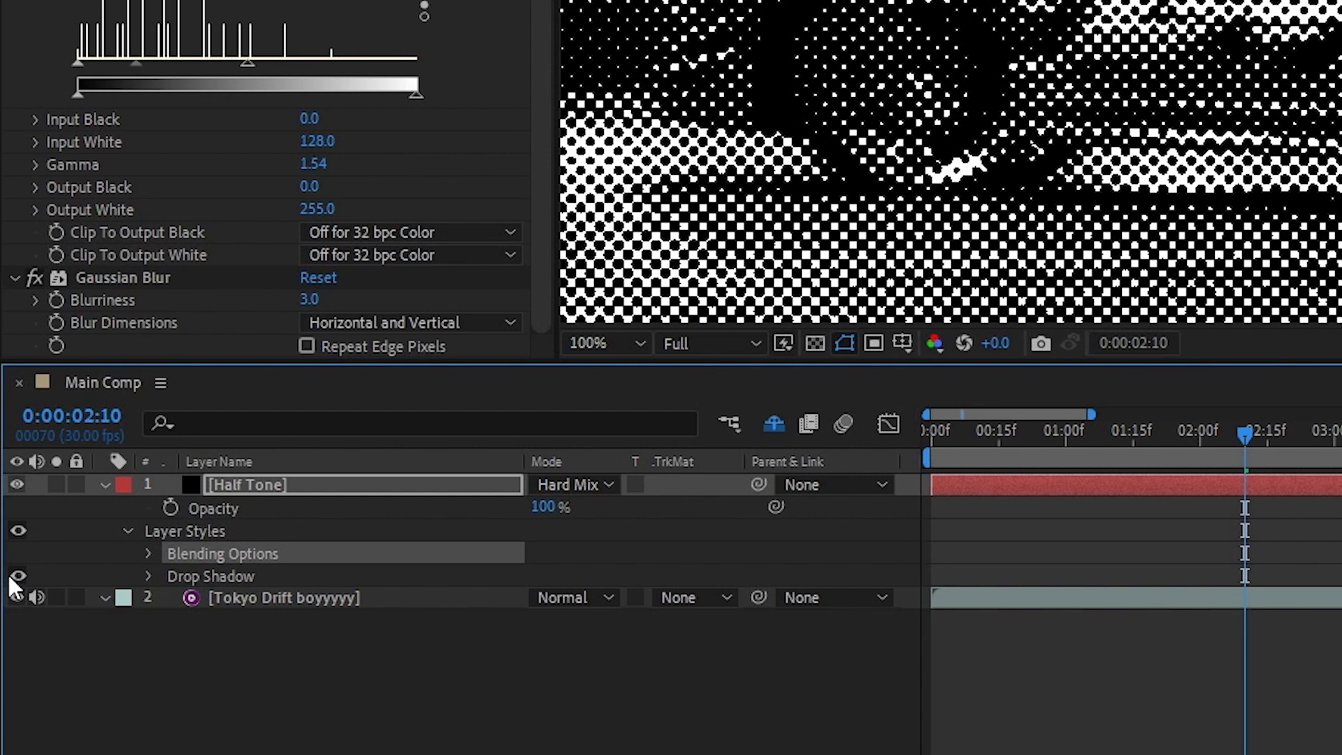
pyautogui.click(17, 576)
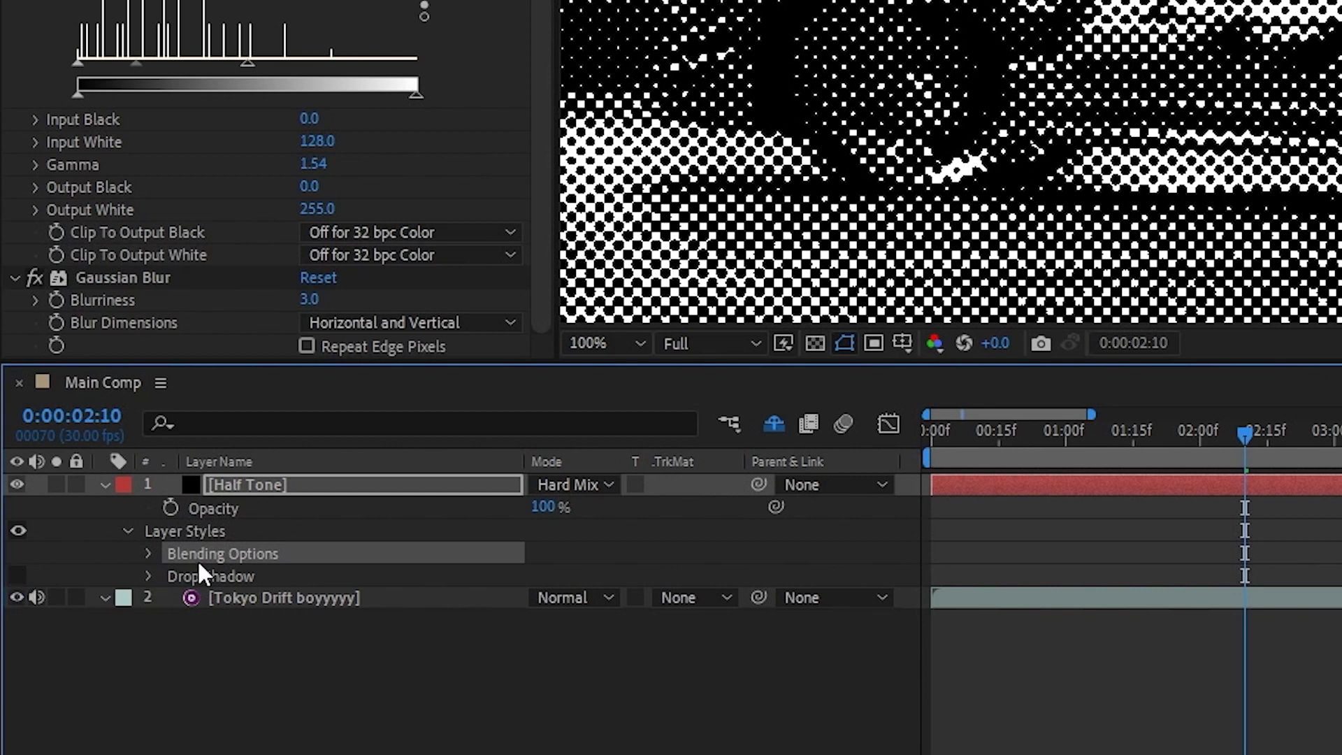
pyautogui.click(148, 553)
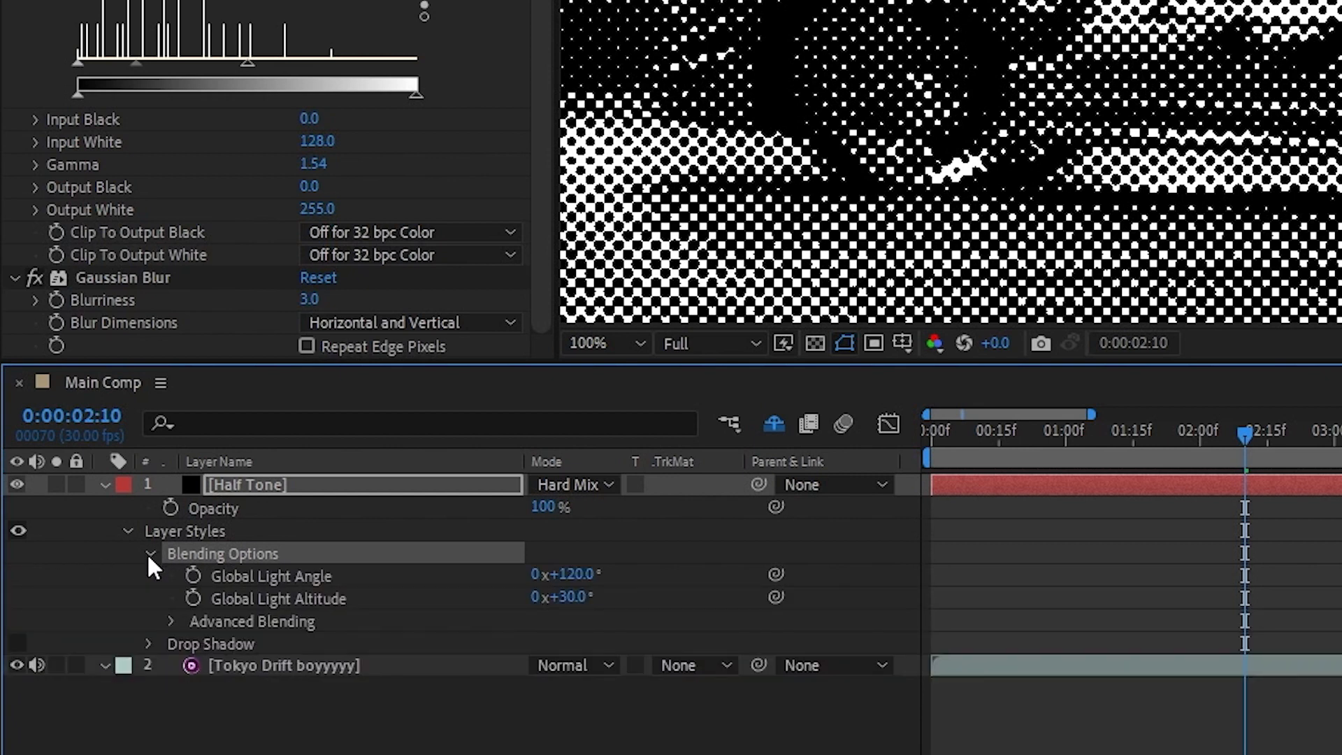
pyautogui.click(171, 621)
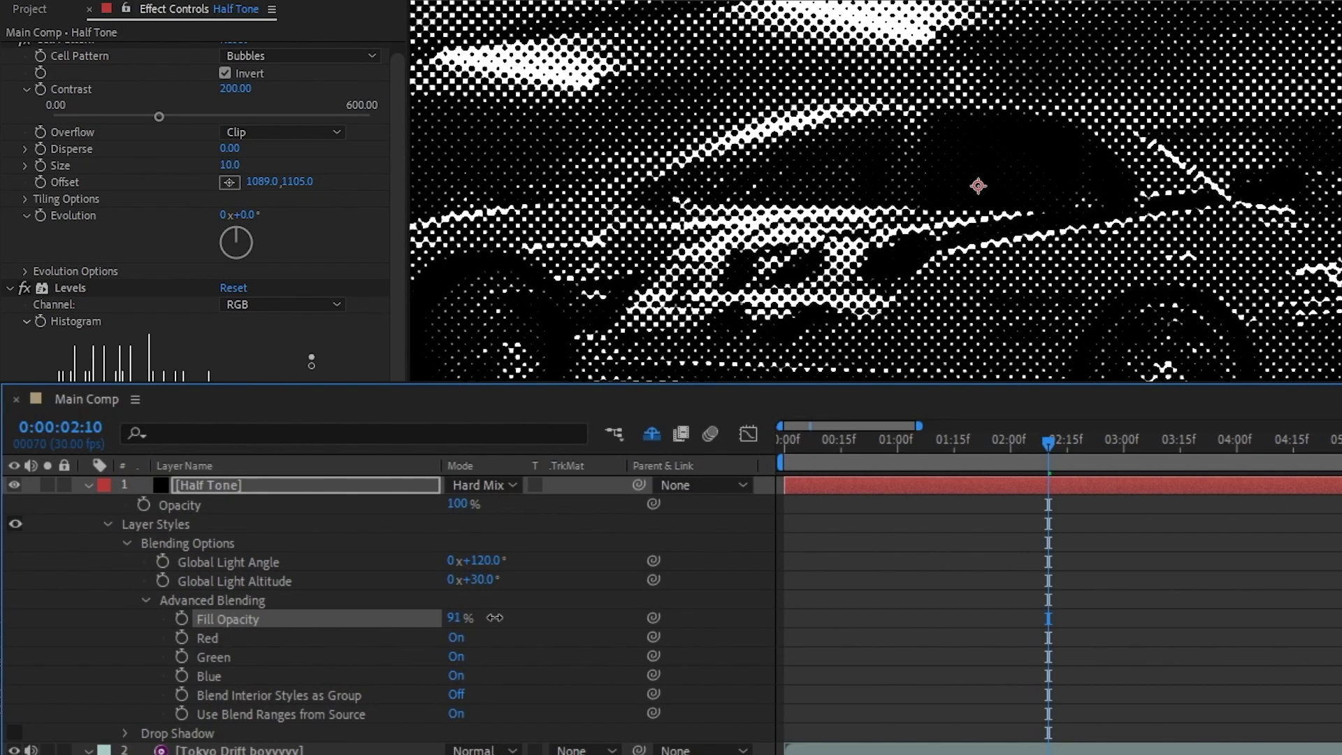
pyautogui.moveTo(460, 617); pyautogui.dragTo(460, 617)
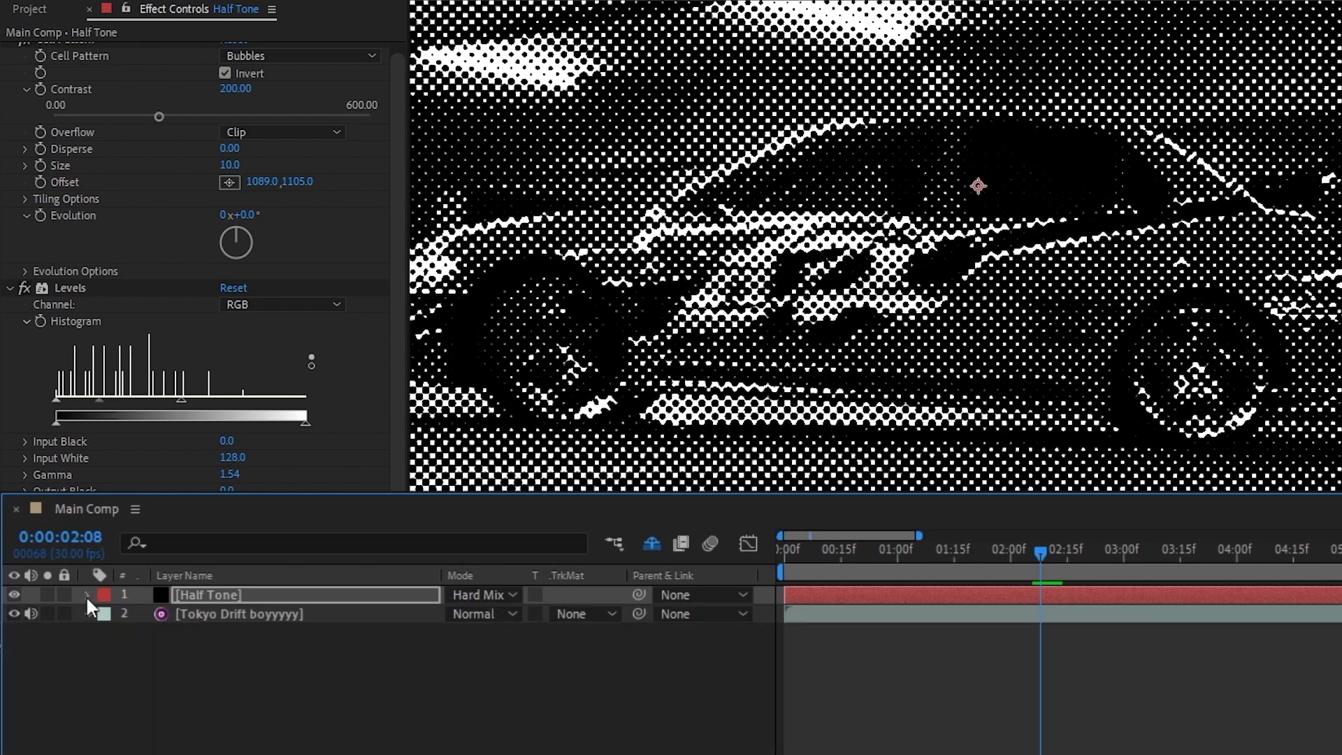
# - Set Tokyo Drift's Levels to black 14, white 222, gamma 1.07, then show Half Tone's settings
pyautogui.click(240, 614)
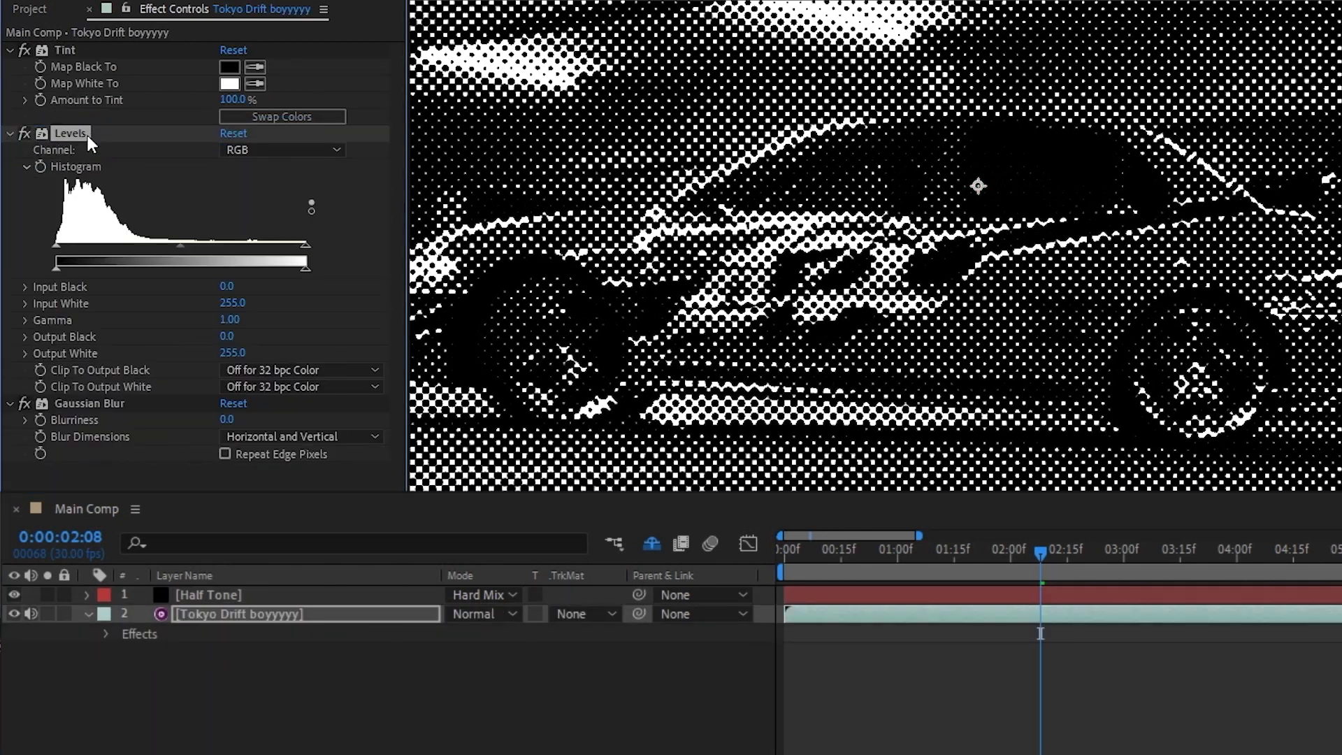
pyautogui.moveTo(274, 267)
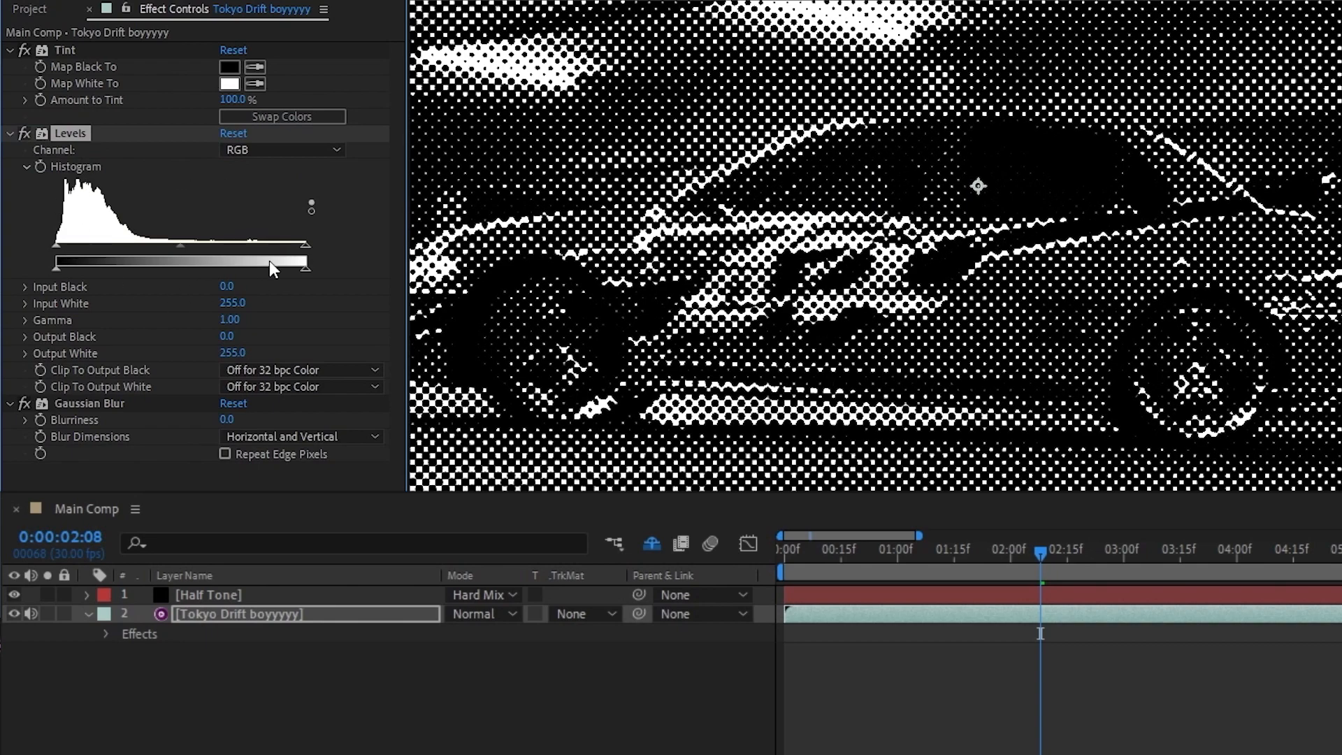
pyautogui.moveTo(304, 267); pyautogui.dragTo(244, 252)
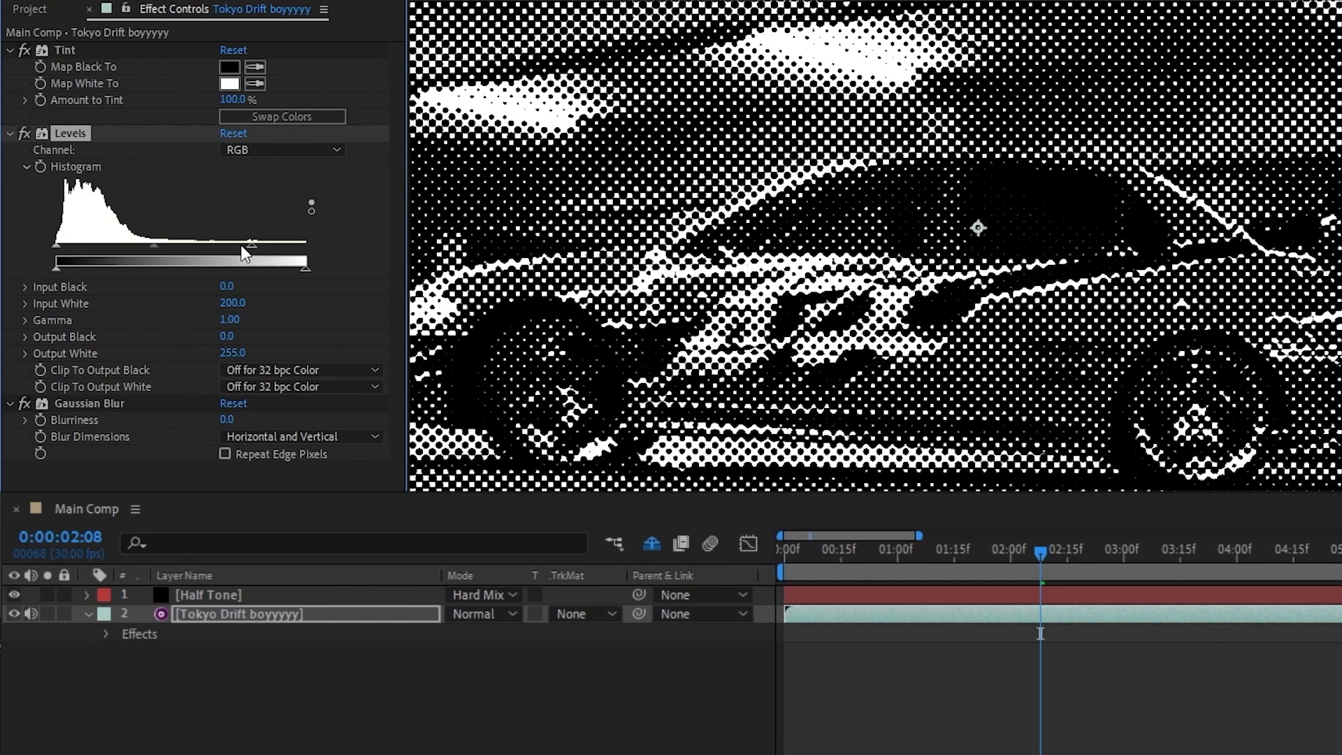
pyautogui.moveTo(248, 248); pyautogui.dragTo(214, 248)
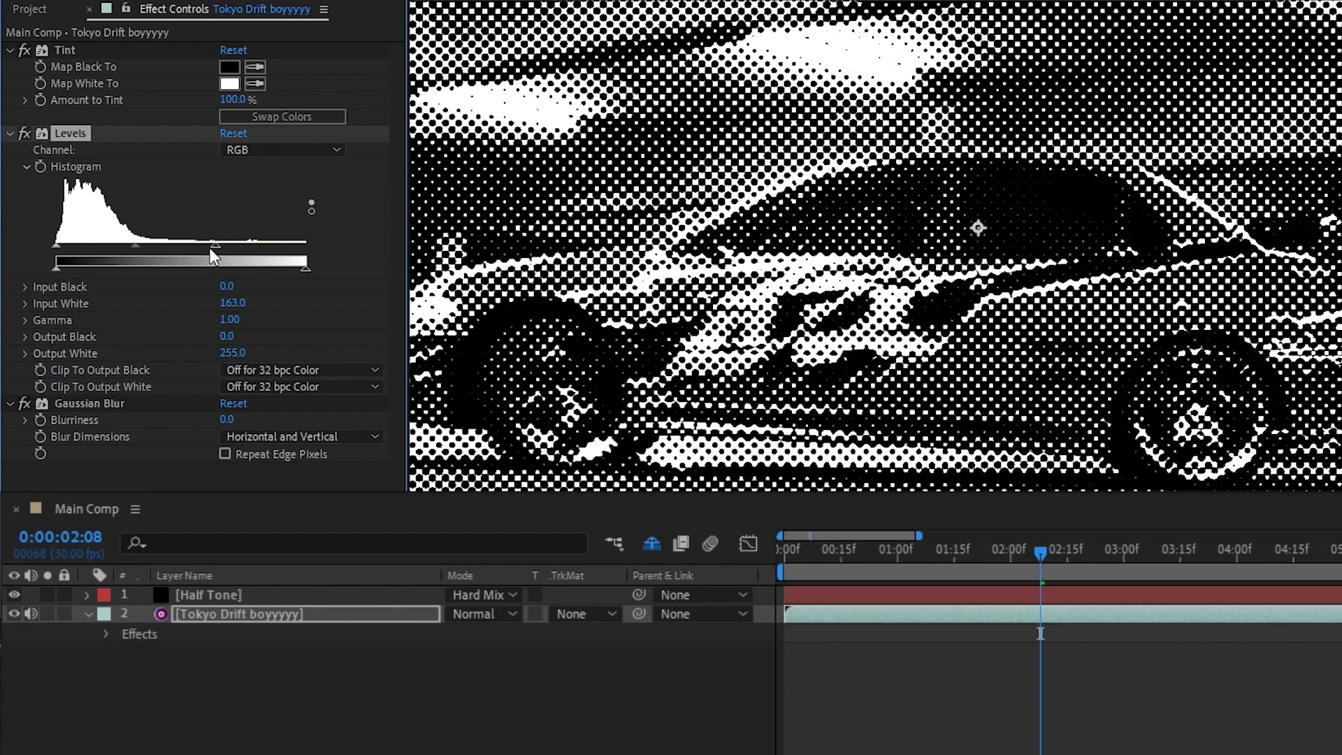
pyautogui.moveTo(213, 254); pyautogui.dragTo(259, 254)
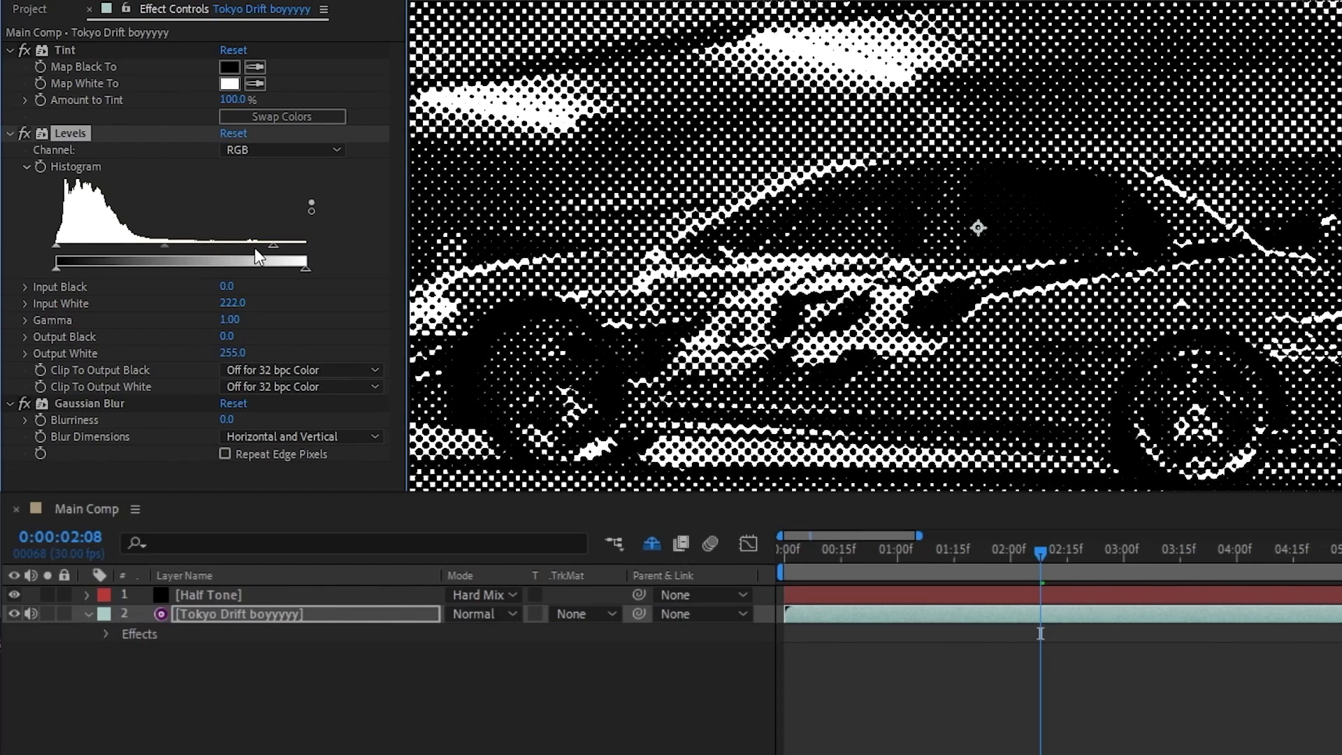
pyautogui.moveTo(53, 267); pyautogui.dragTo(77, 267)
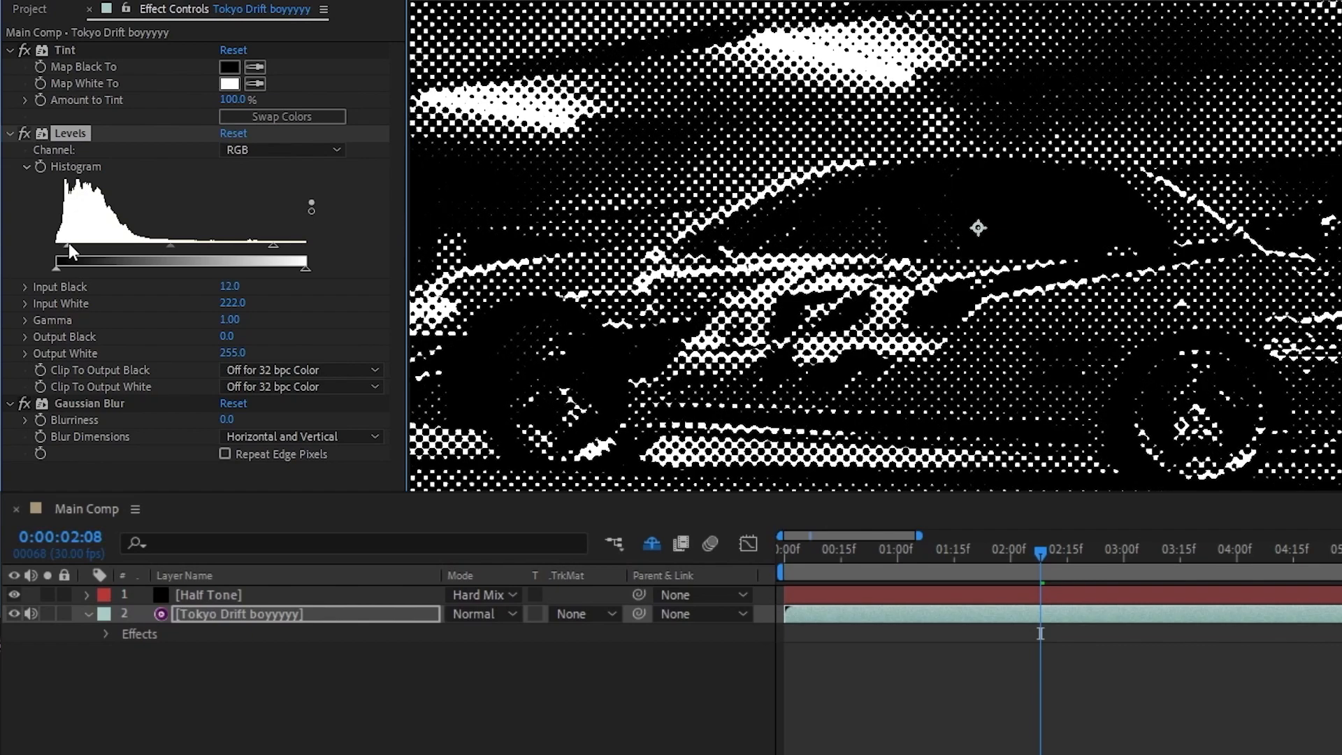
pyautogui.moveTo(56, 267); pyautogui.dragTo(69, 267)
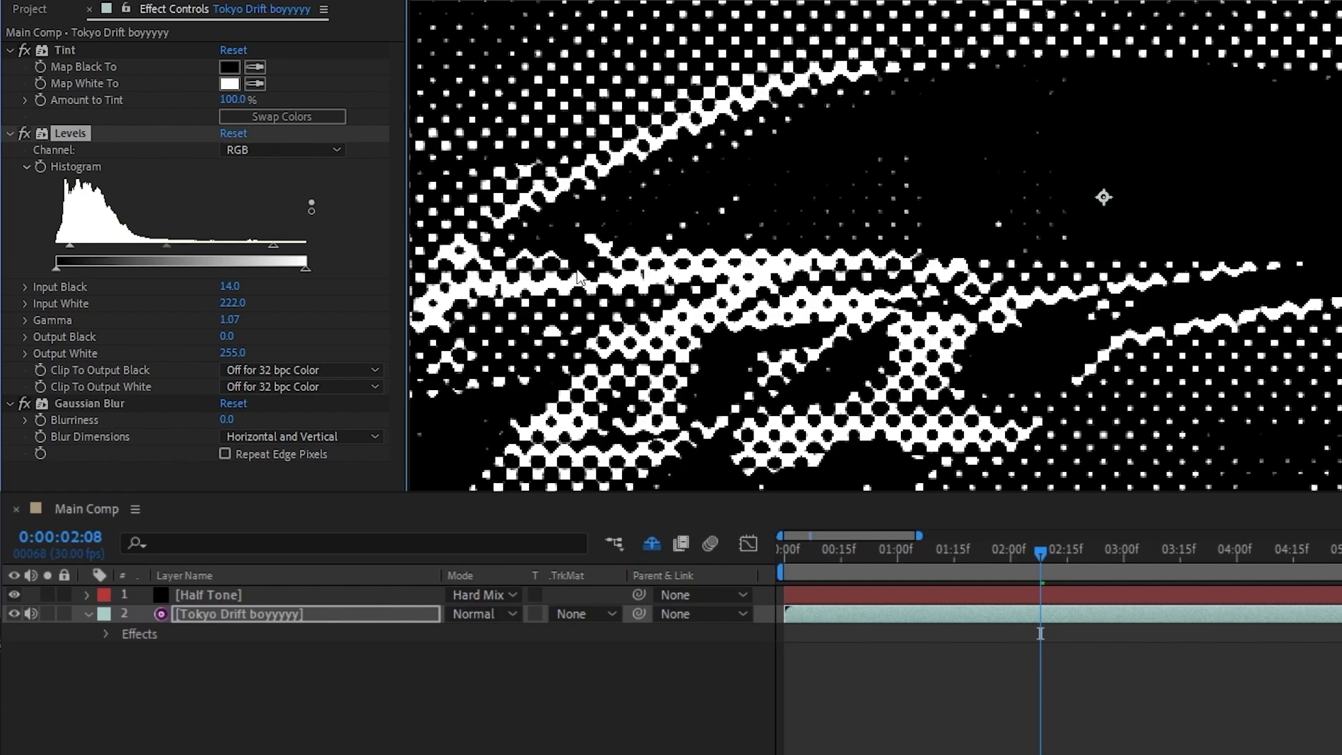
pyautogui.moveTo(437, 274)
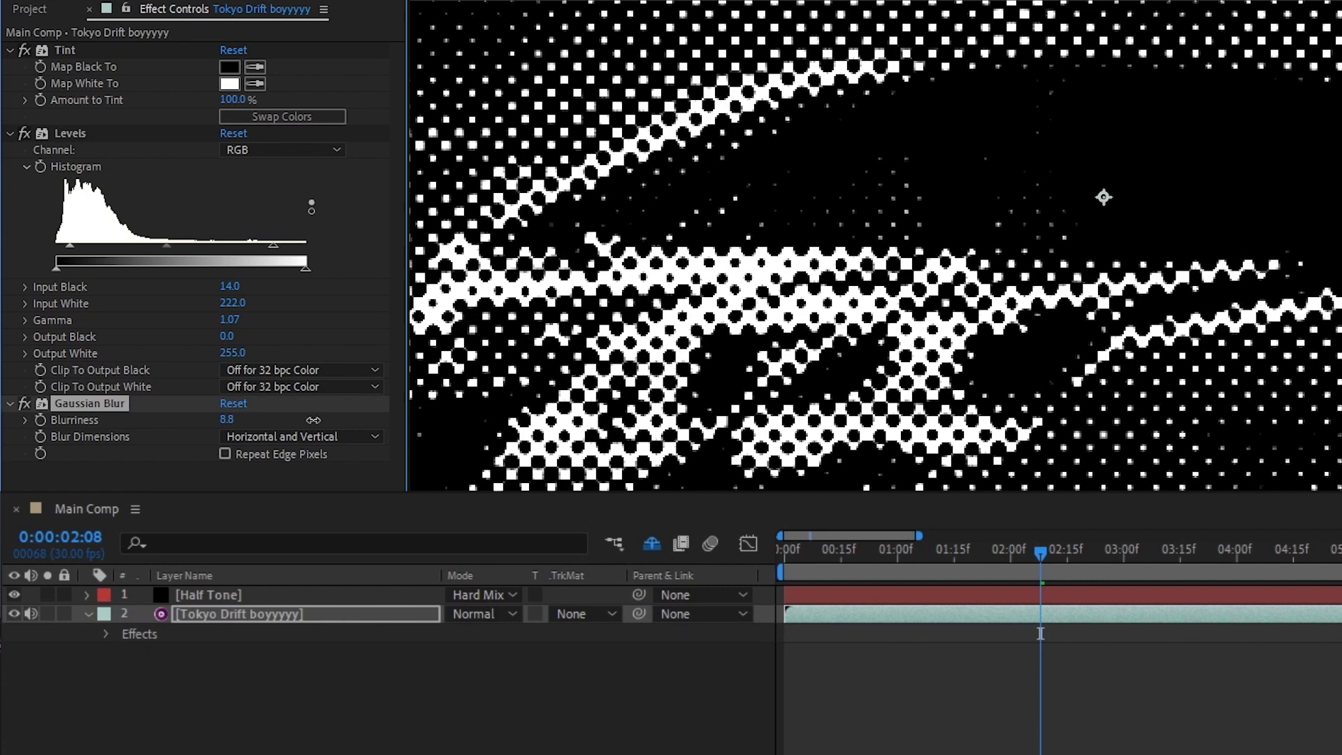
pyautogui.click(207, 594)
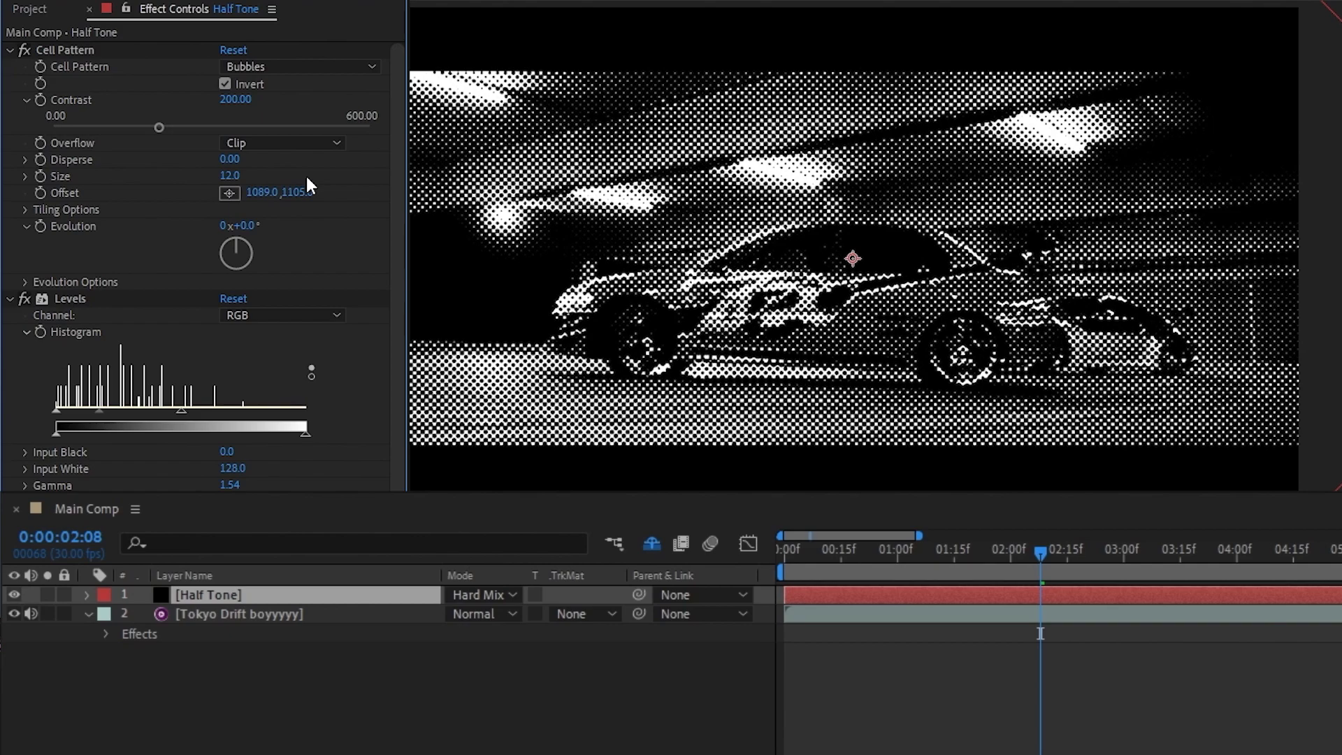
# - Add a Tint adjustment layer named 'StyYyyYYle points' and map its black to dark blue 00000E
pyautogui.click(213, 14)
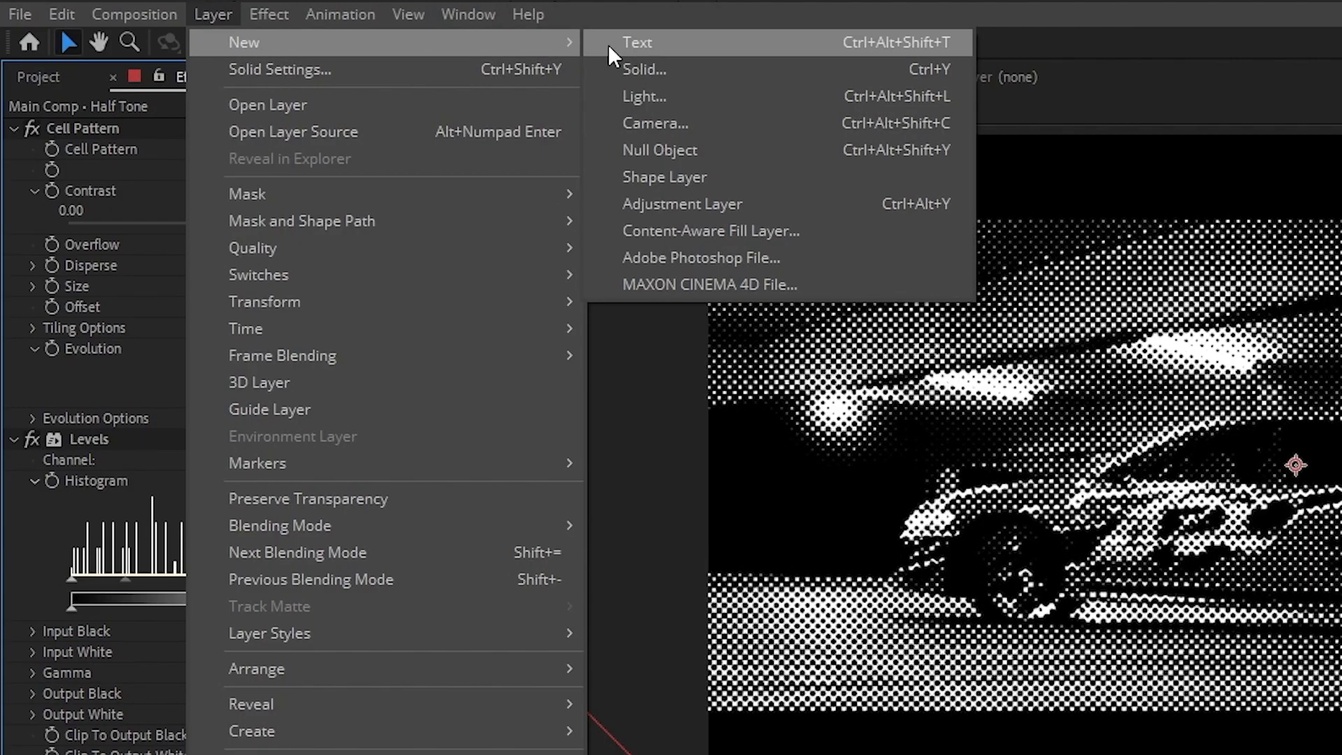
pyautogui.click(682, 203)
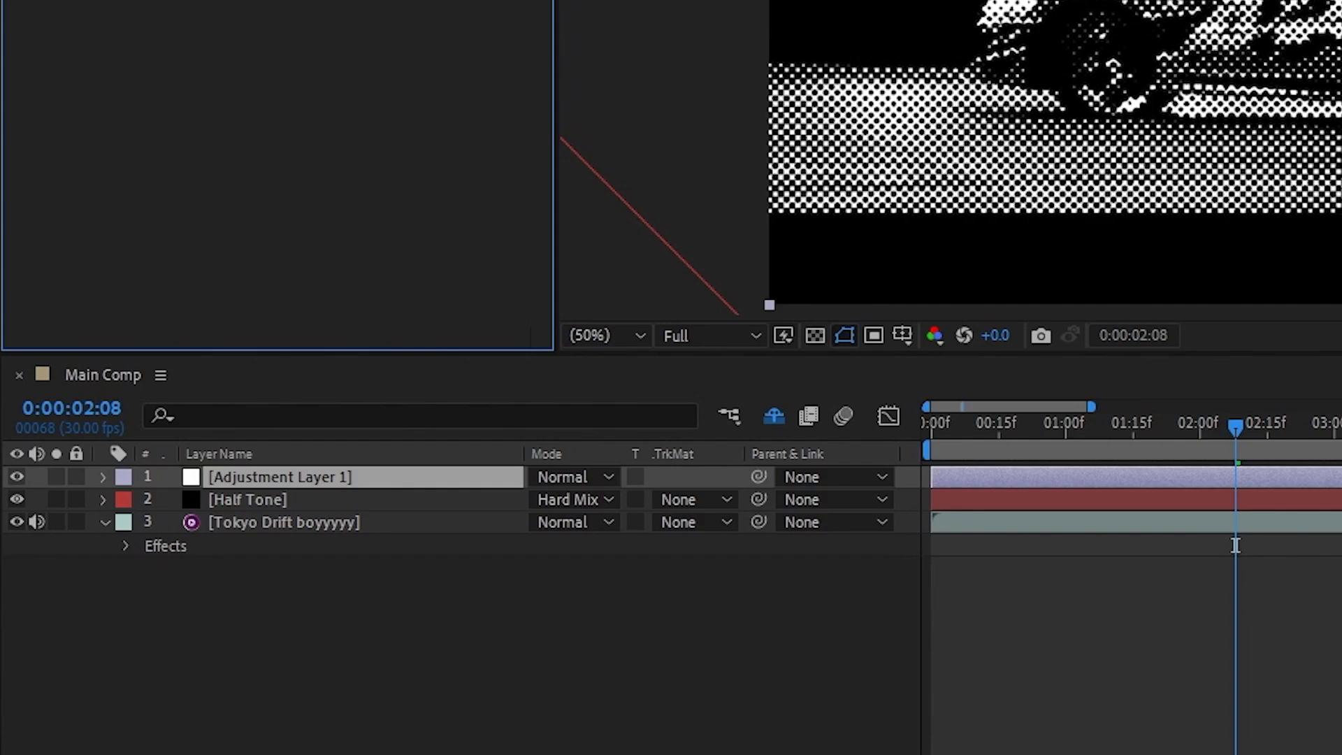
pyautogui.write('StyYyyYYle points')
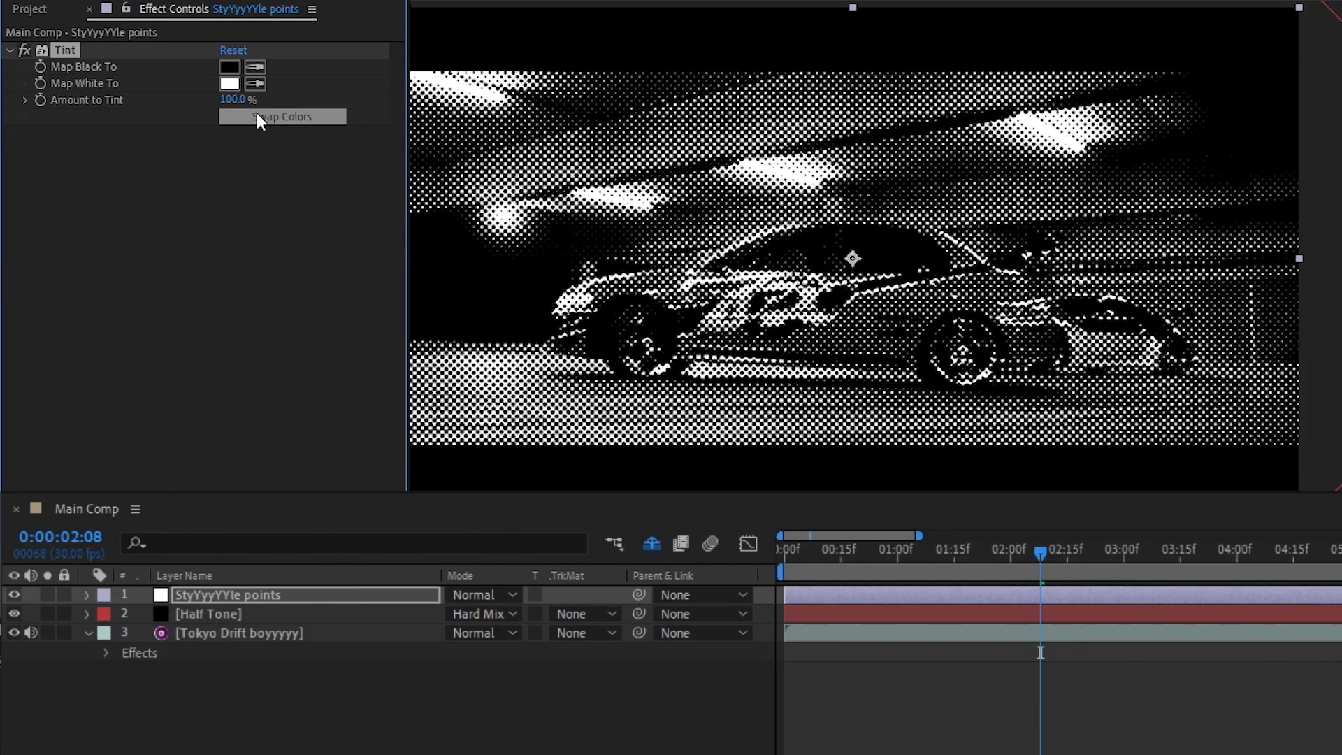
pyautogui.click(229, 65)
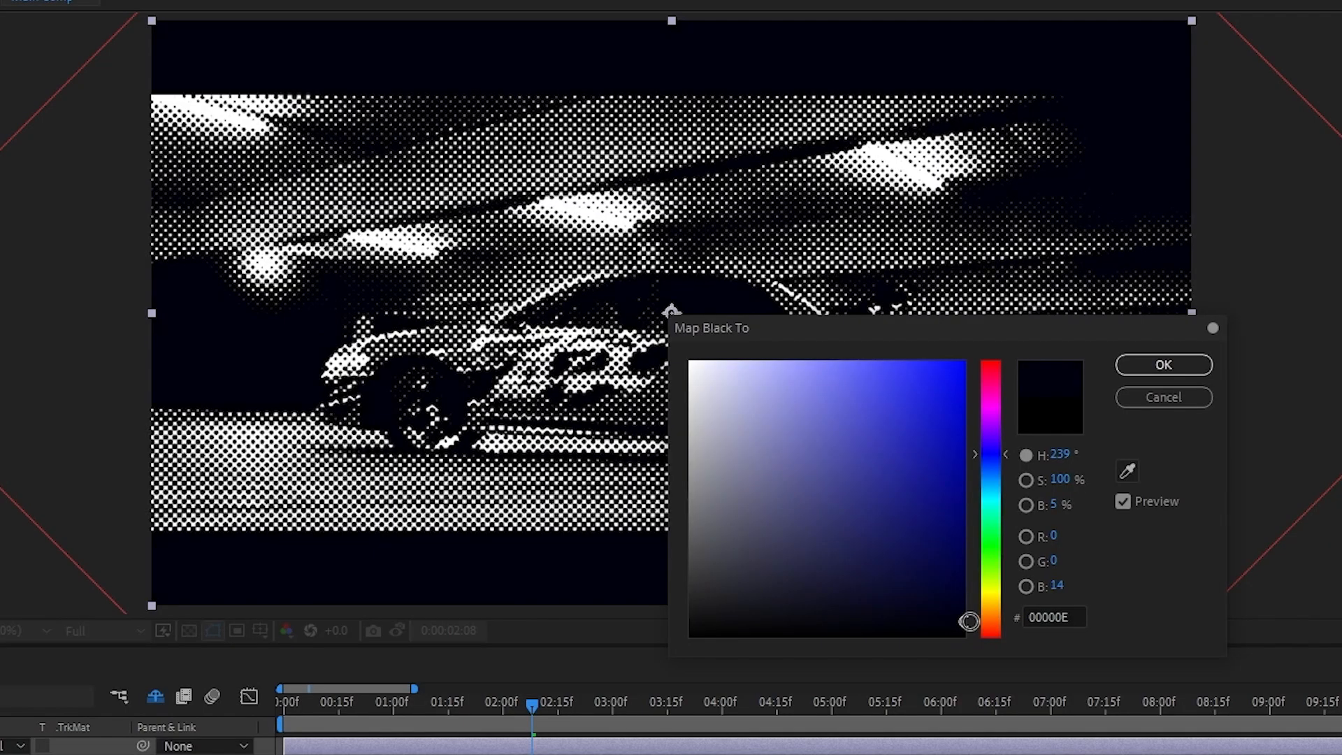